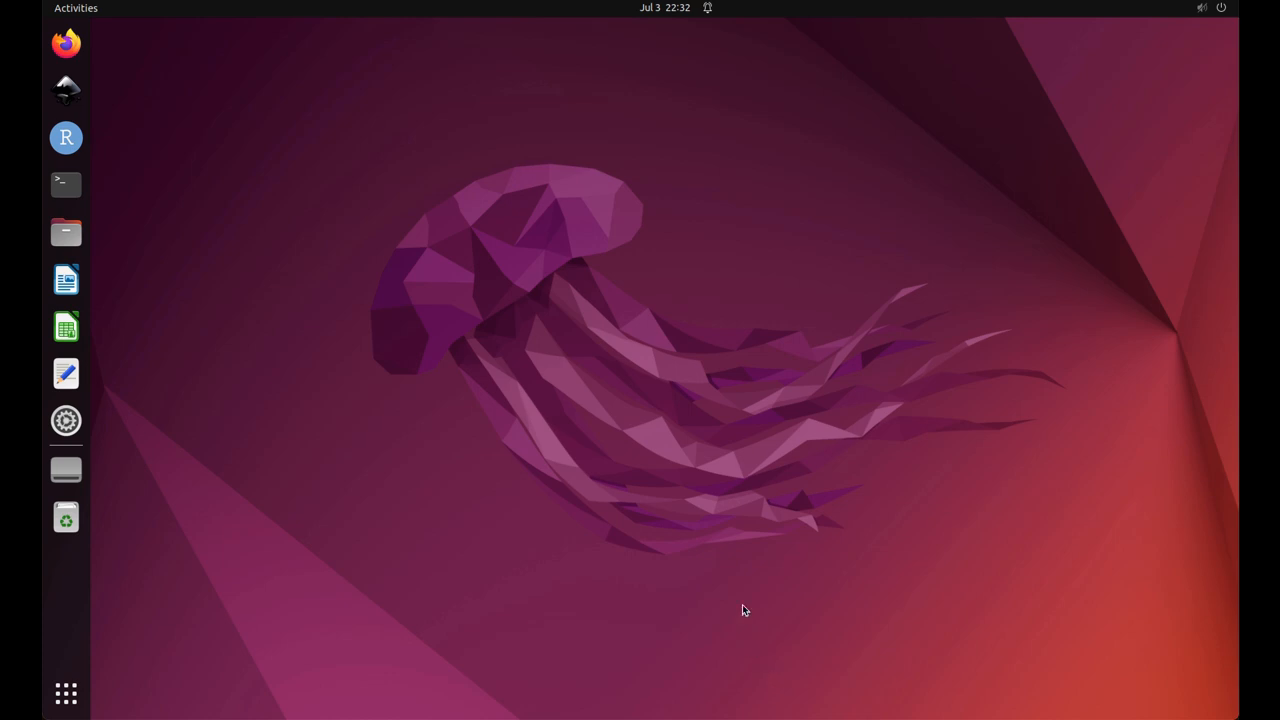
mouse_move(66, 44)
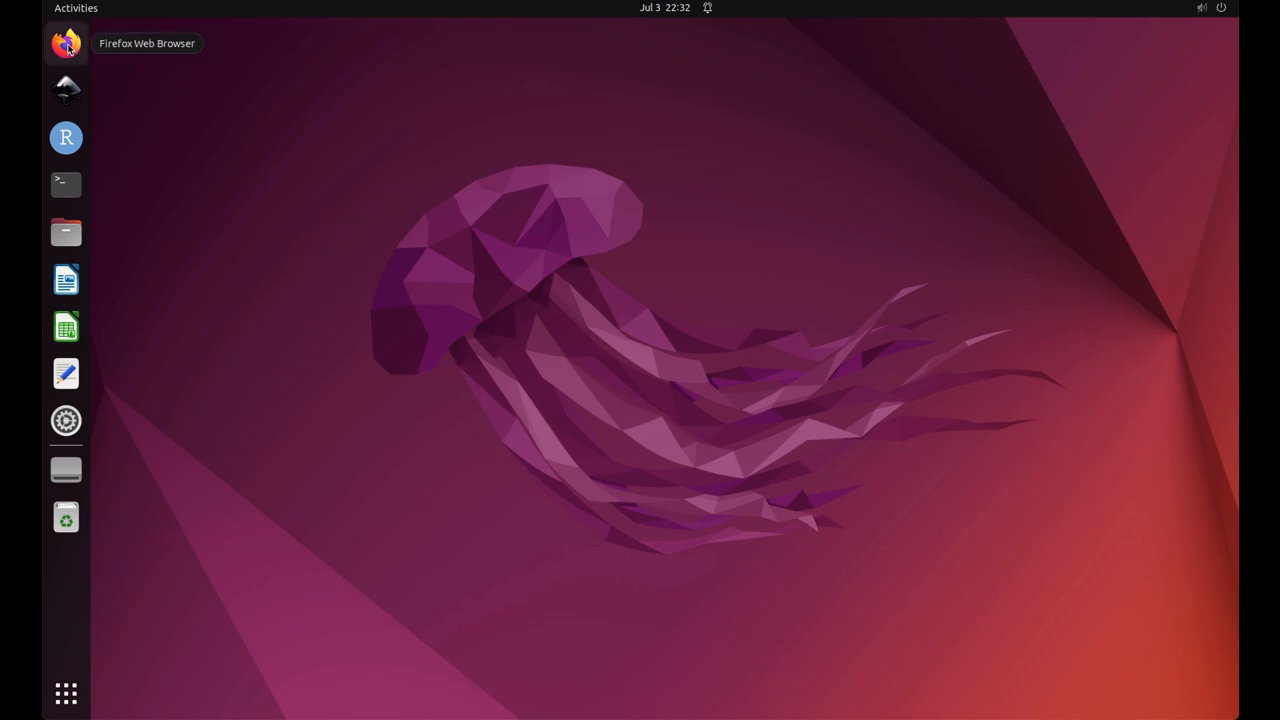
Launch Firefox, go to the lab's Tutorials page and scroll to the R point-projection tutorial link
click(64, 44)
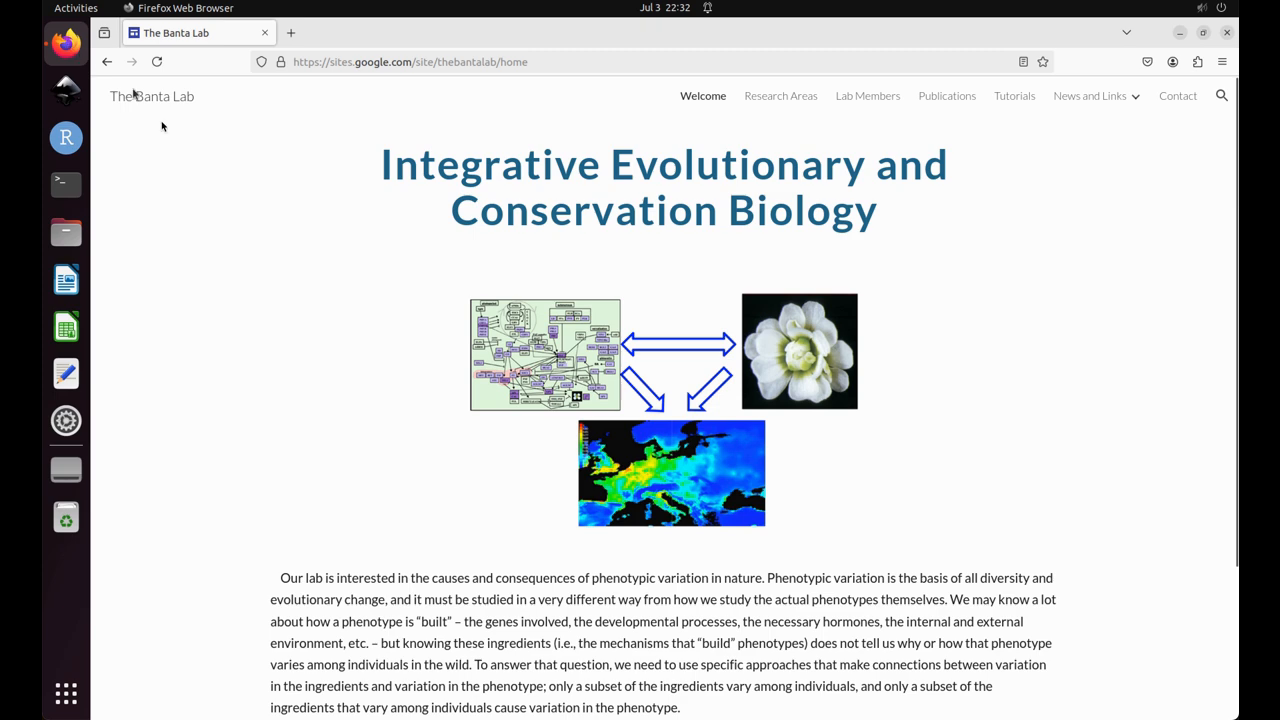
mouse_move(1014, 96)
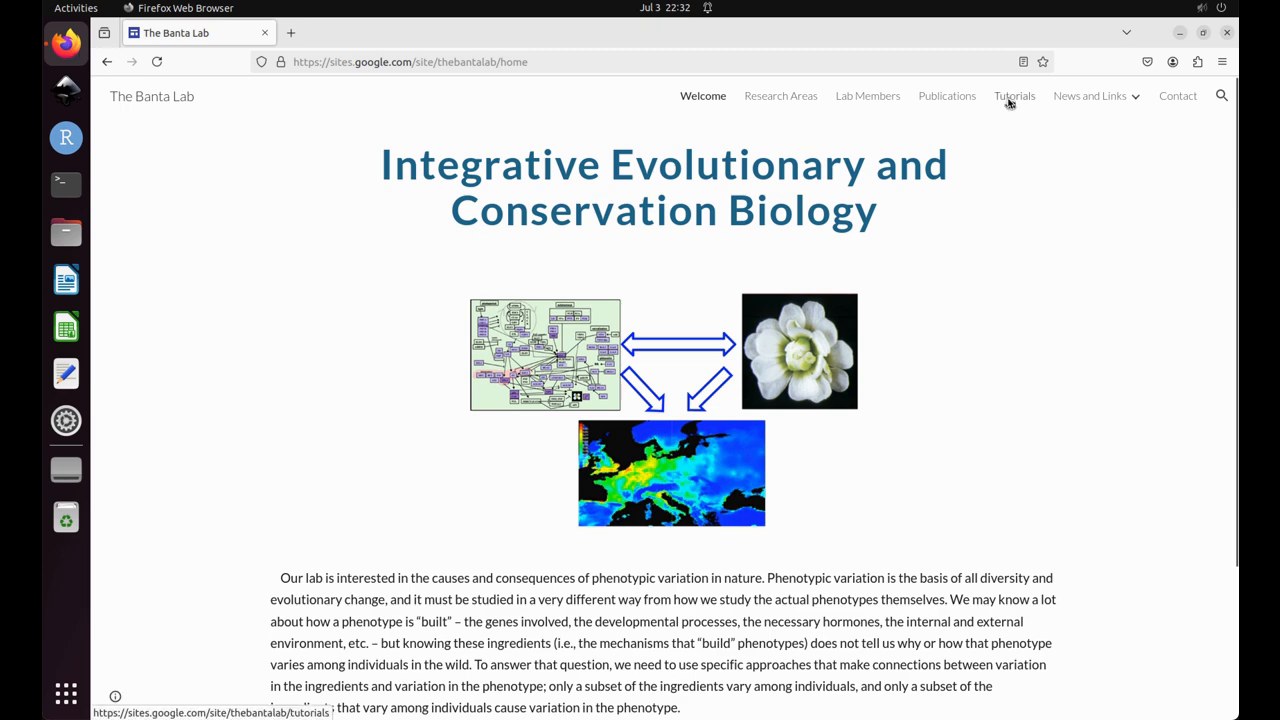
click(1012, 96)
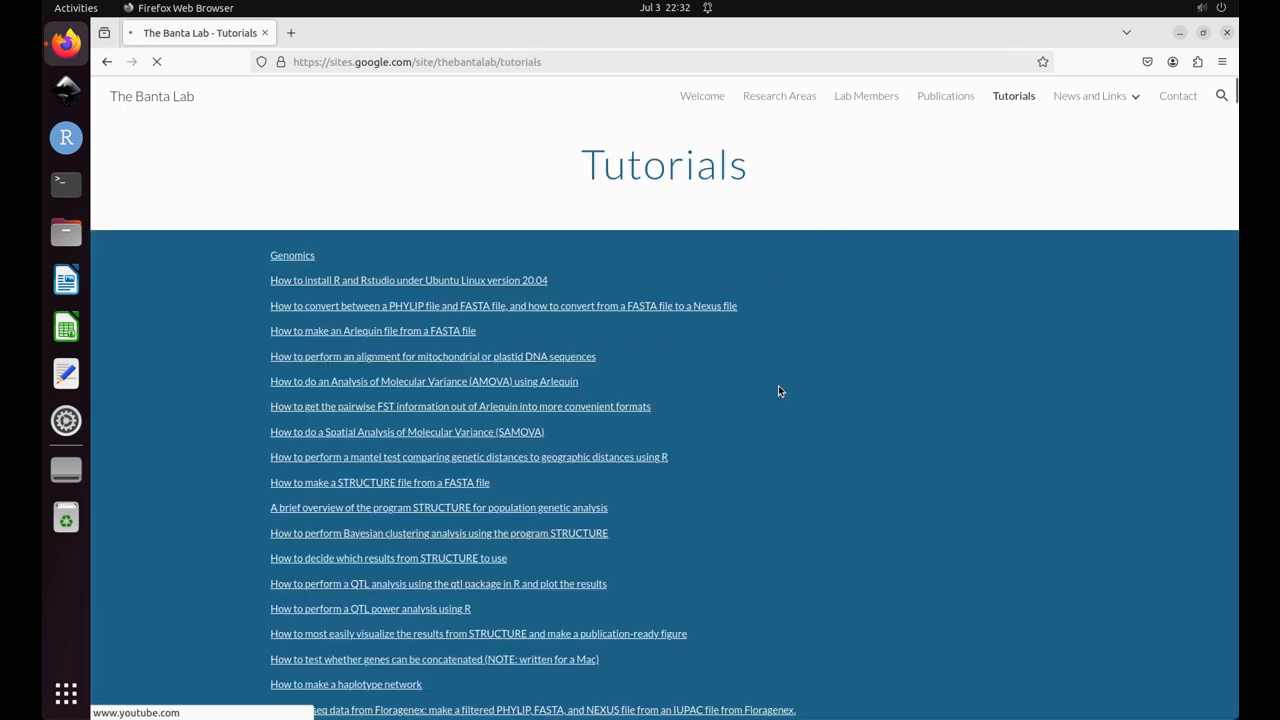
scroll(down, 3)
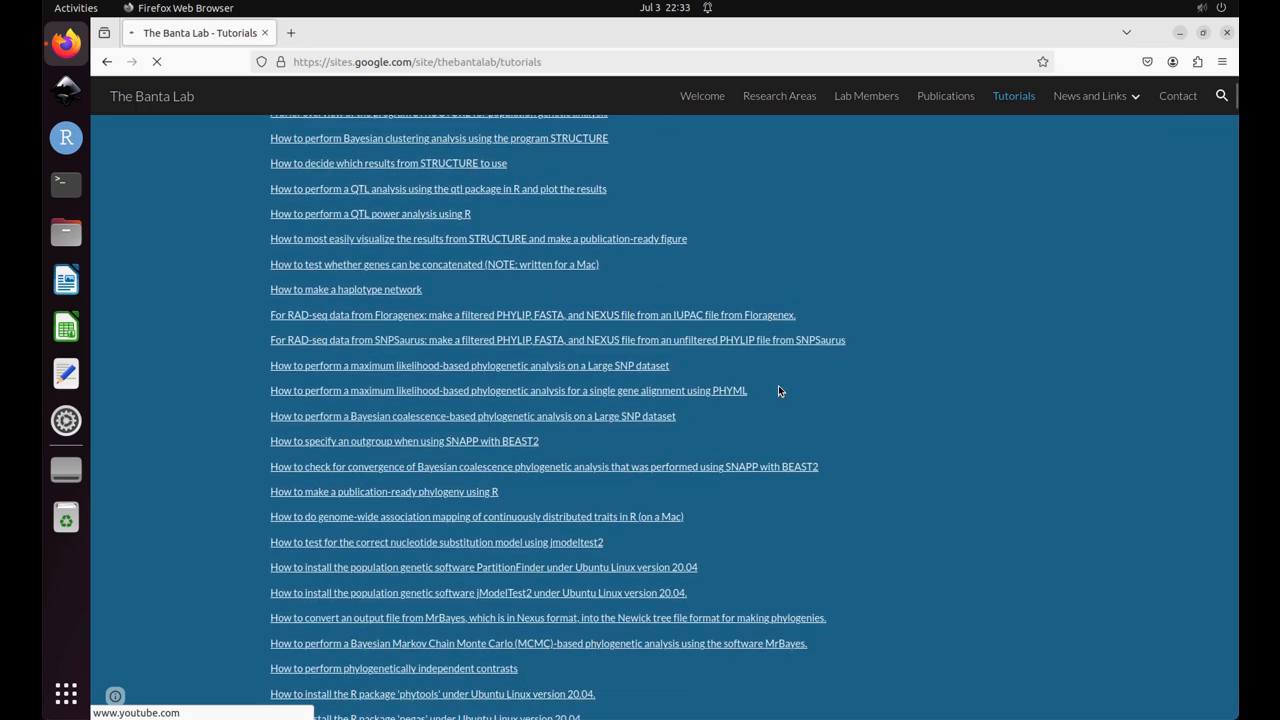
scroll(down, 3)
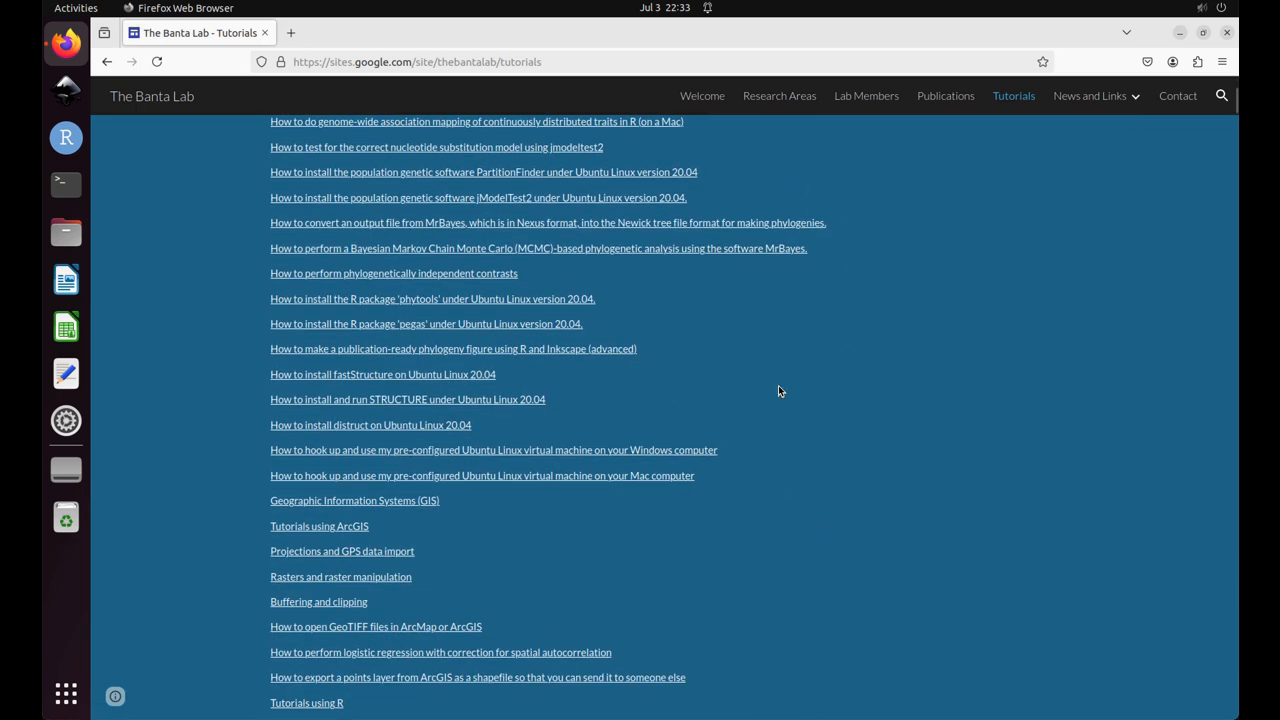
scroll(down, 3)
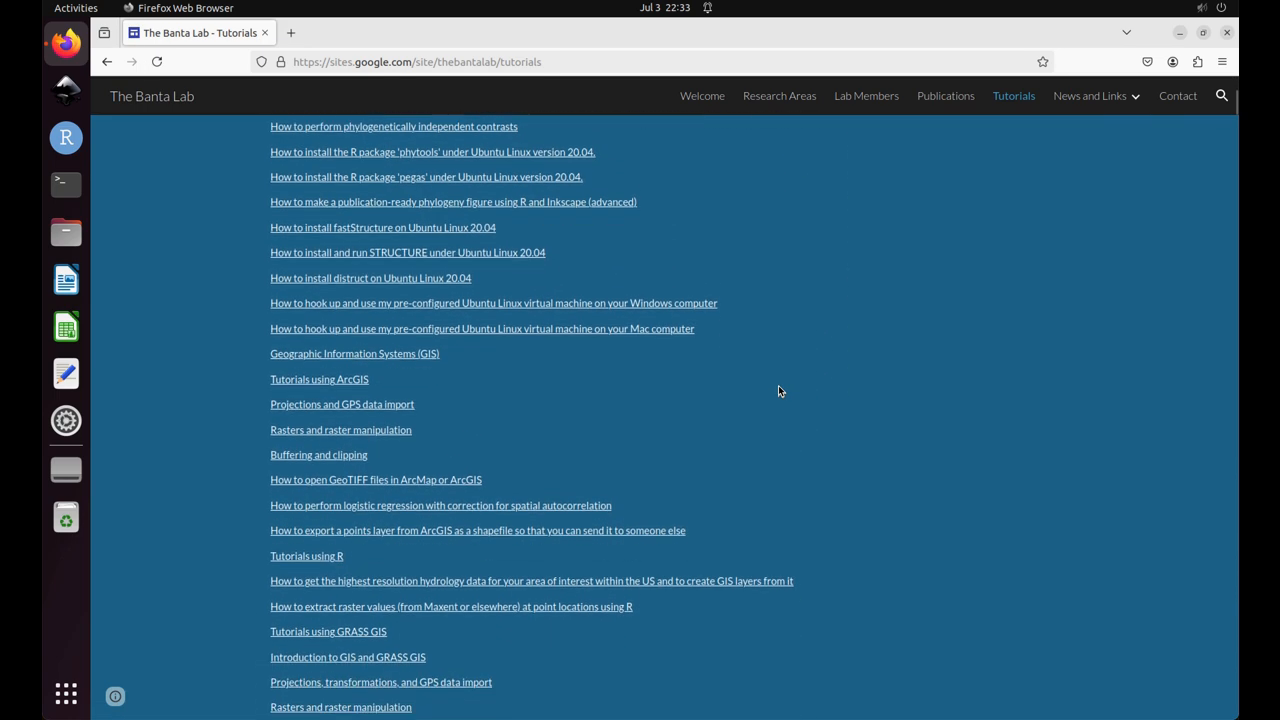
scroll(down, 3)
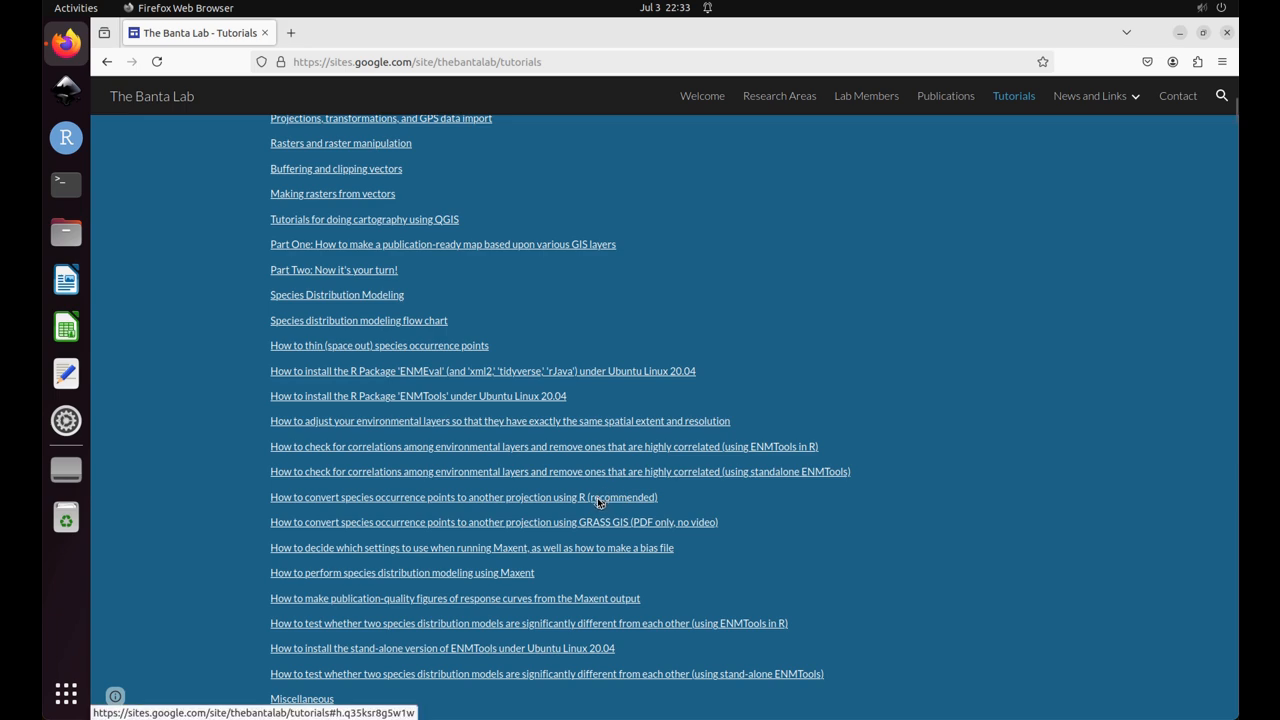
Follow the tutorial link to convert points.zip in Google Drive and download the archive
click(464, 496)
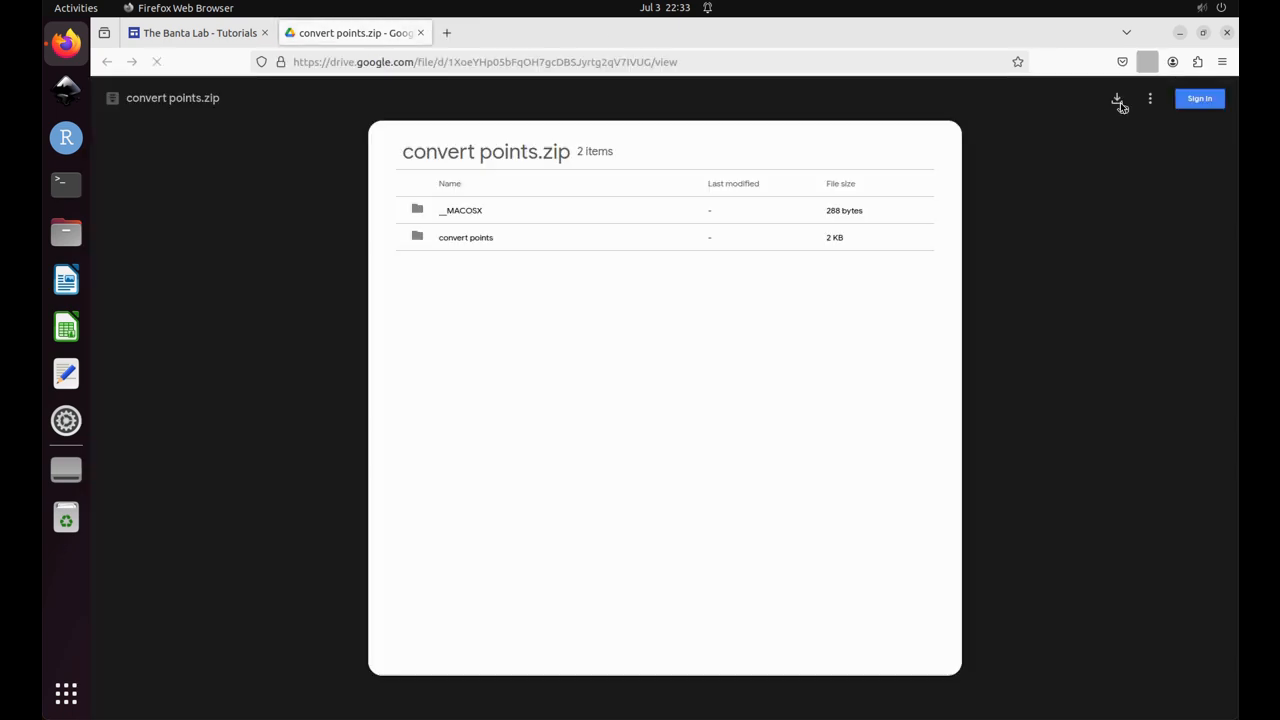
click(1116, 98)
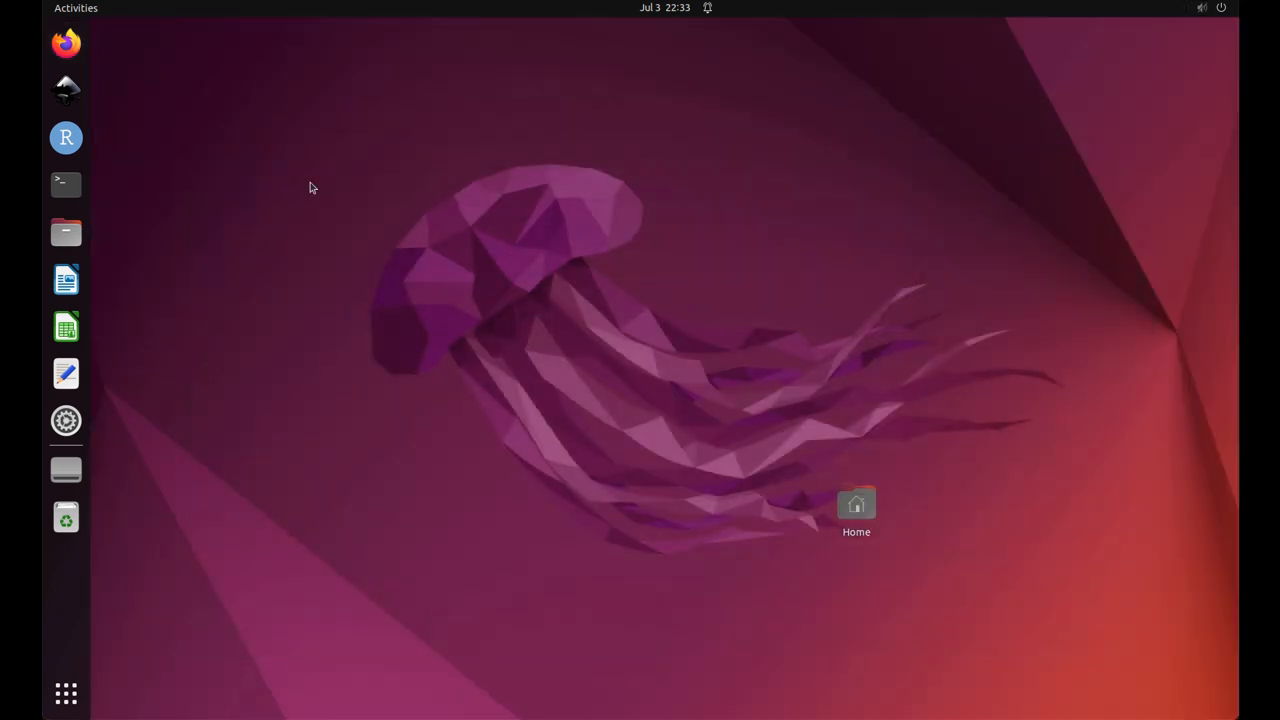
mouse_move(66, 232)
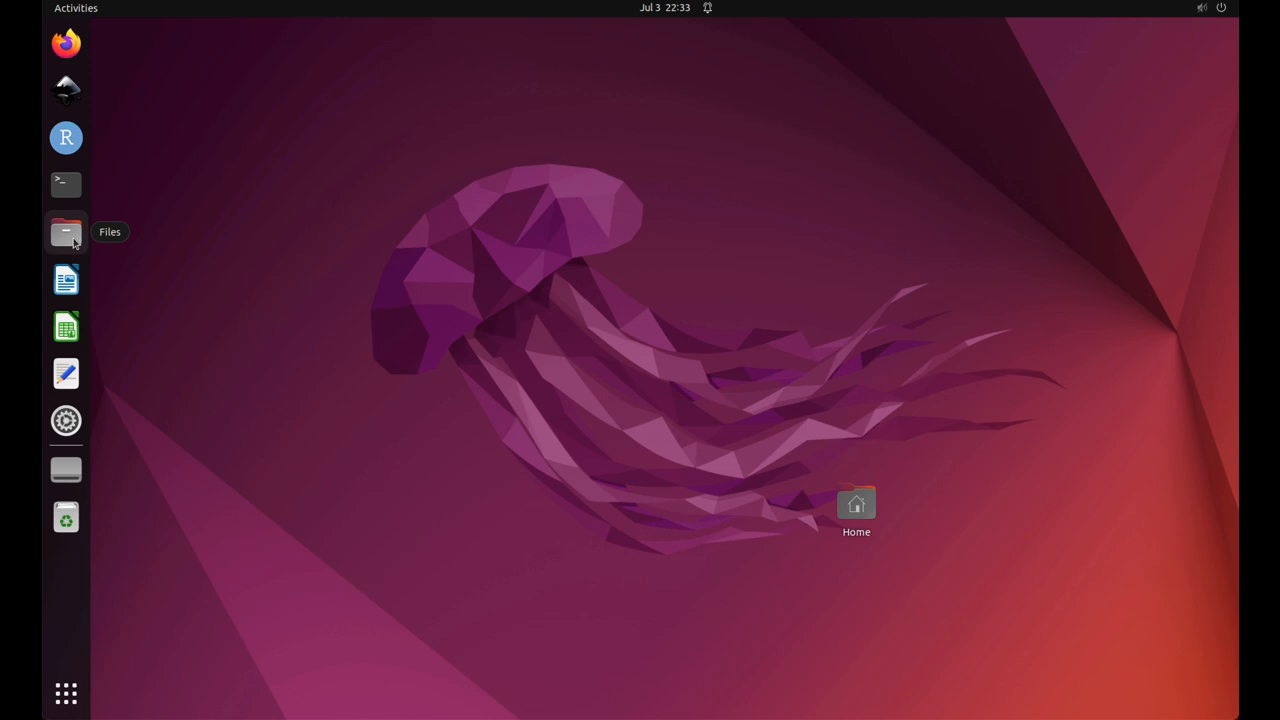
Browse Files to Downloads and select the original convert points.zip archive
click(64, 232)
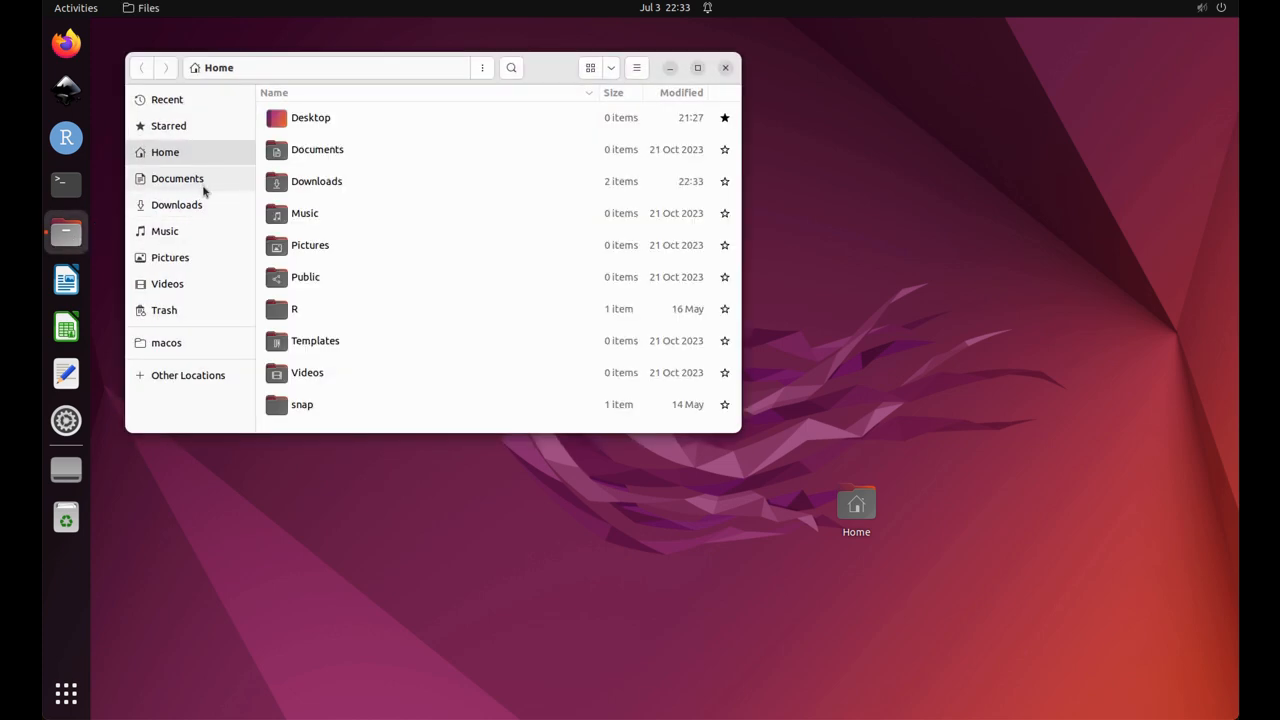
click(176, 204)
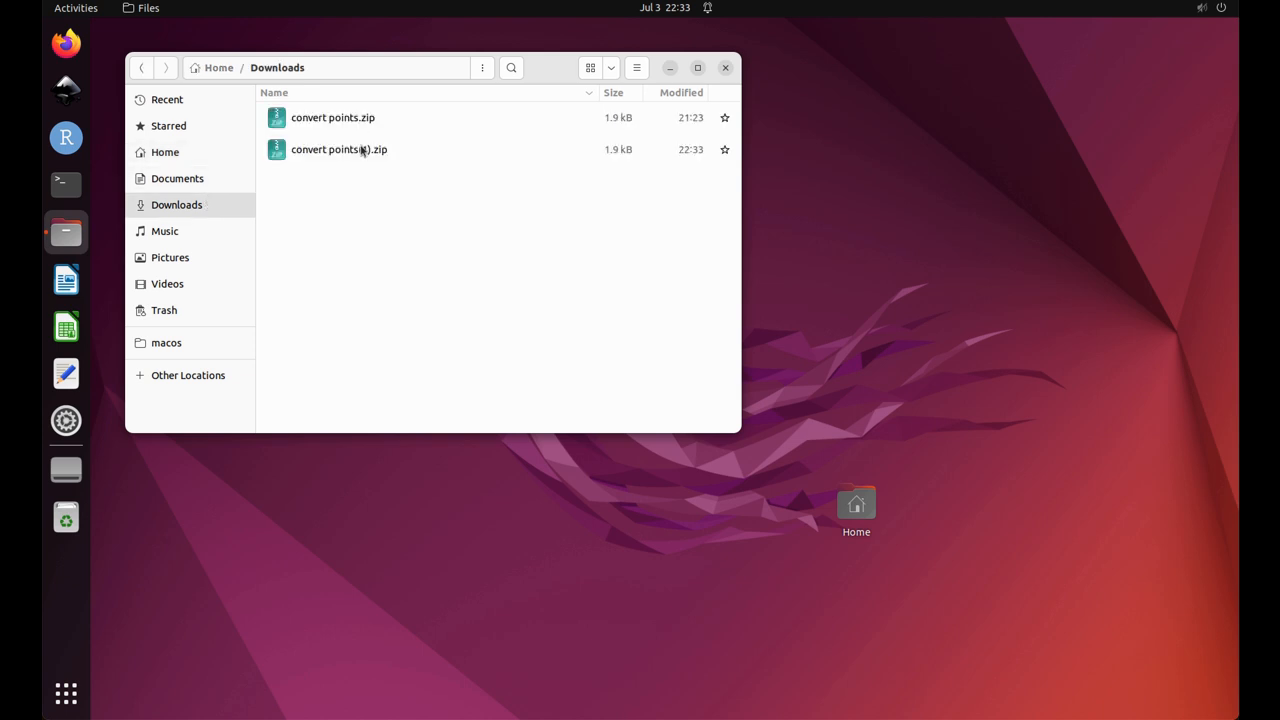
click(332, 116)
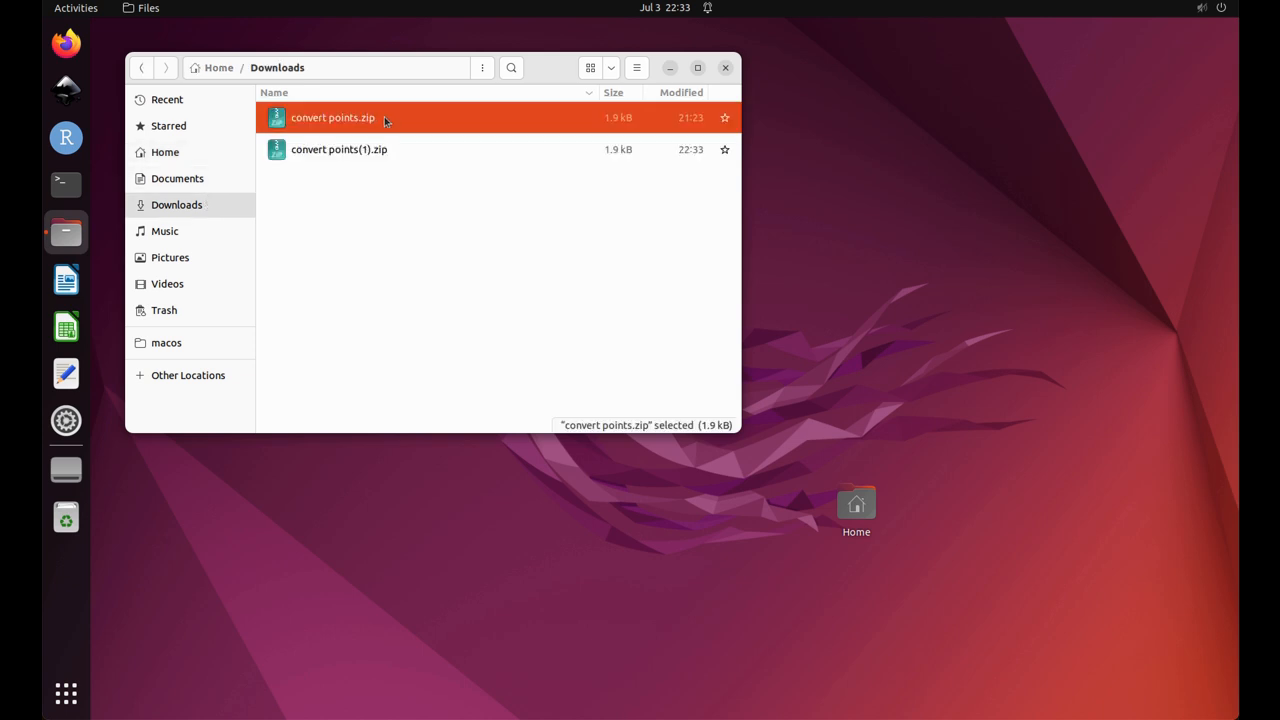
Extract the convert points folder from the zip to Home > Desktop
double_click(332, 116)
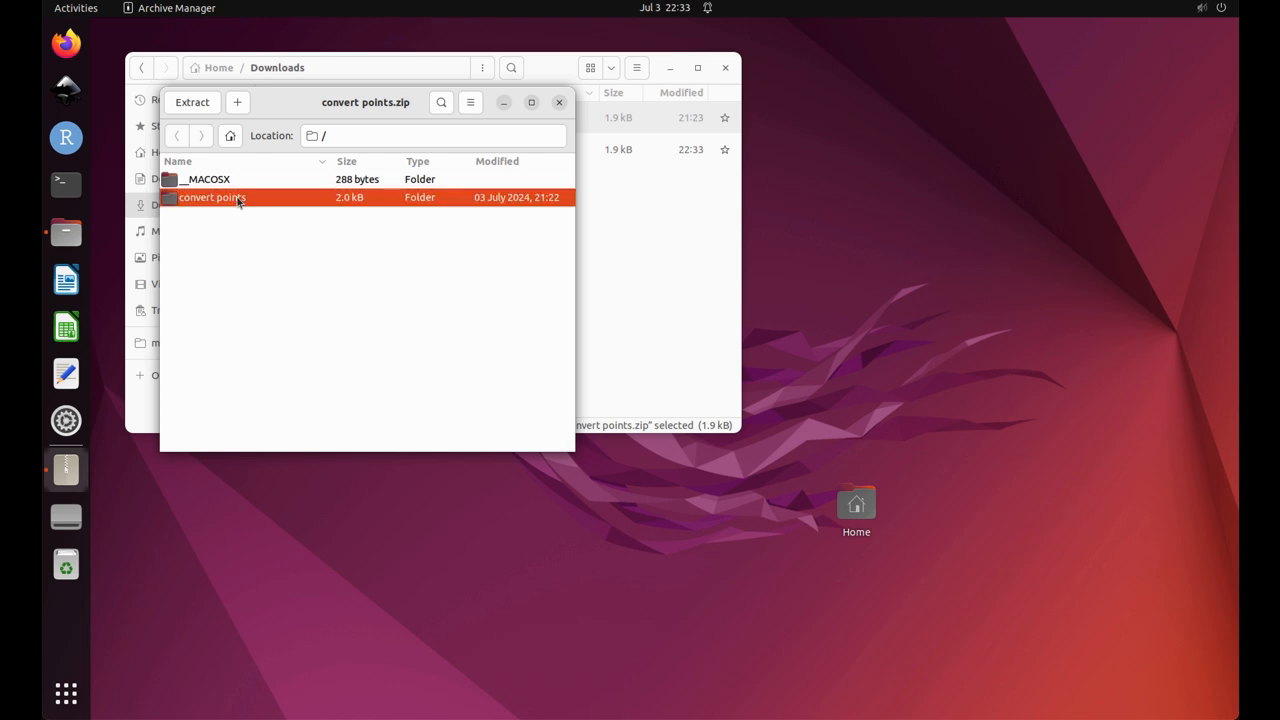
right_click(212, 198)
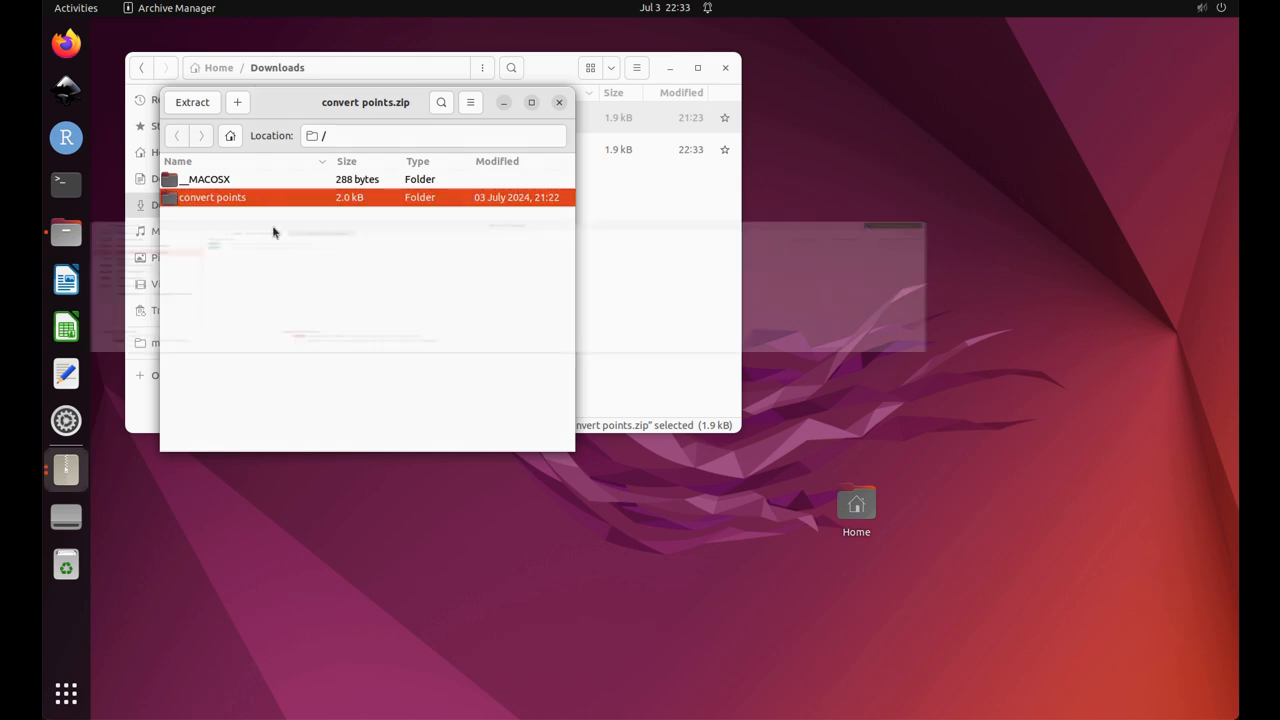
click(192, 102)
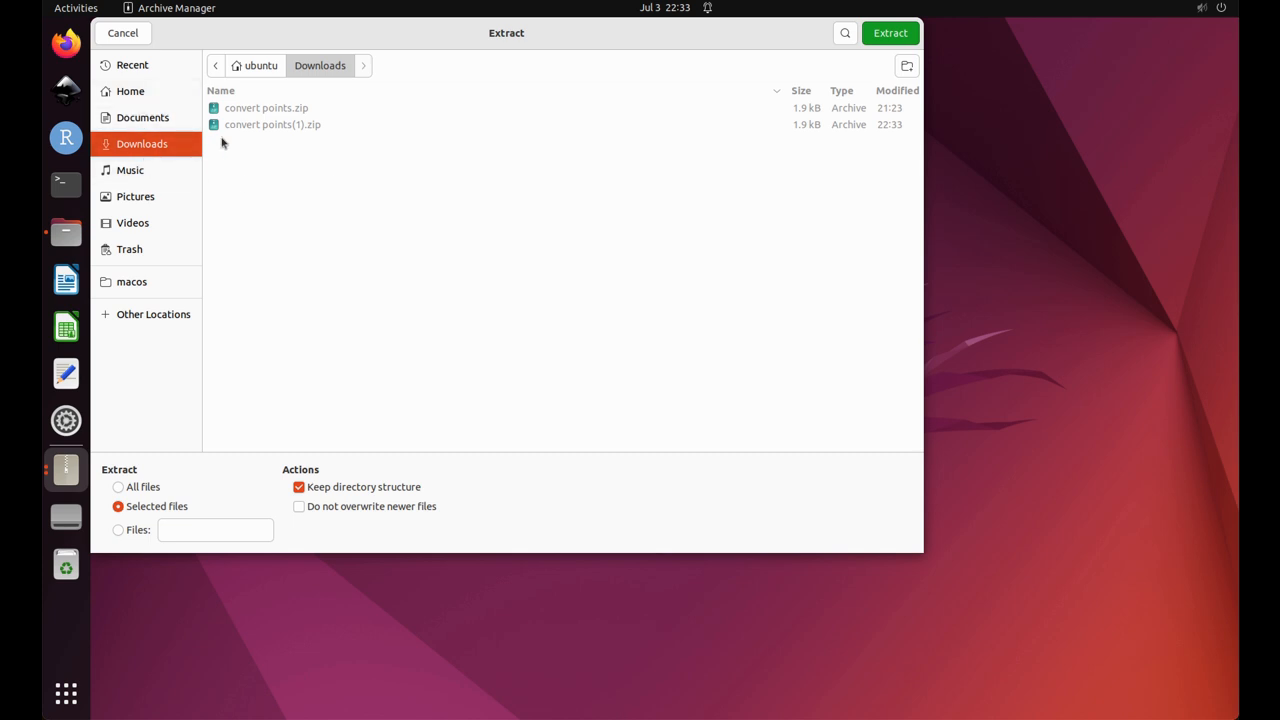
click(130, 90)
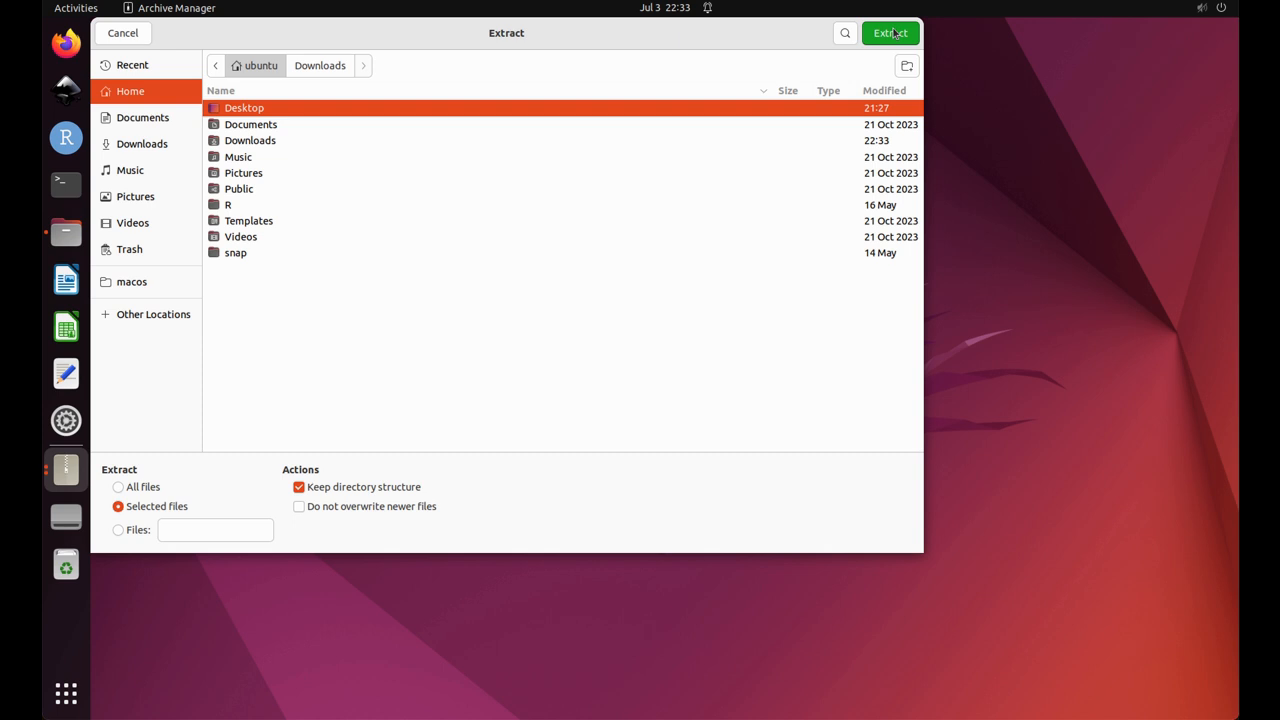
double_click(244, 108)
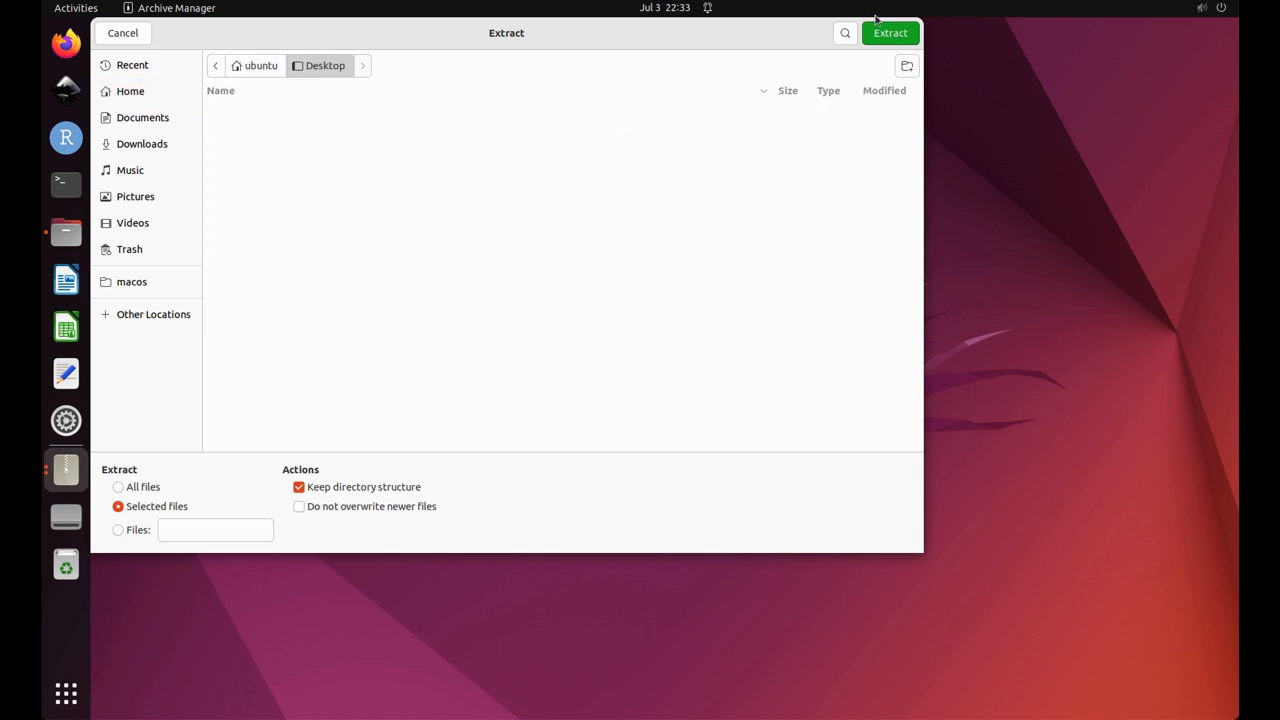
click(888, 32)
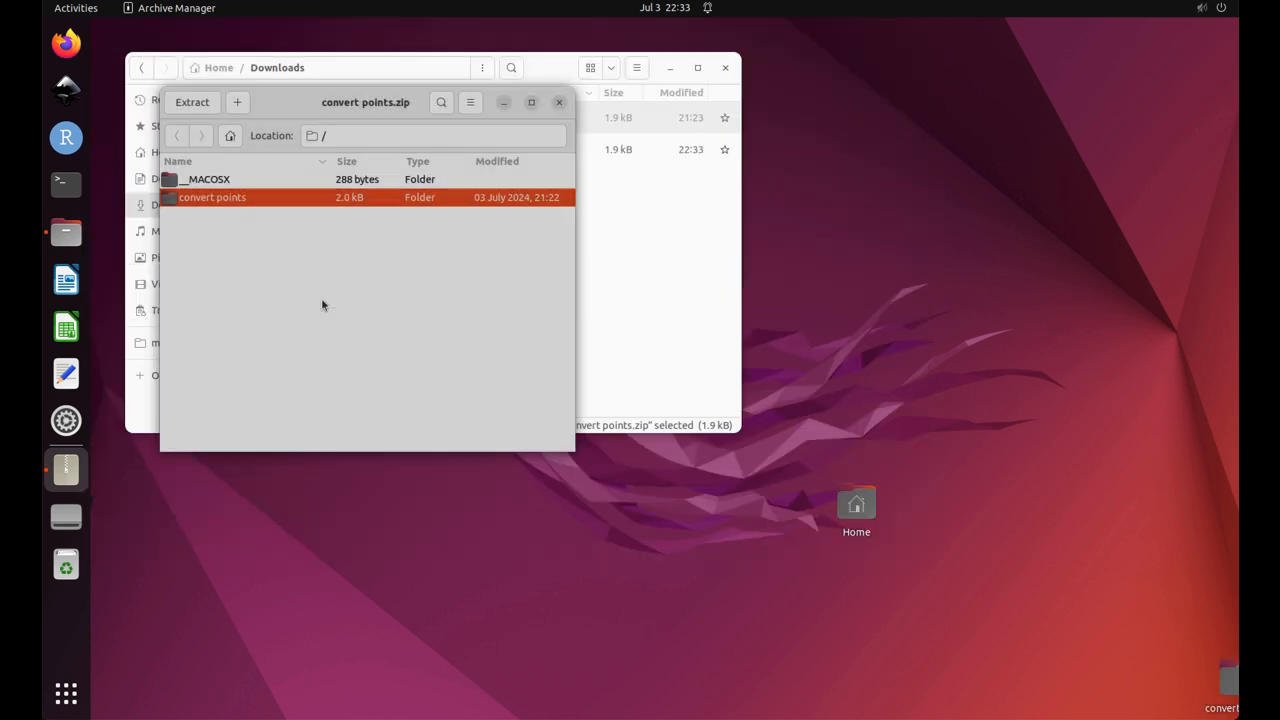
Close the Archive Manager and Files windows
click(560, 102)
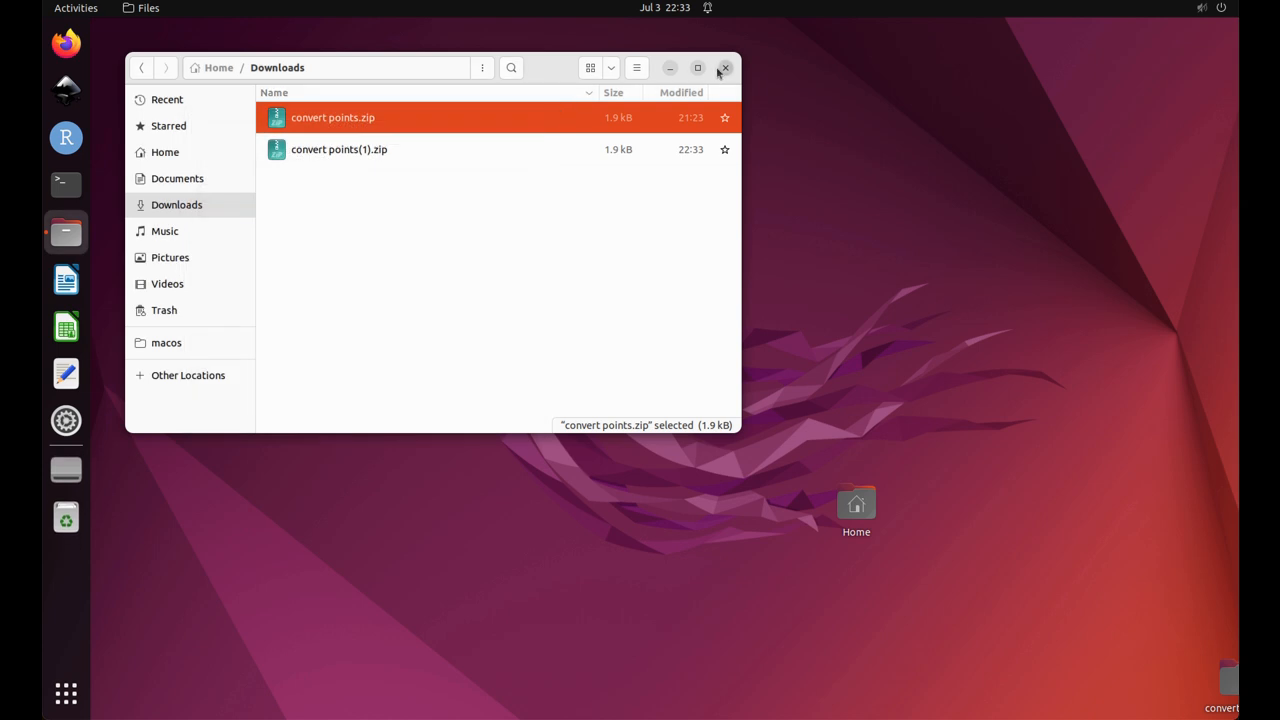
click(724, 68)
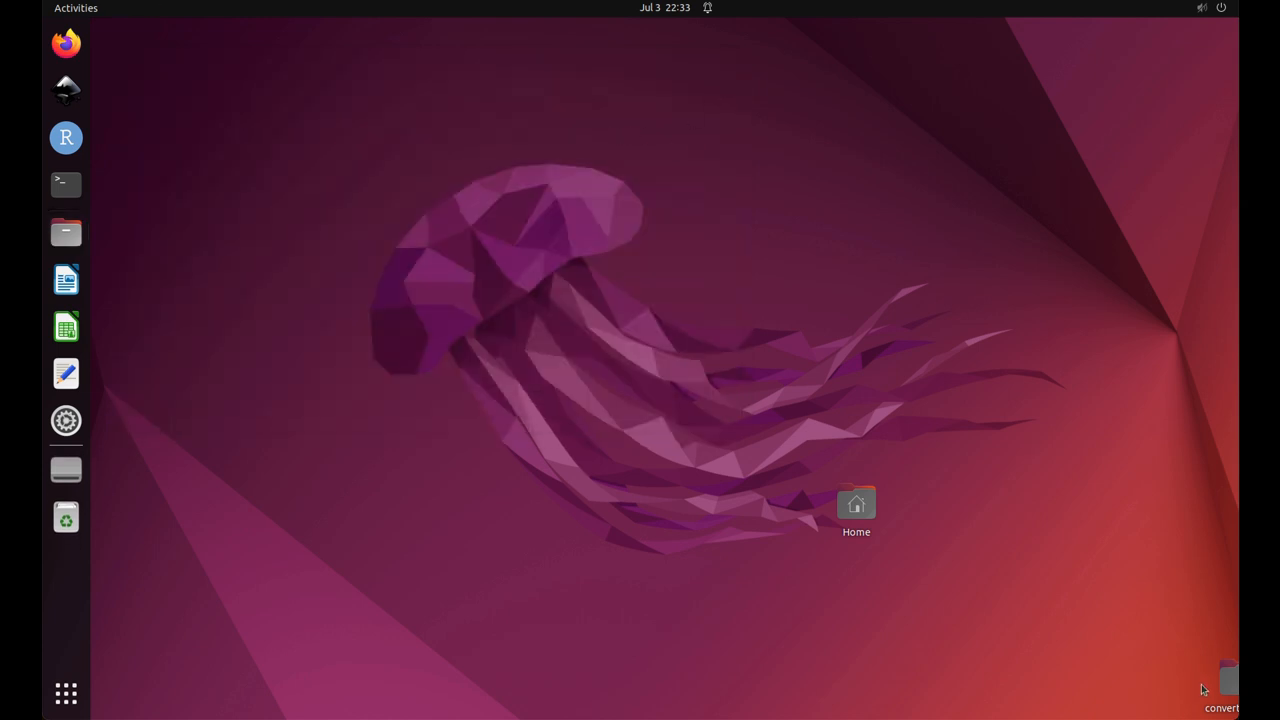
Move the extracted folder to the desktop's top-left and launch RStudio, postponing the update
drag(1228, 684, 216, 144)
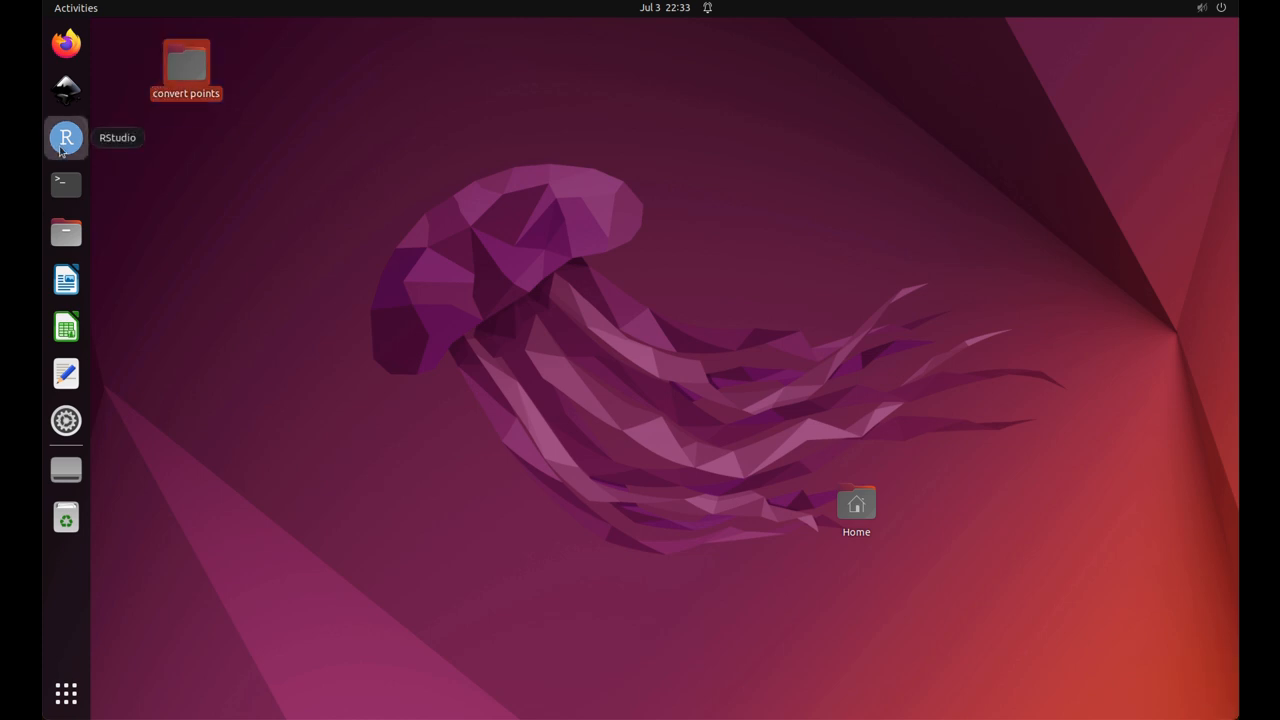
click(66, 136)
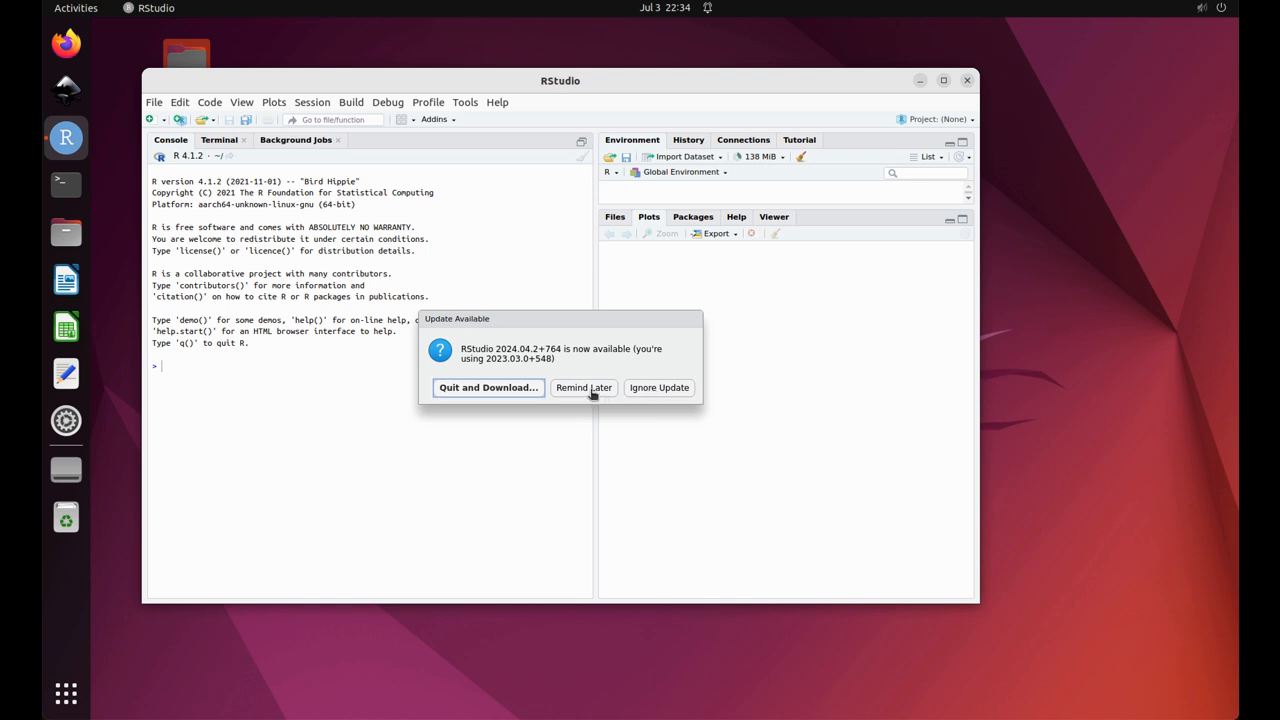
click(584, 388)
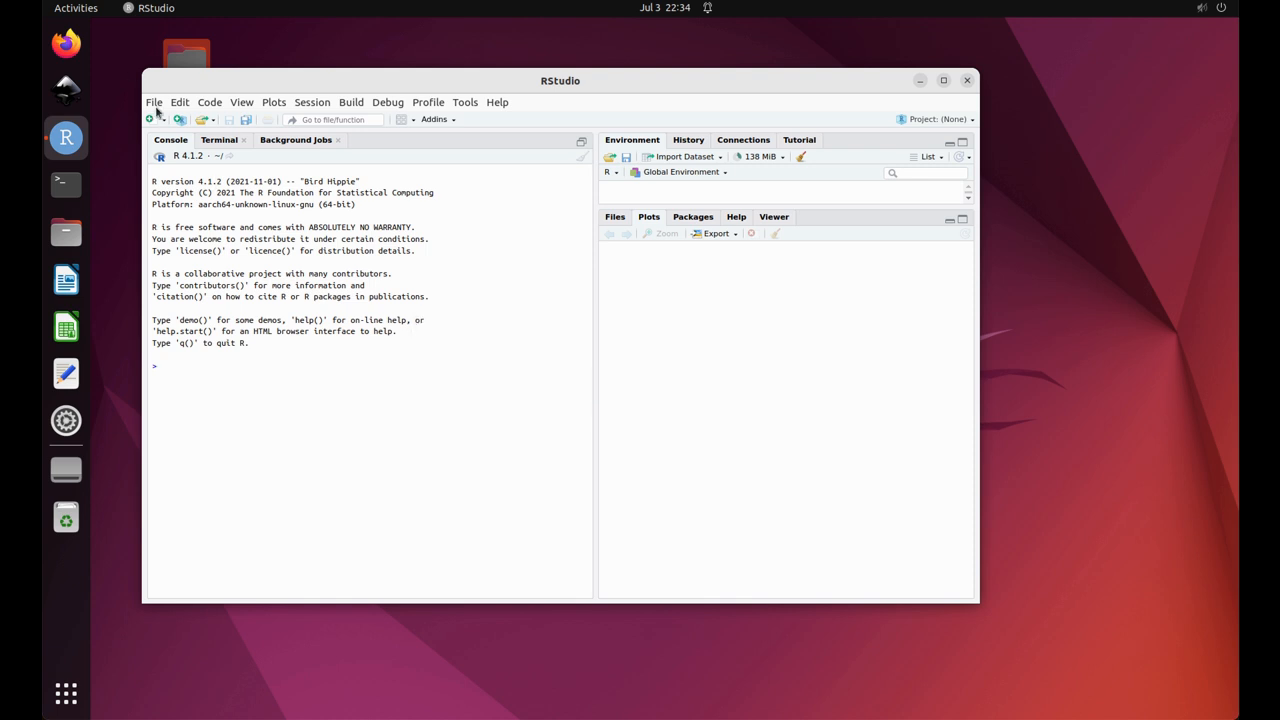
Load 'convert points to another projection.R' from the convert points folder via File > Open File
click(154, 102)
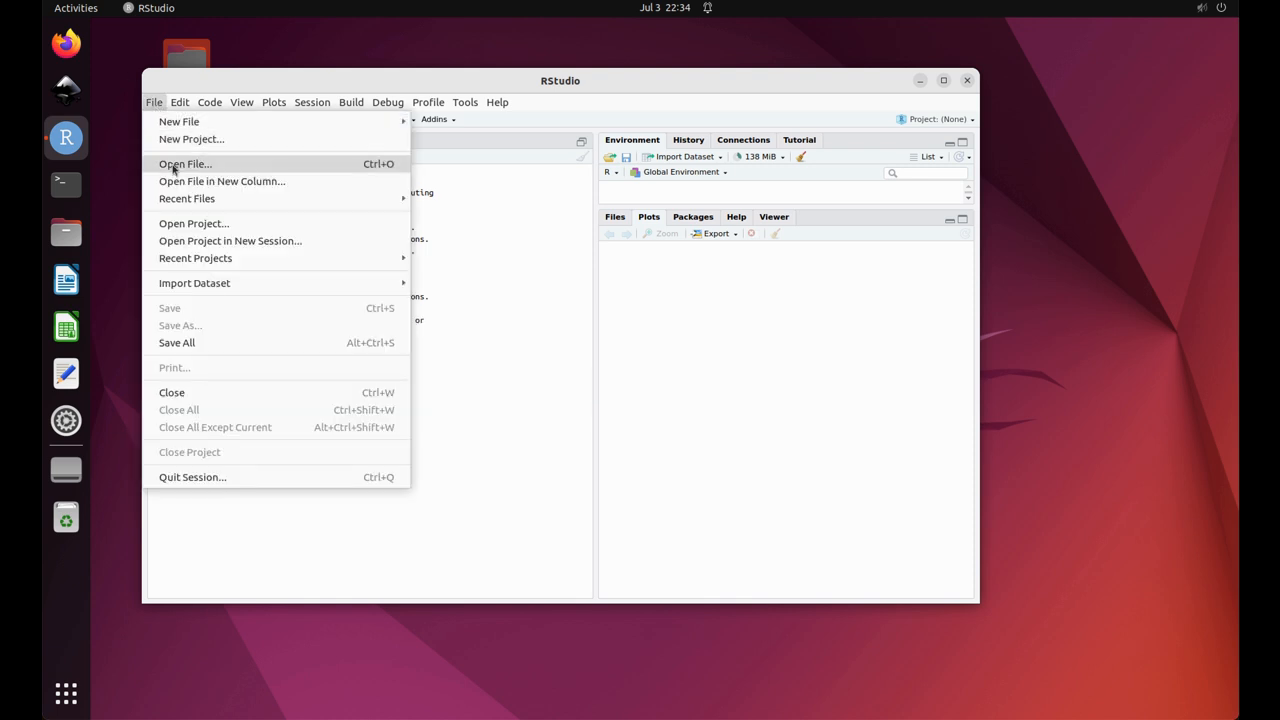
click(184, 164)
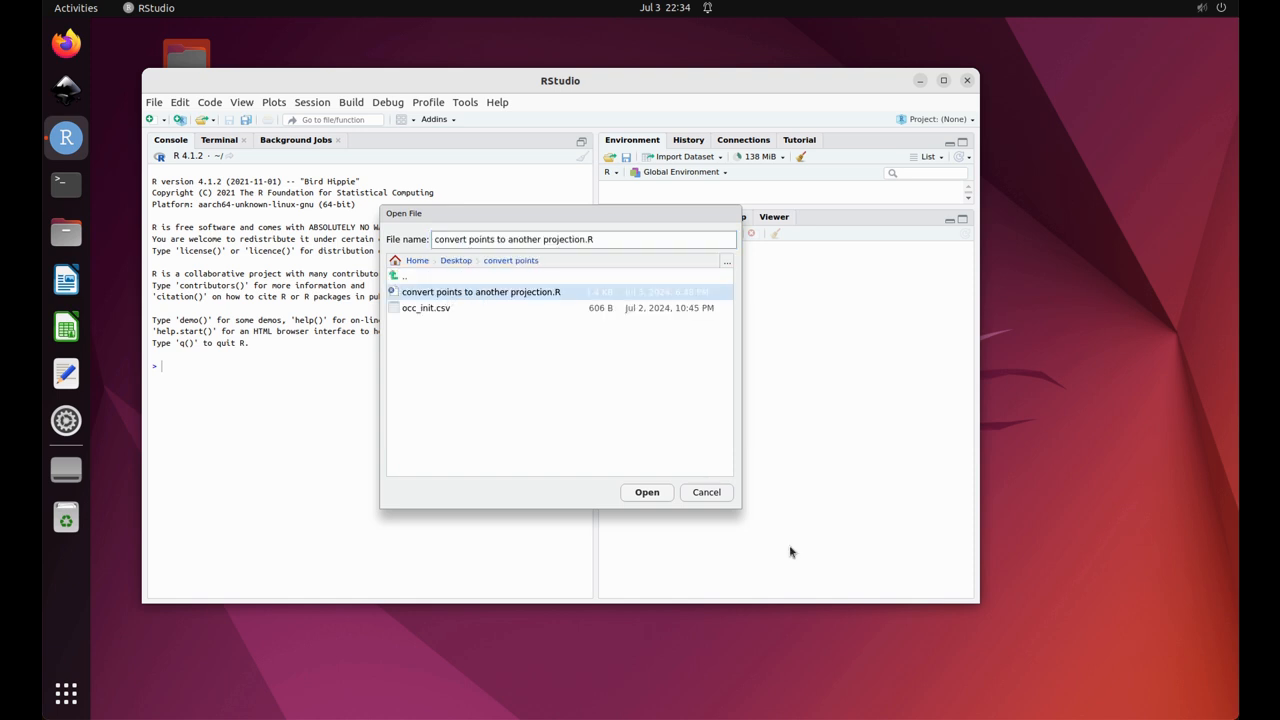
click(646, 492)
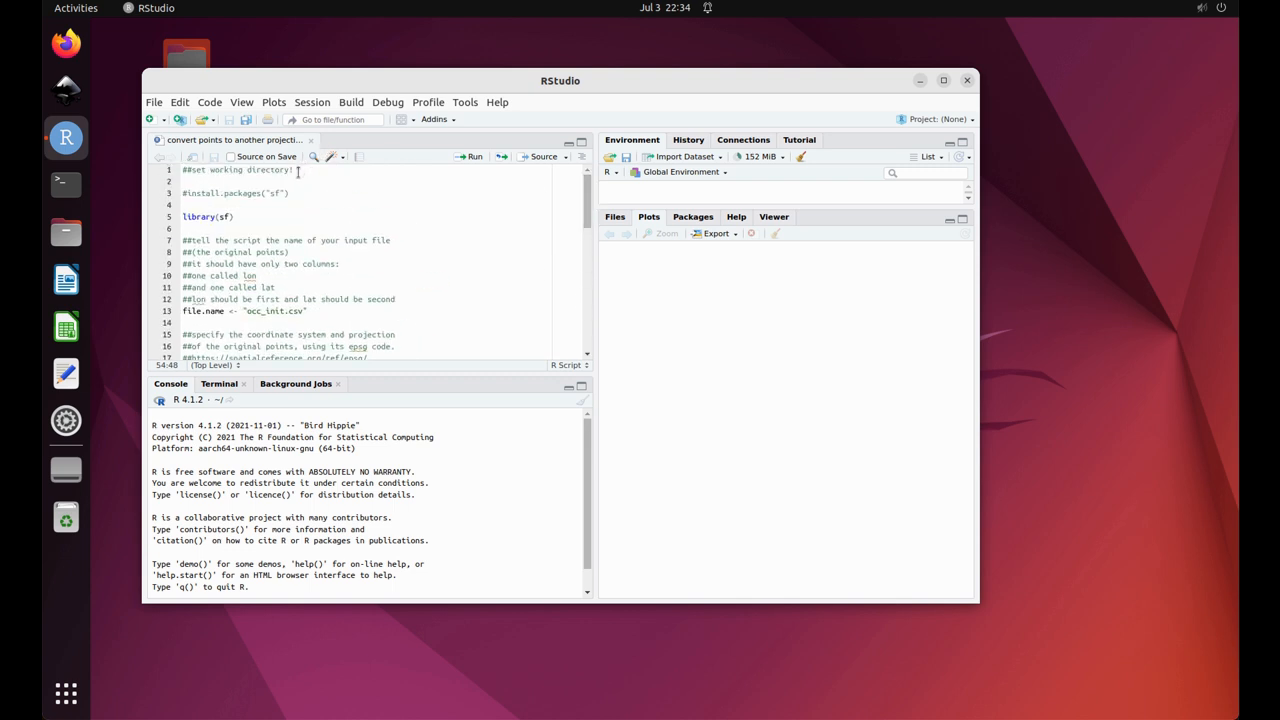
Start Session > Set Working Directory to point the session at the convert points folder
click(312, 102)
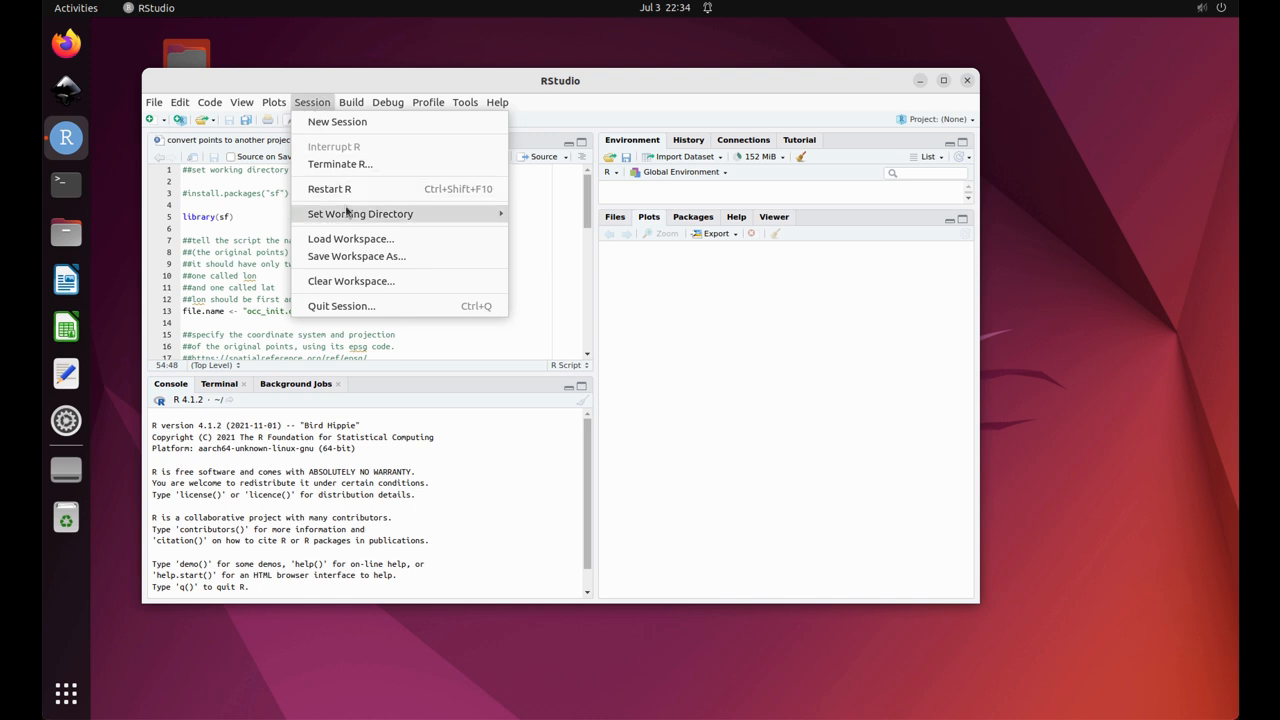
click(360, 212)
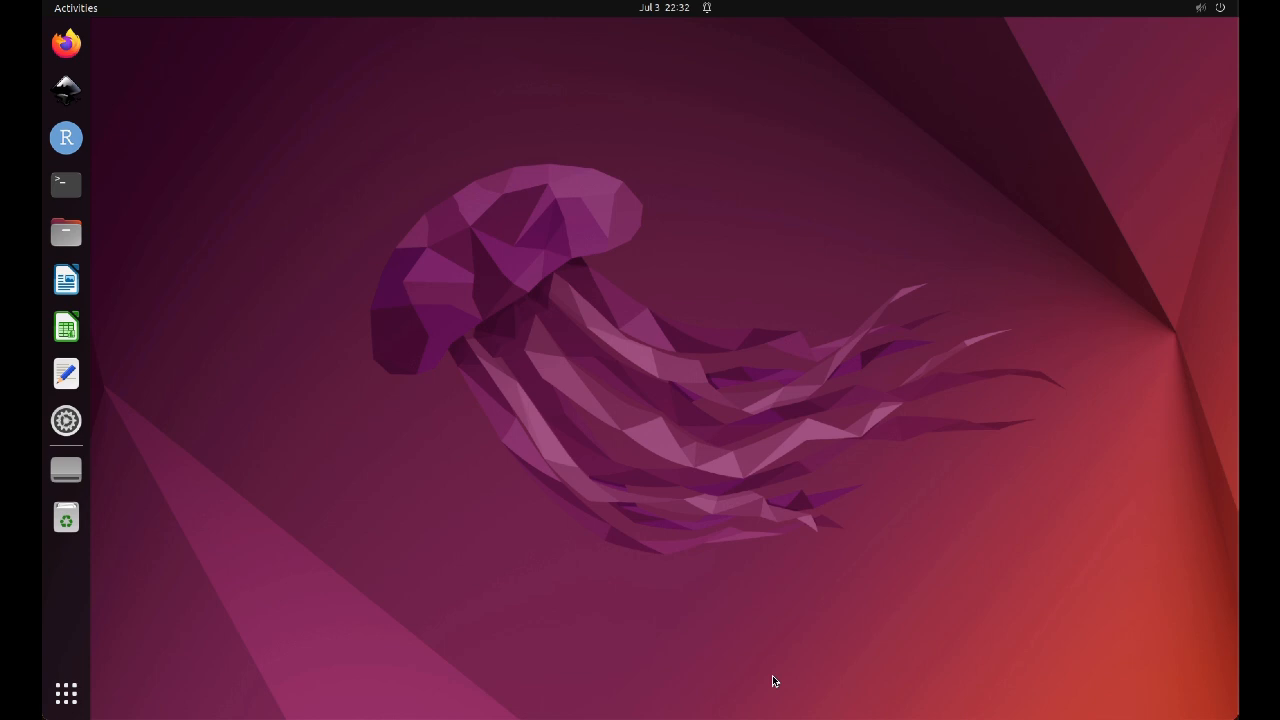
Bring RStudio back up to run library(sf) and report its GEOS, GDAL and PROJ versions
click(64, 138)
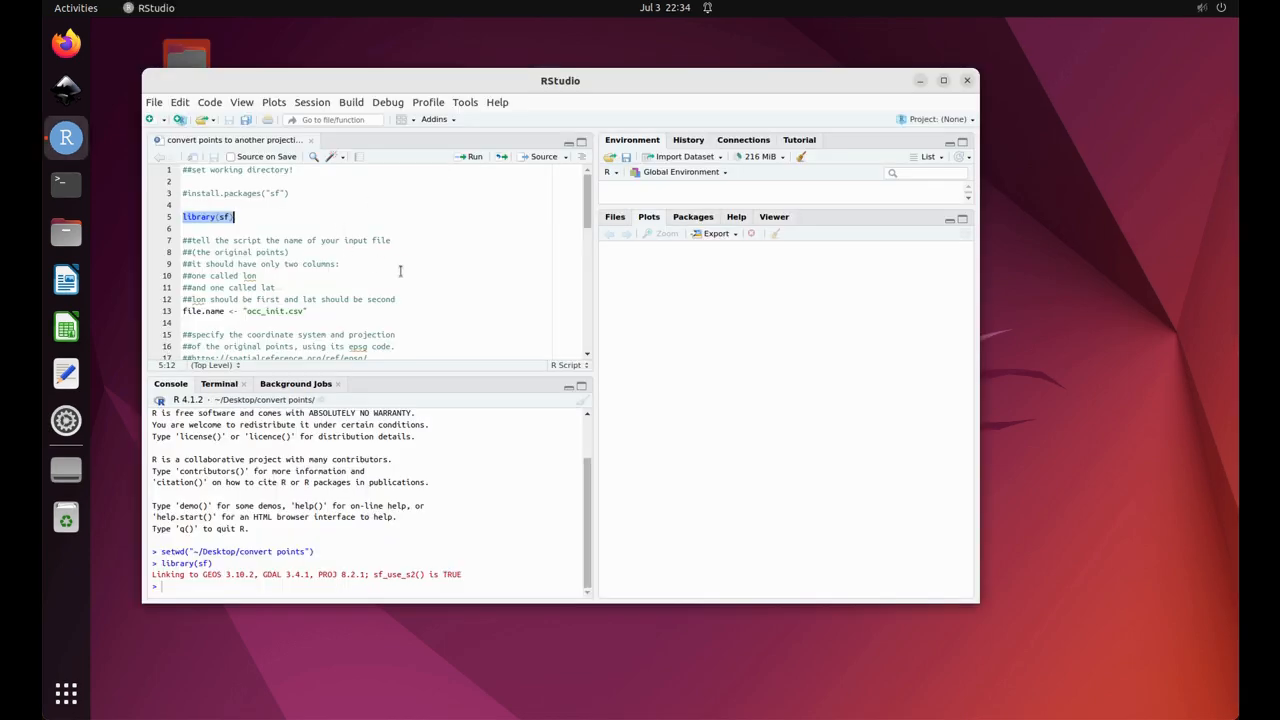
Select the script line setting file.name to the input CSV
scroll(down, 3)
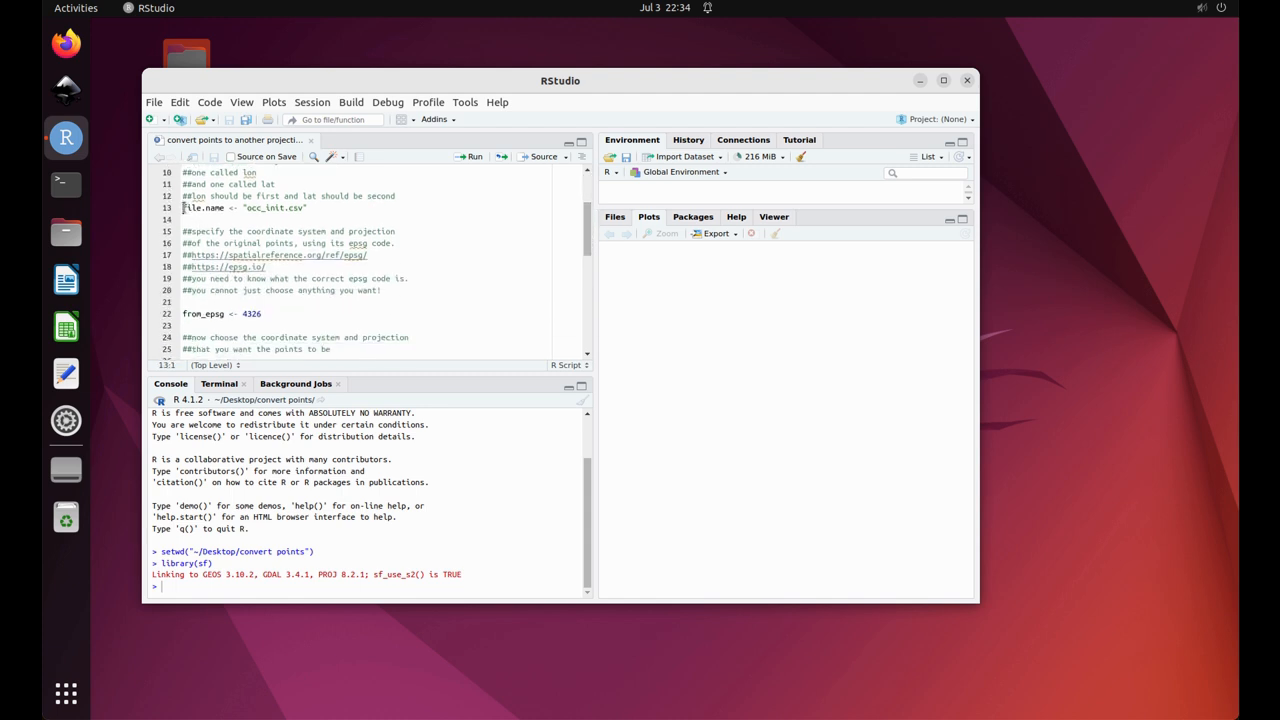
triple_click(244, 206)
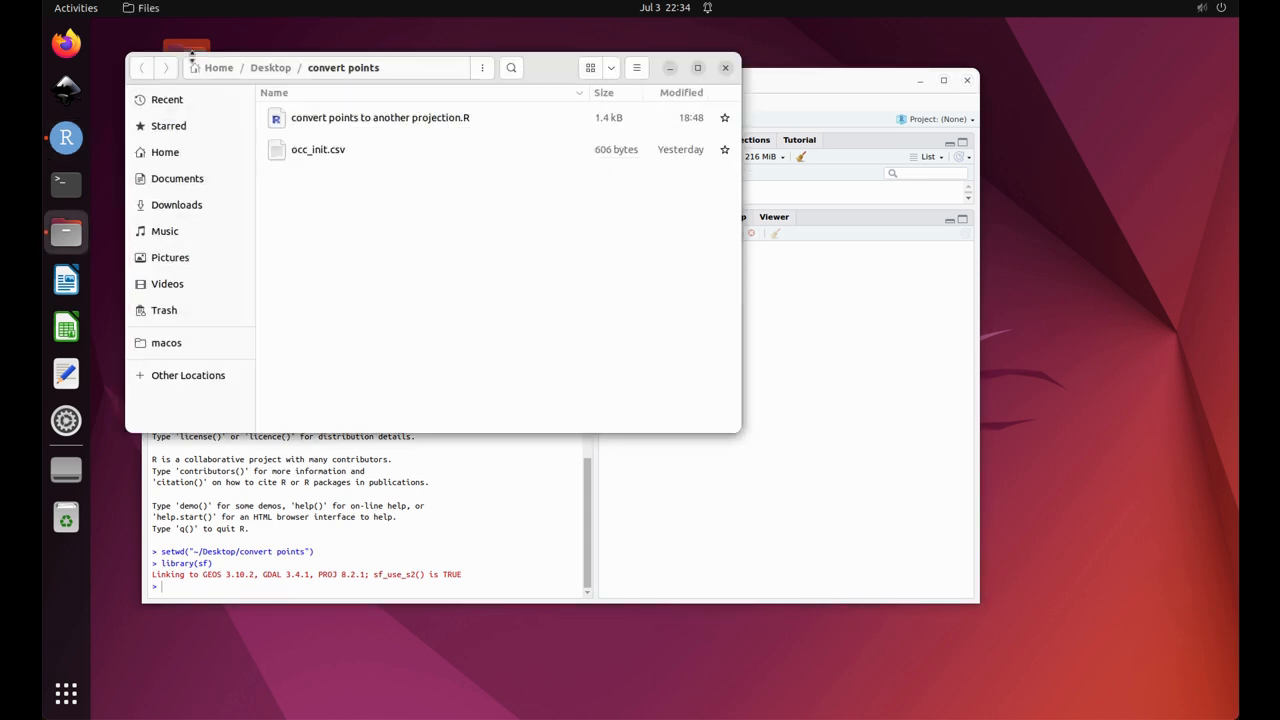
Load occ_init.csv into LibreOffice Calc with the default Text Import settings
click(318, 148)
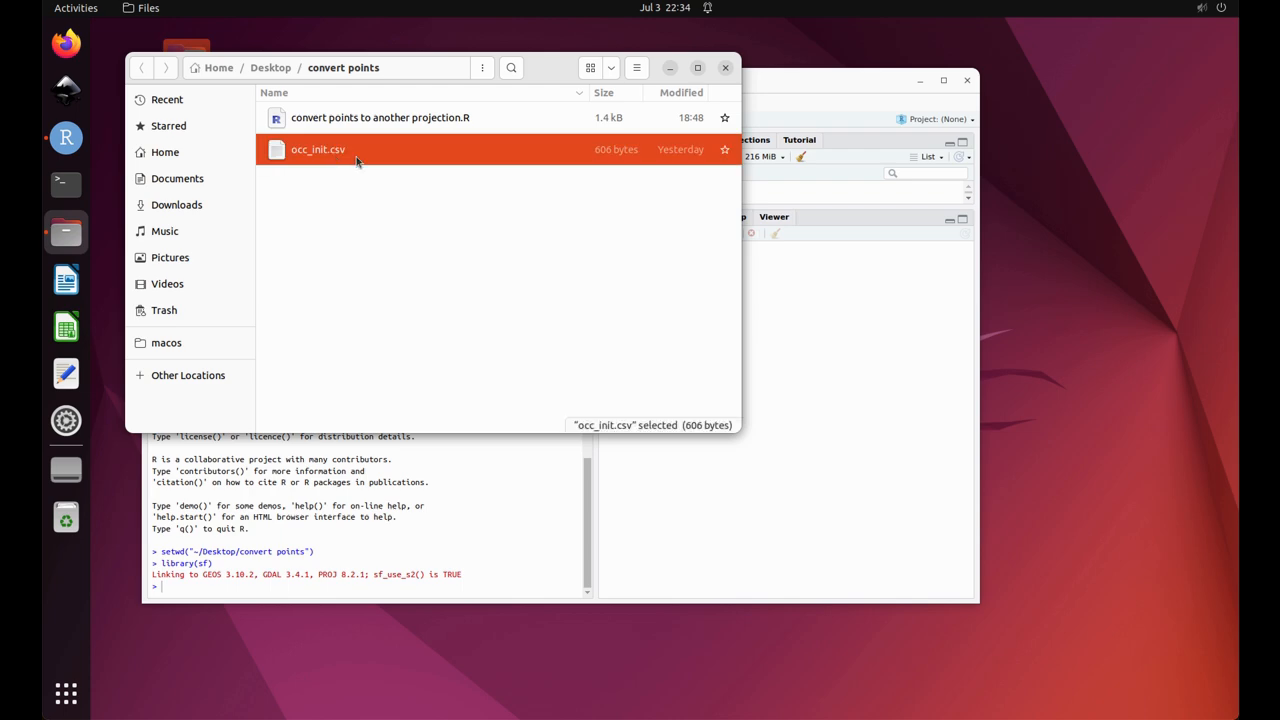
double_click(318, 148)
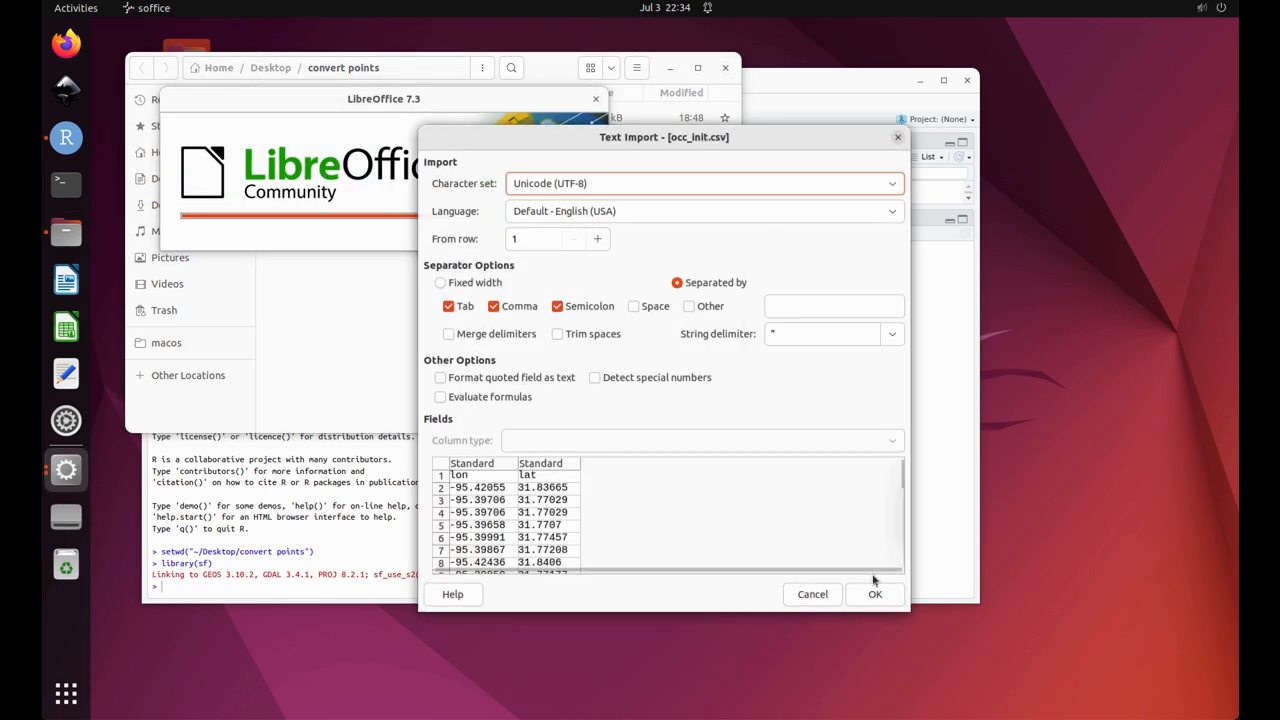
click(874, 594)
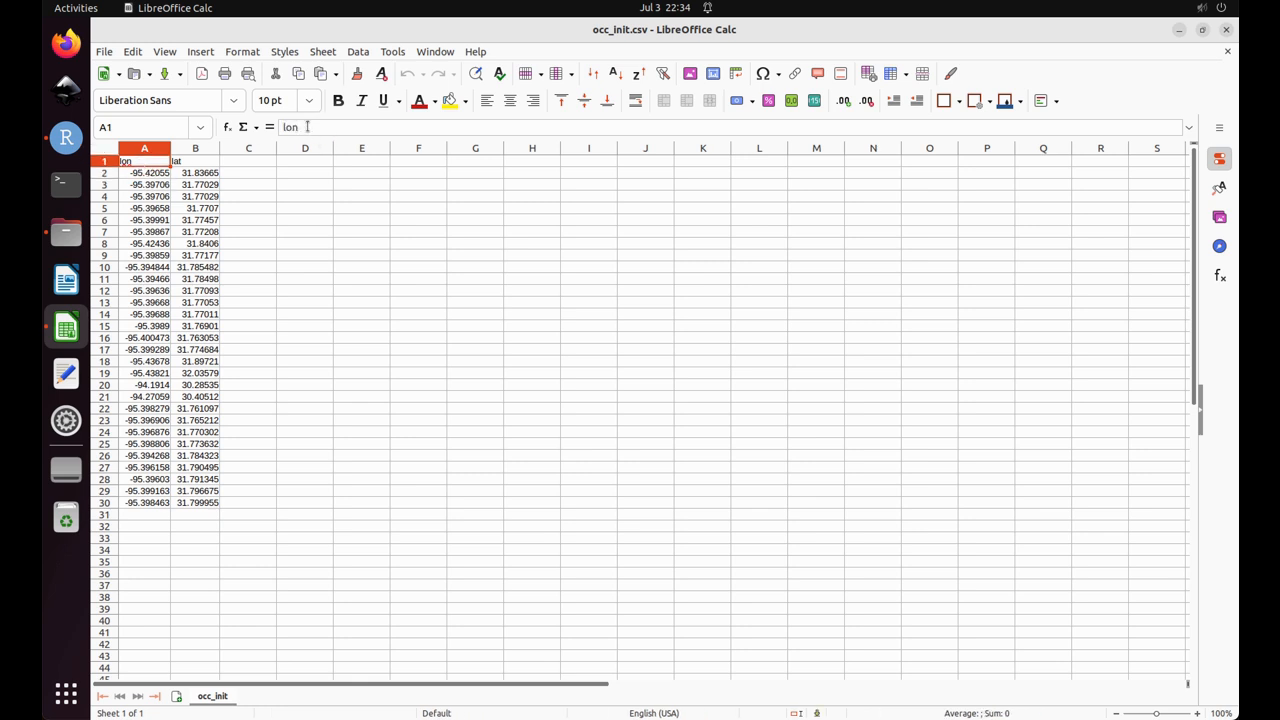
Inspect the lat header and the 29 lon and lat values in A2:A30 and B2:B30
click(196, 160)
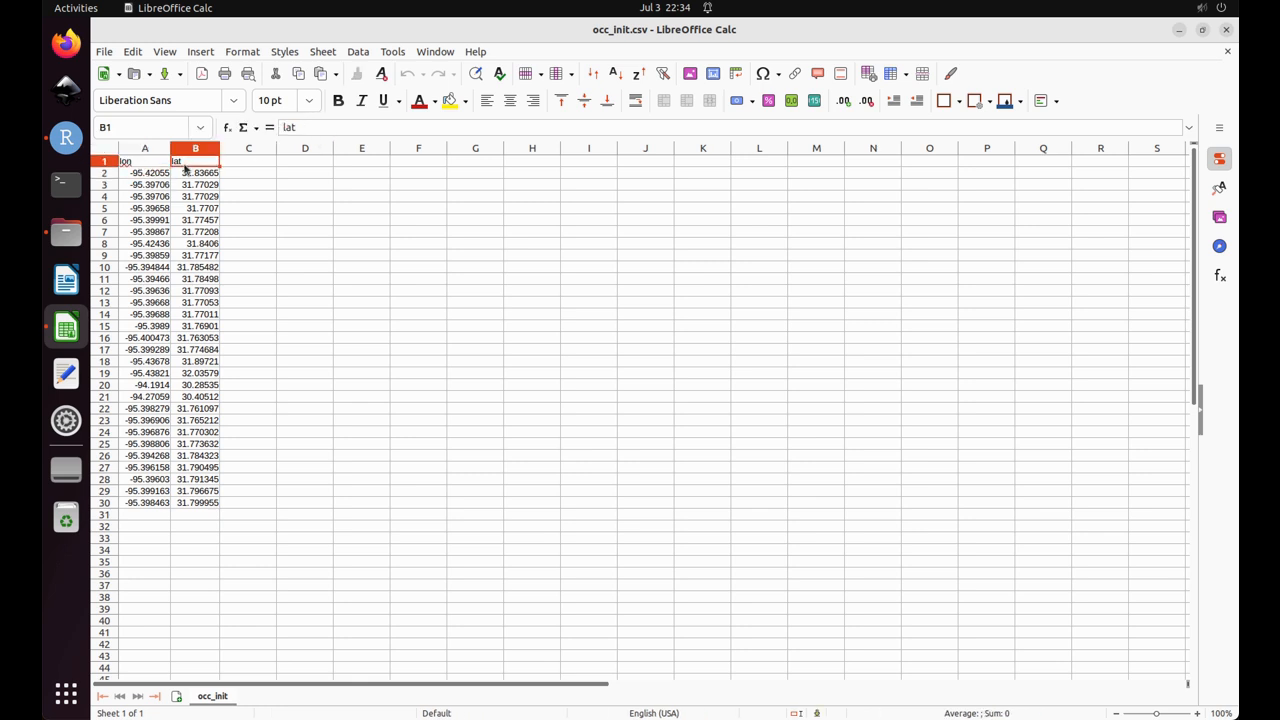
double_click(196, 160)
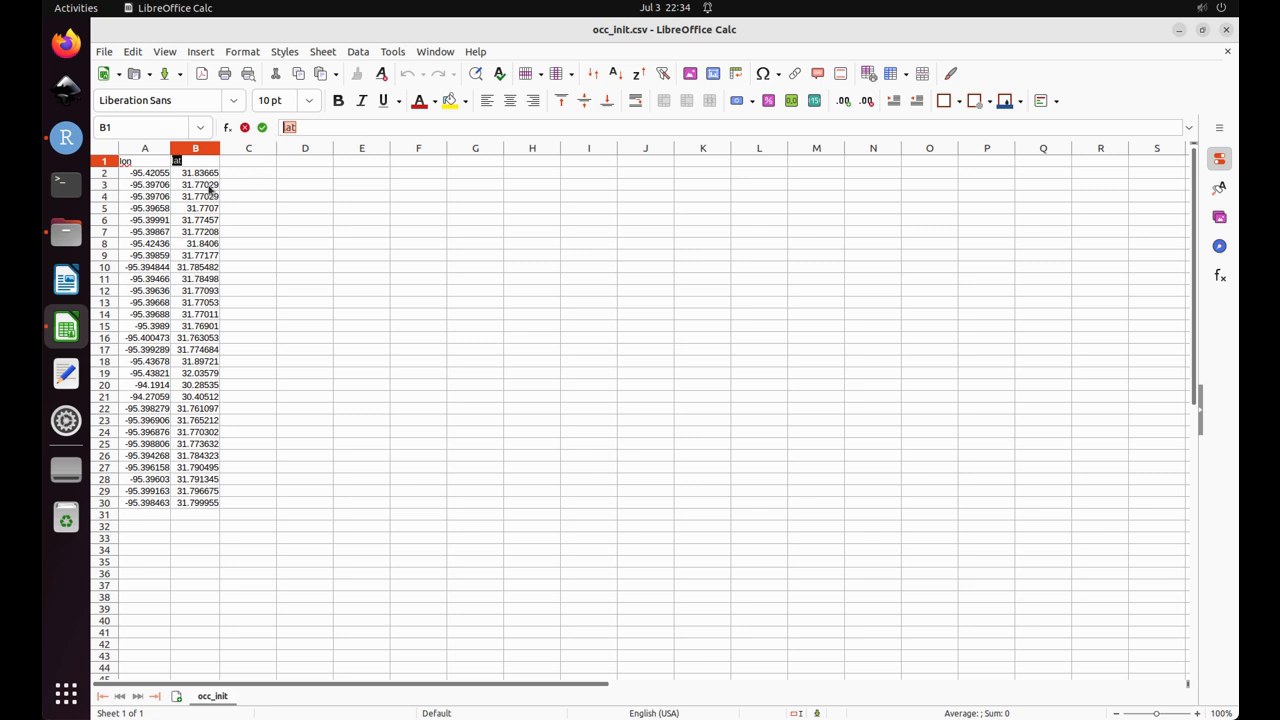
drag(144, 172, 144, 490)
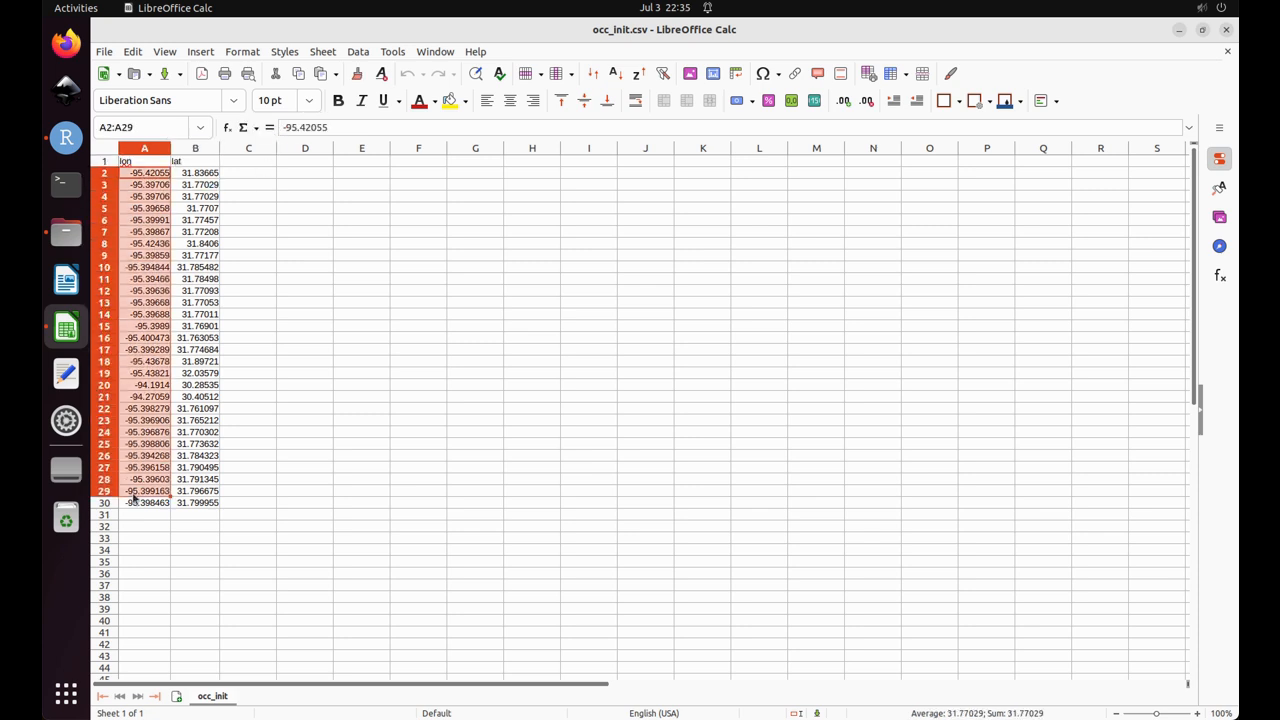
click(144, 502)
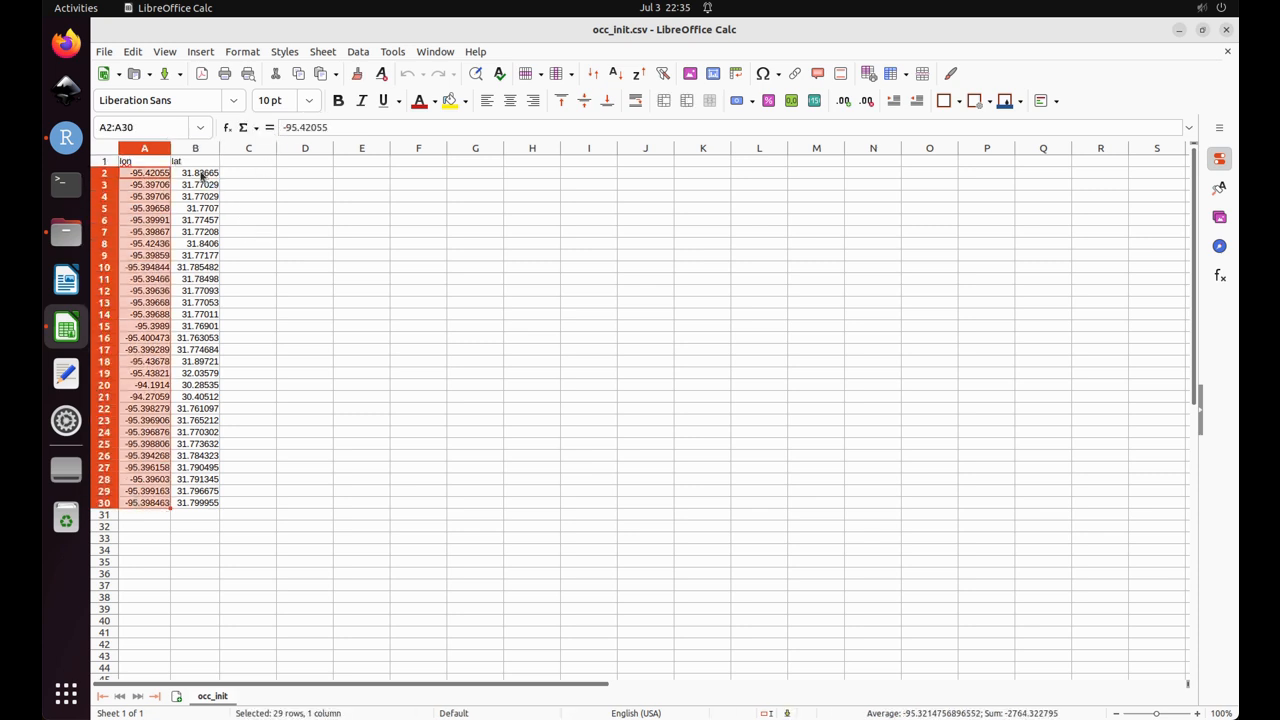
click(196, 172)
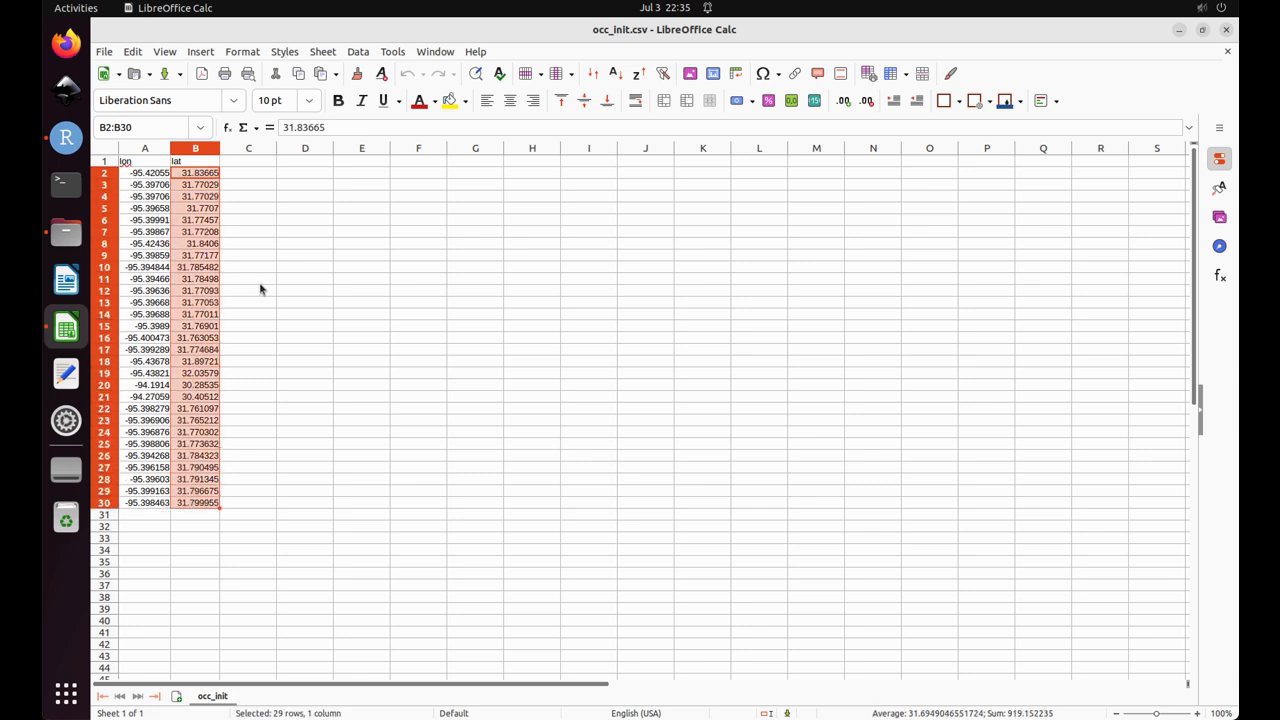
click(248, 278)
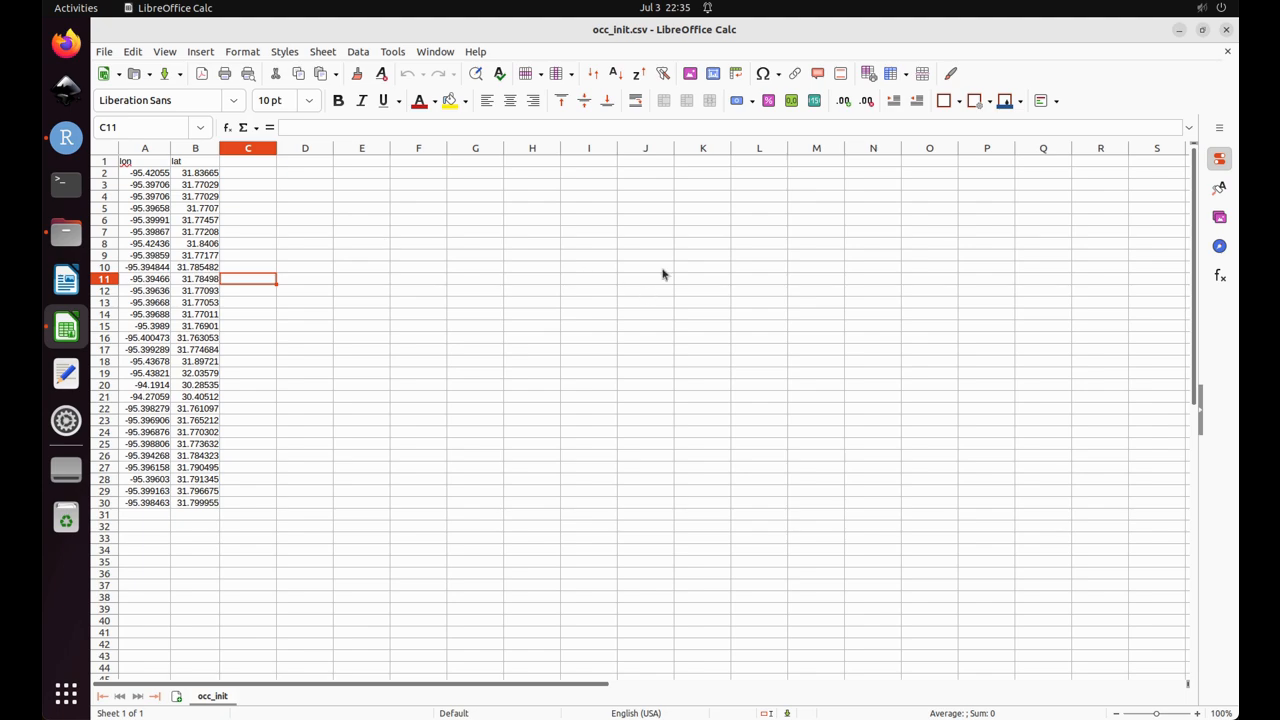
mouse_move(1228, 34)
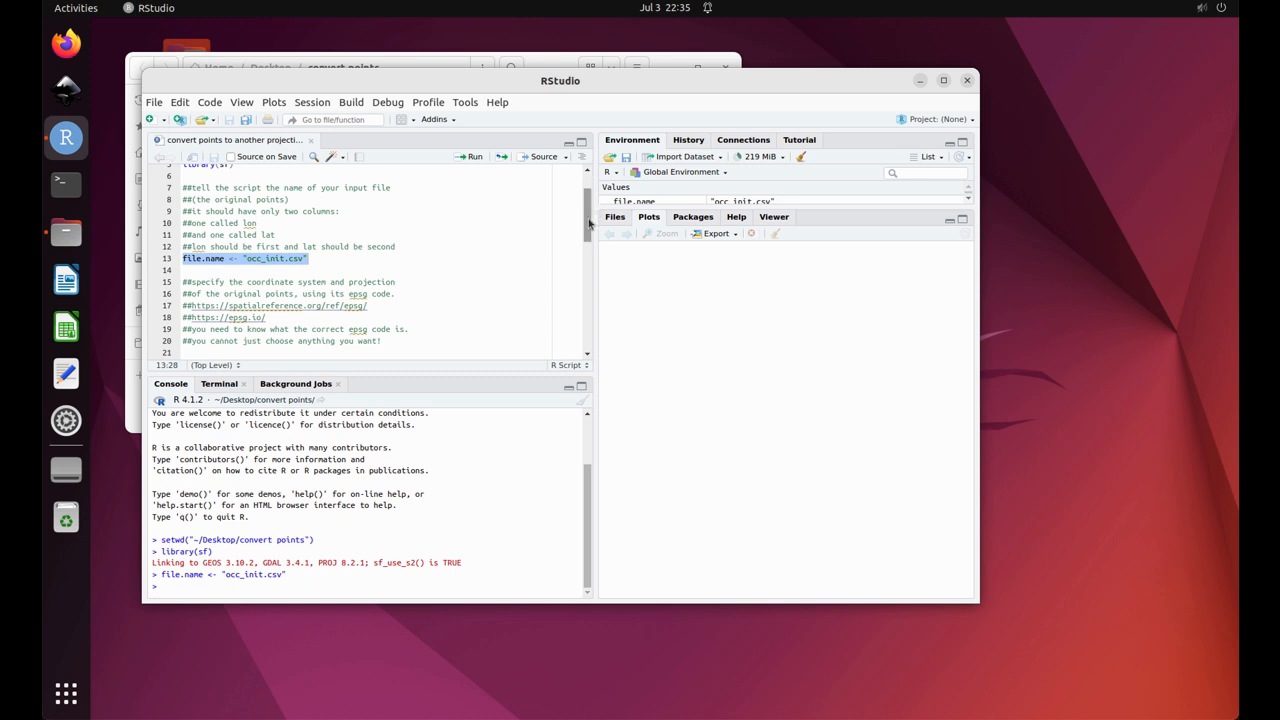
Run the file.name line so occ_init.csv is stored as file.name in the session
scroll(down, 3)
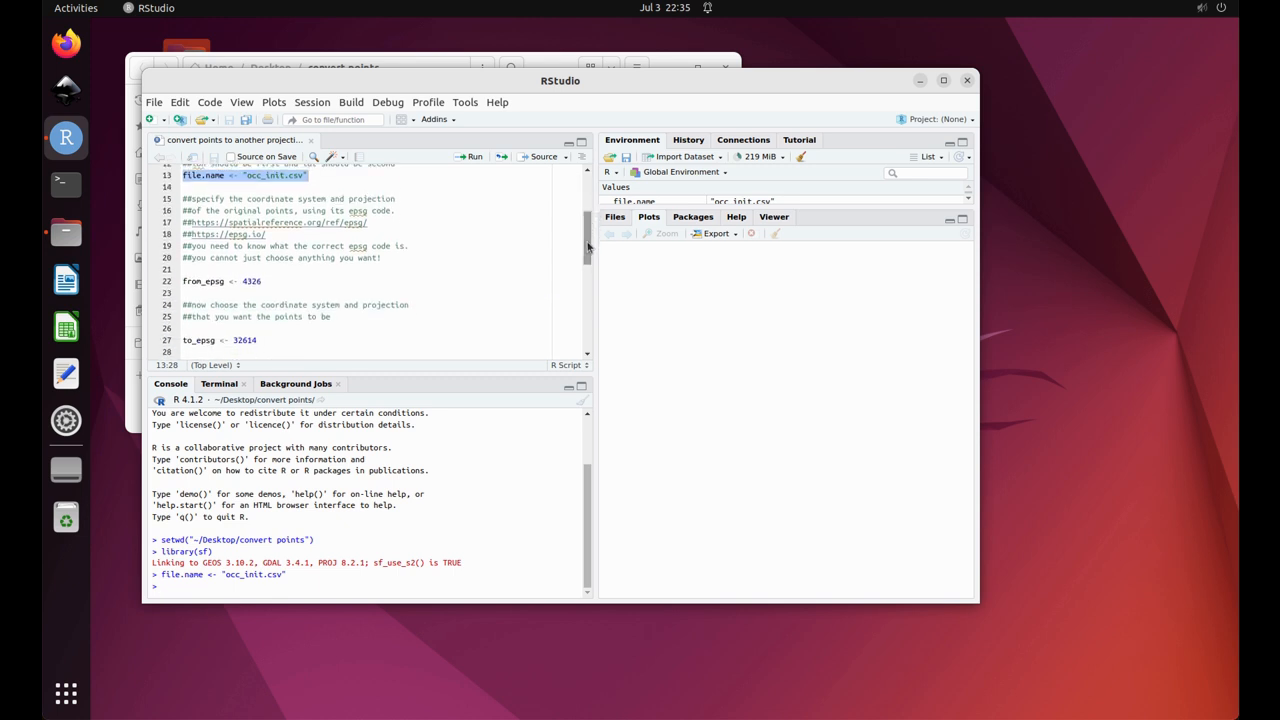
click(284, 212)
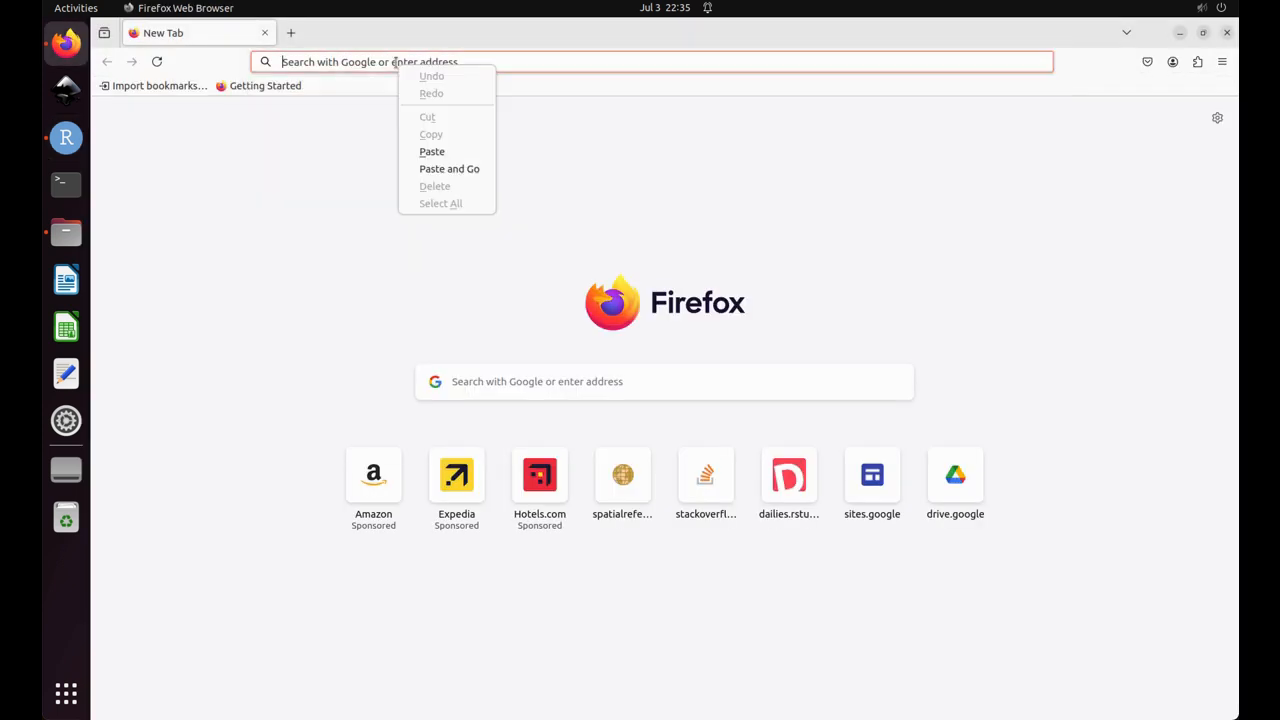
Load the spatialreference.org page for EPSG:2028 via Paste and Go and scroll through it
click(432, 152)
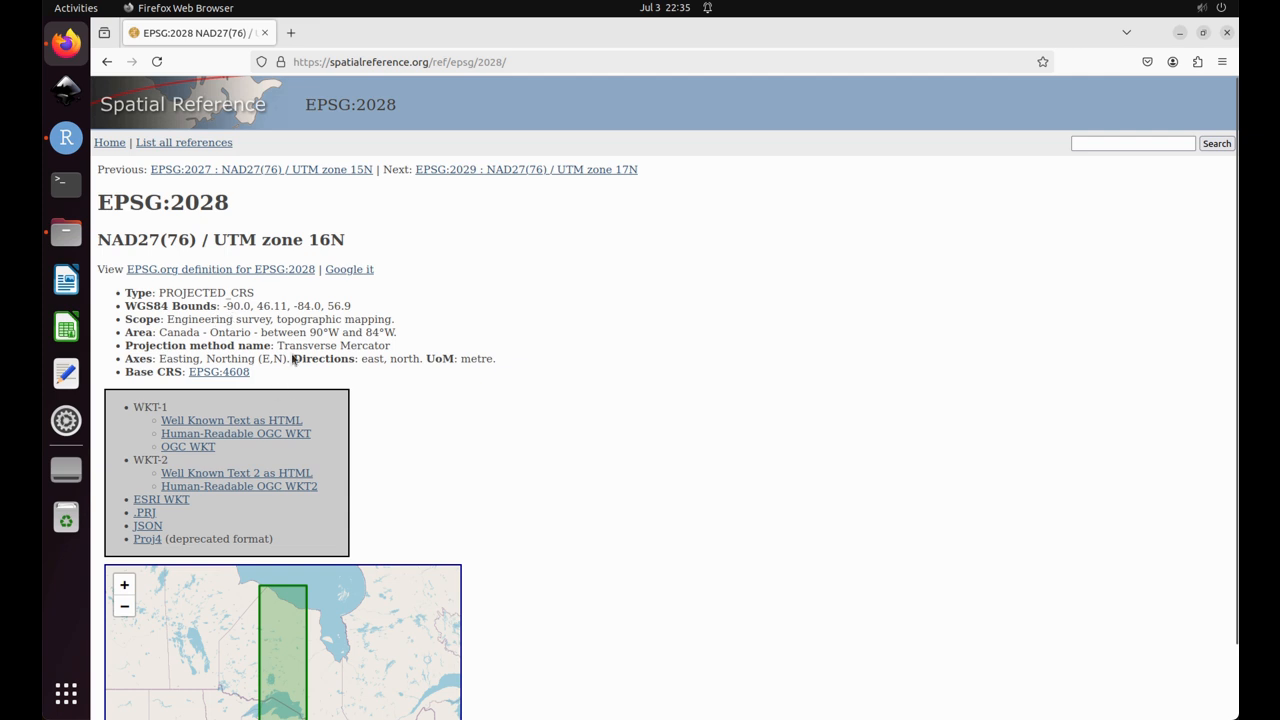
scroll(down, 3)
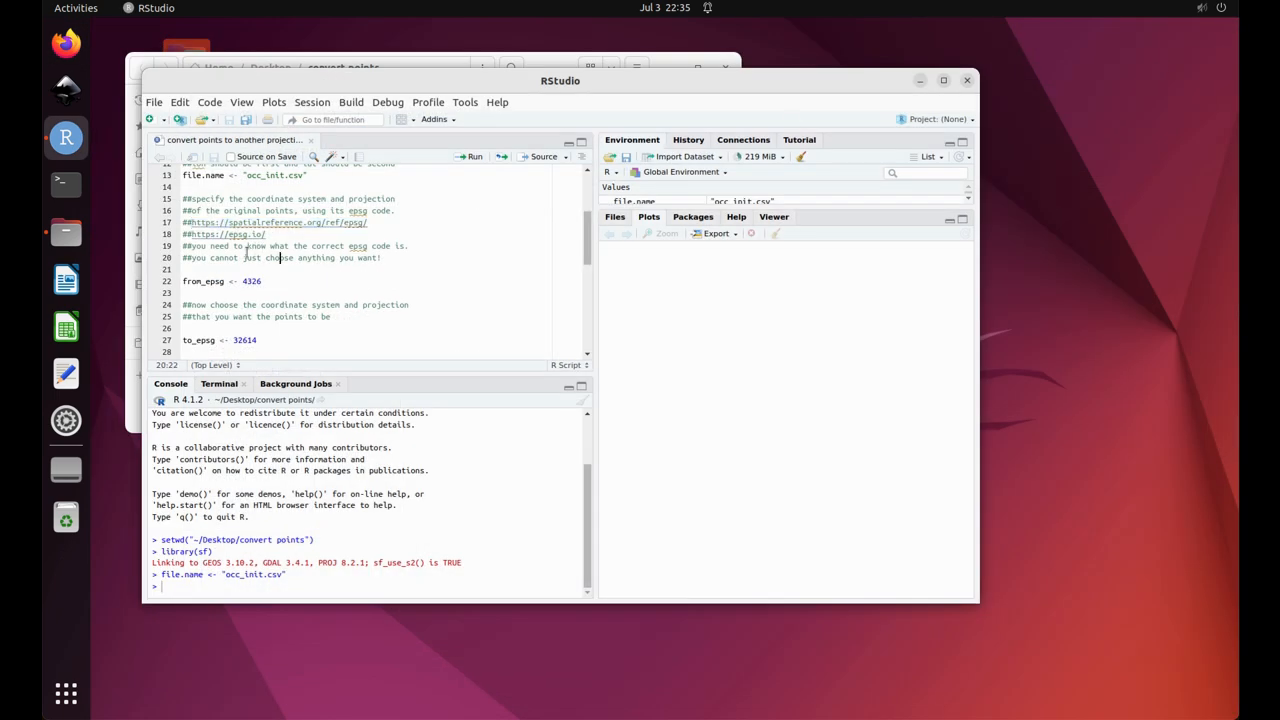
Run from_epsg = 4326 as the source code and select the to_epsg = 32614 line
drag(184, 246, 380, 256)
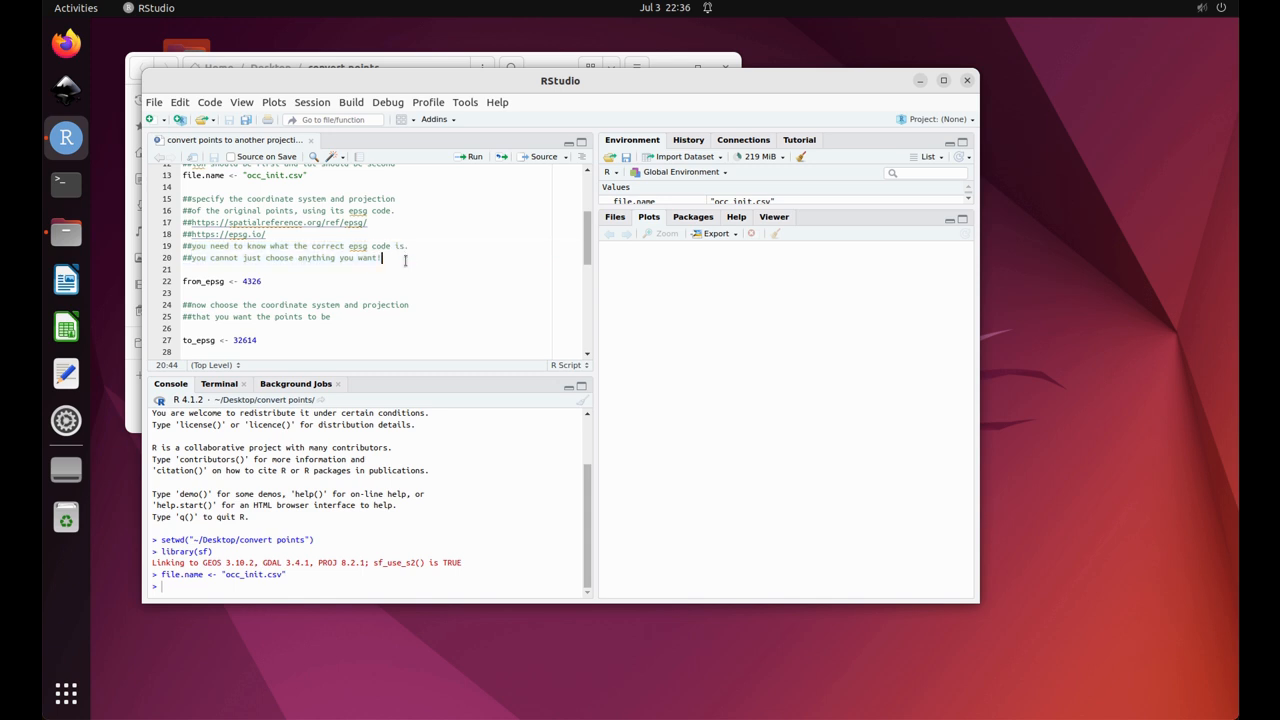
double_click(250, 280)
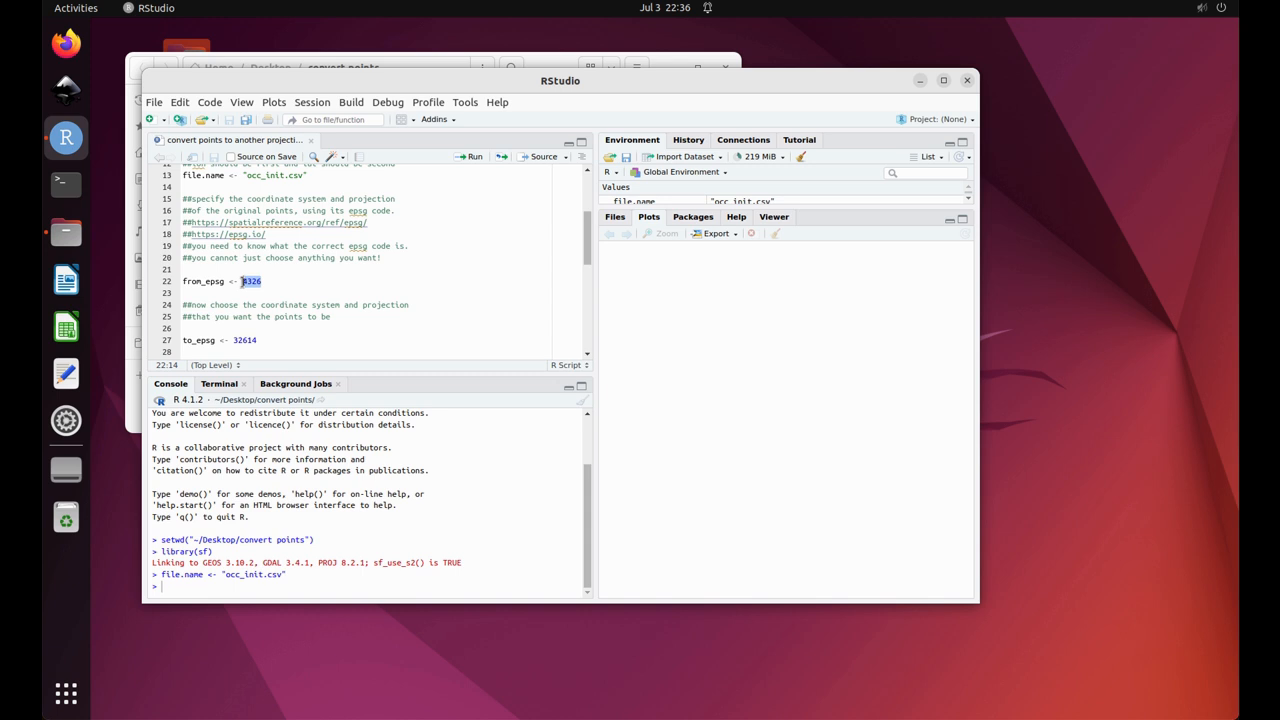
mouse_move(276, 288)
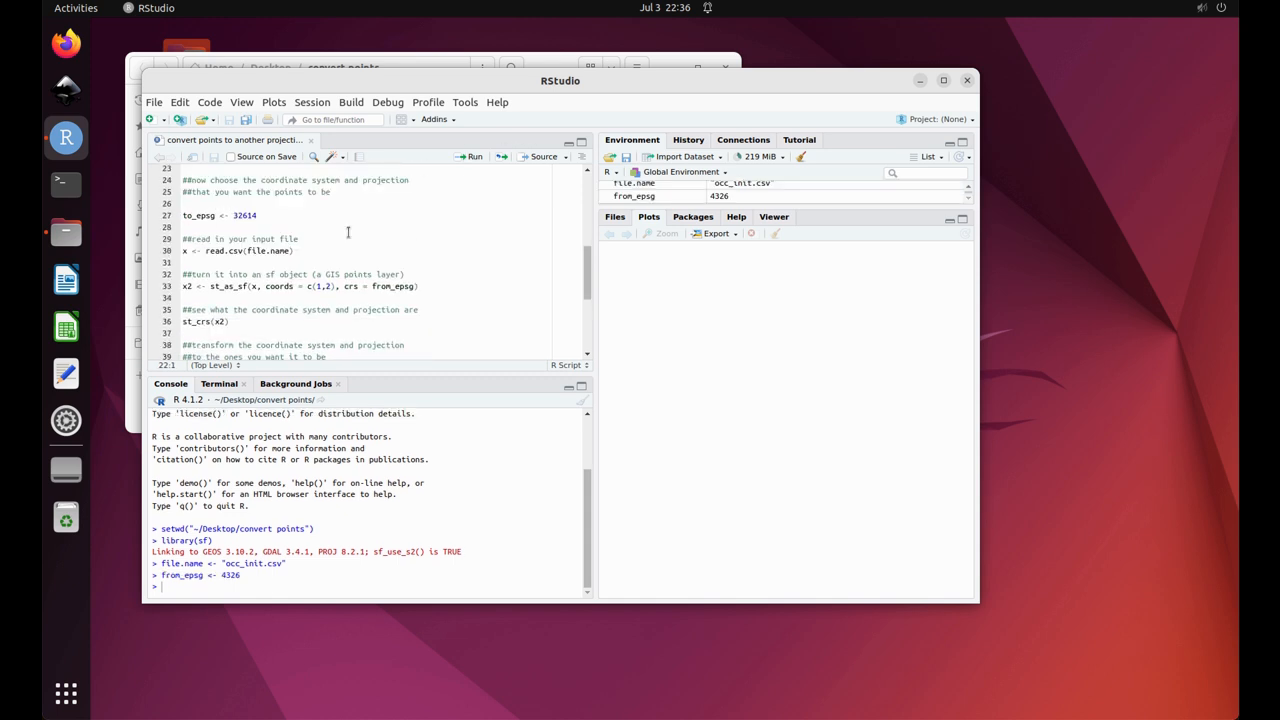
drag(184, 180, 330, 192)
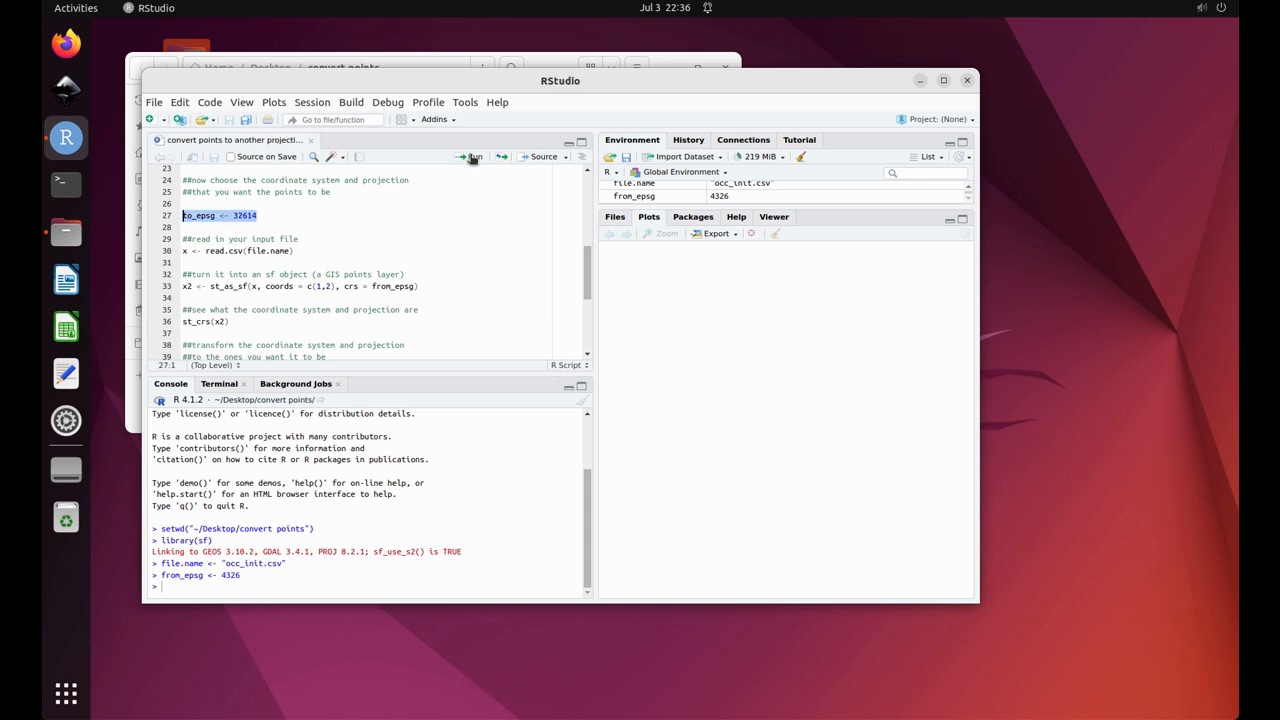
Run to_epsg = 32614, read the input CSV and build the sf points object x2
click(472, 156)
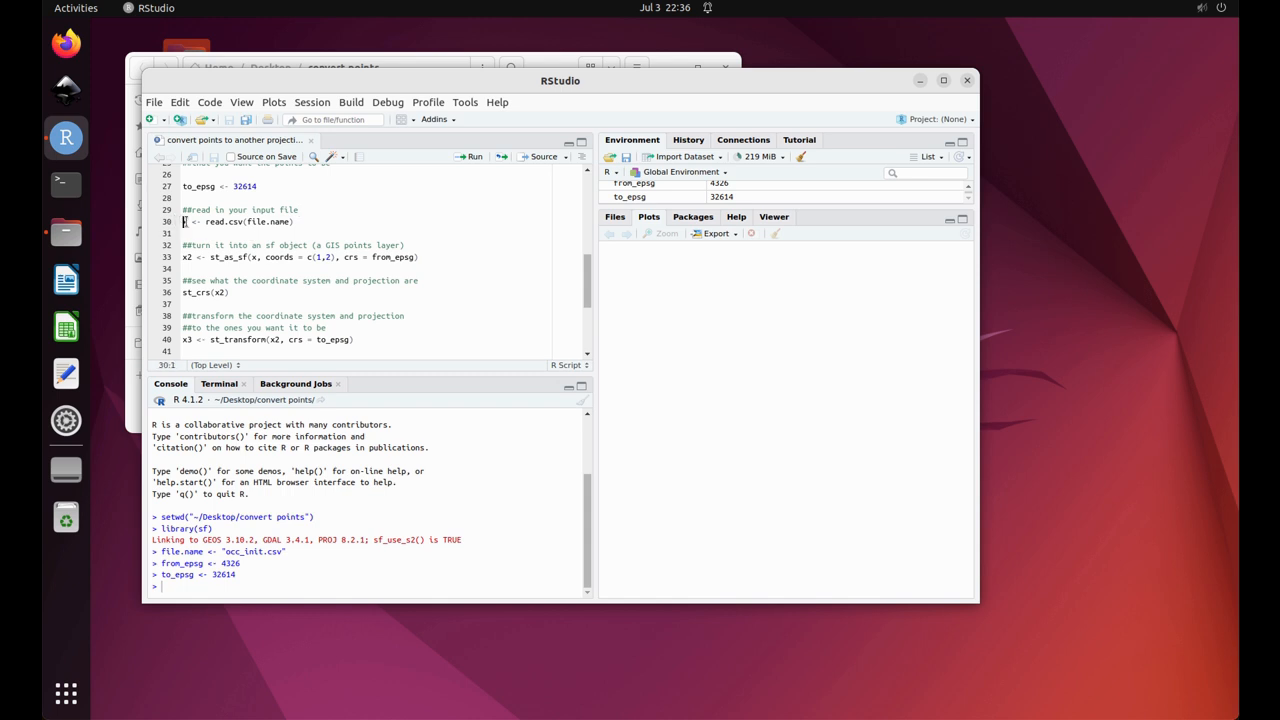
click(472, 156)
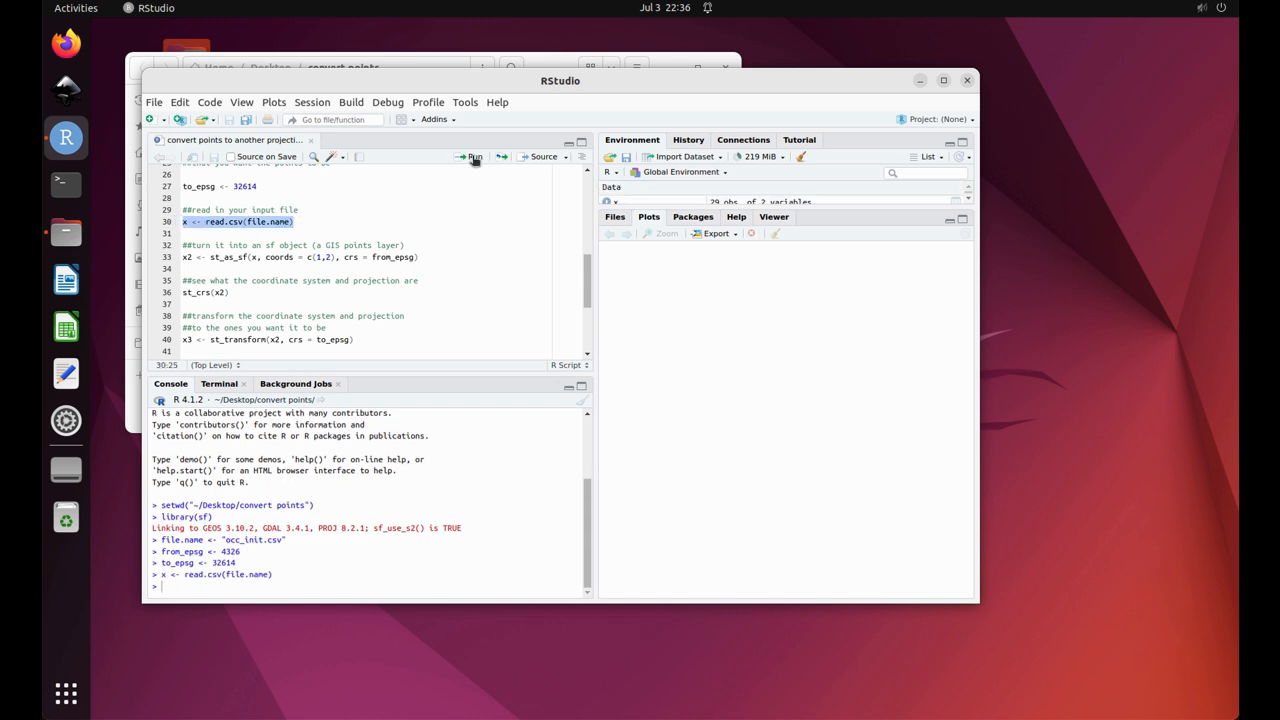
mouse_move(316, 228)
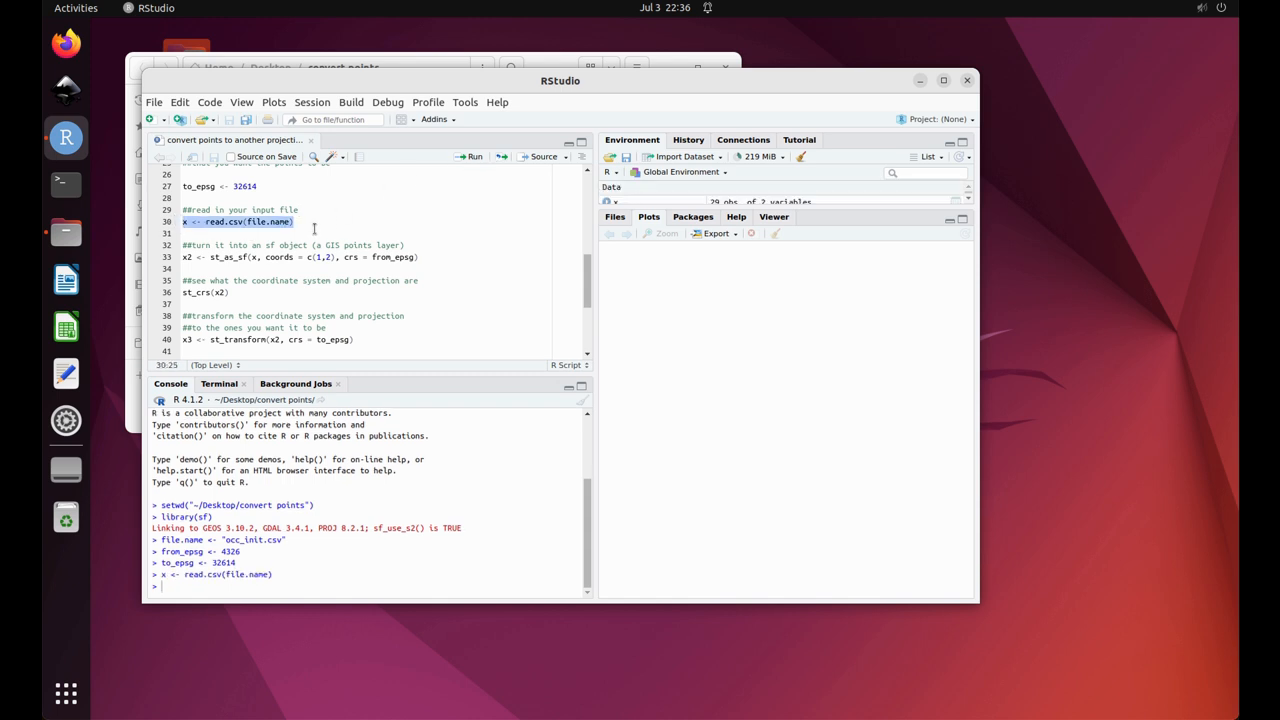
click(182, 256)
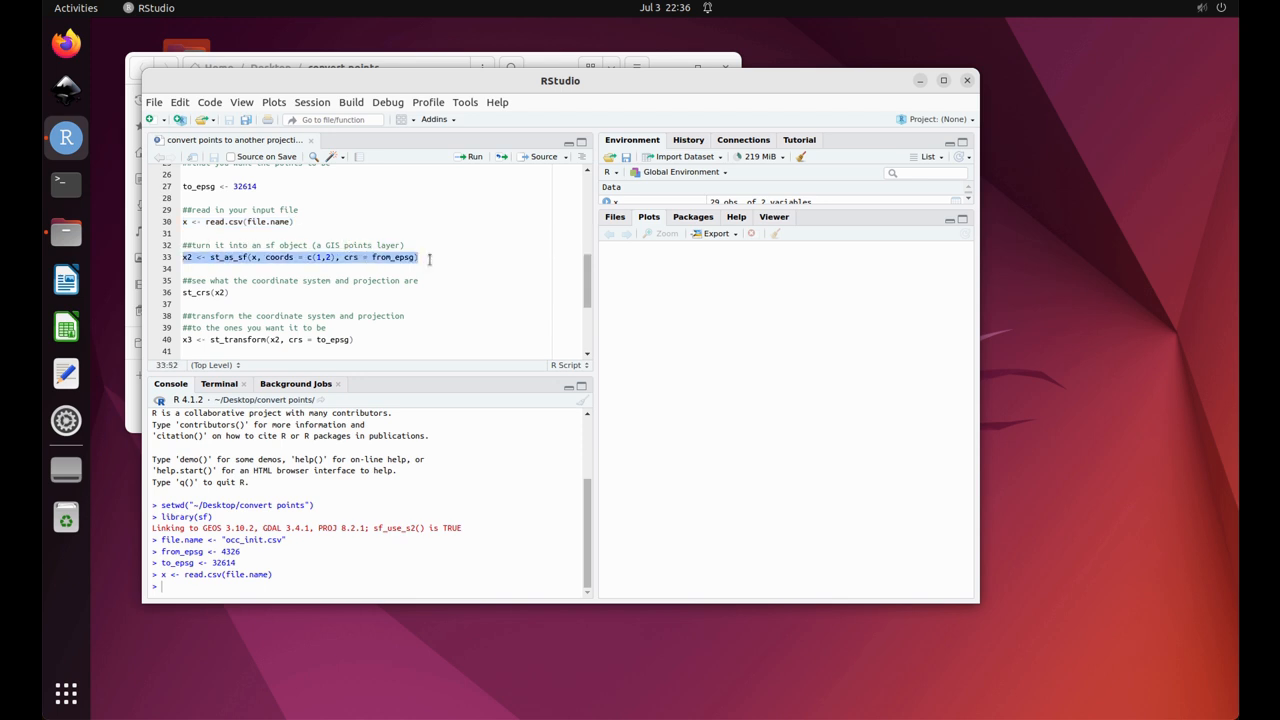
mouse_move(476, 156)
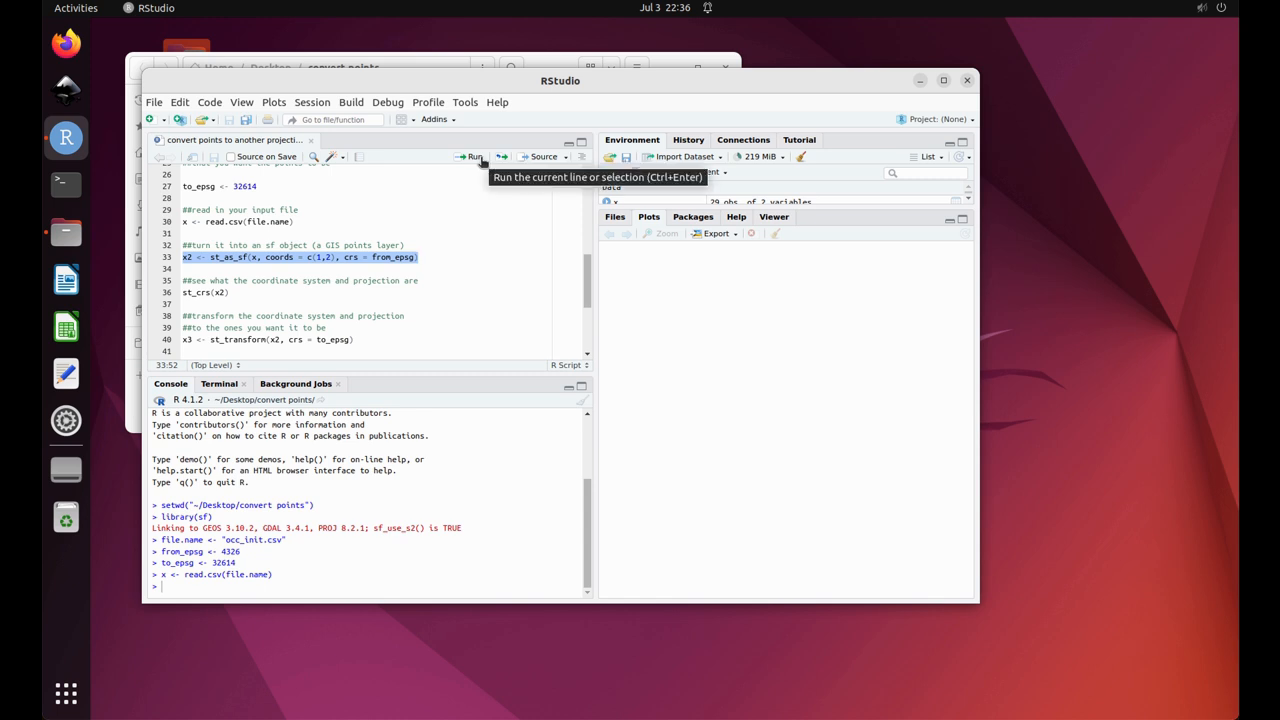
click(472, 156)
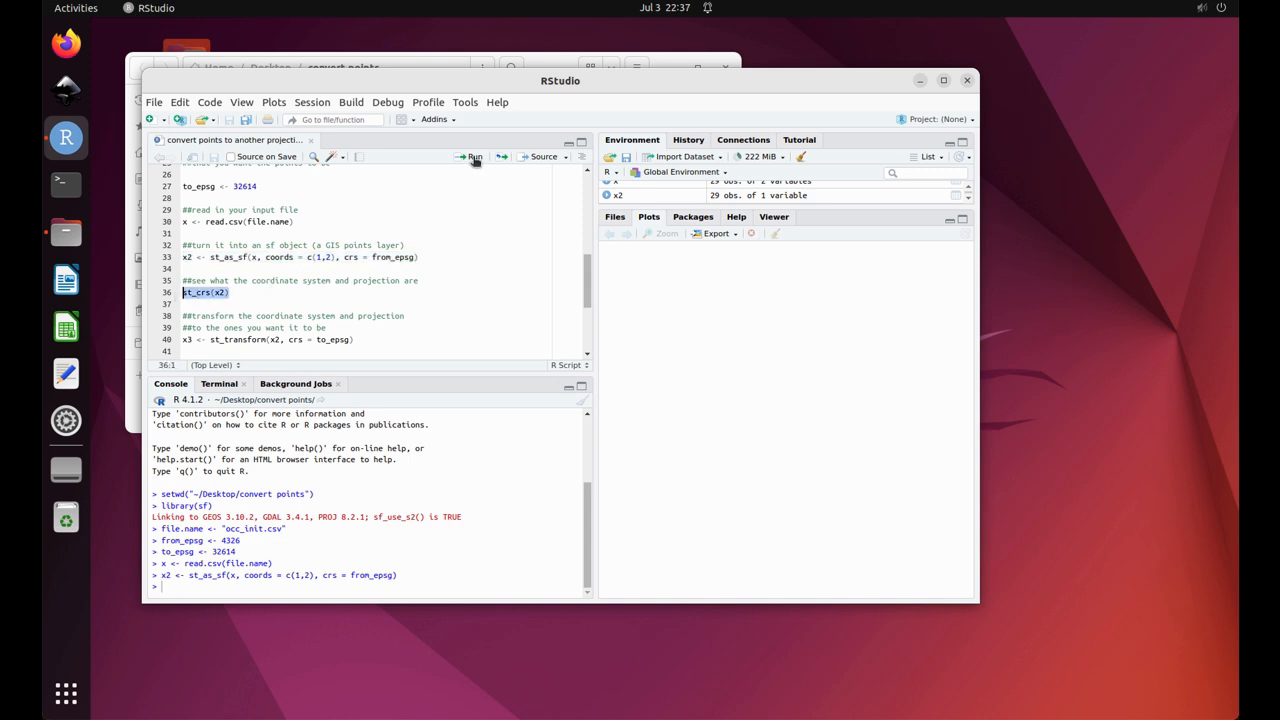
mouse_move(470, 156)
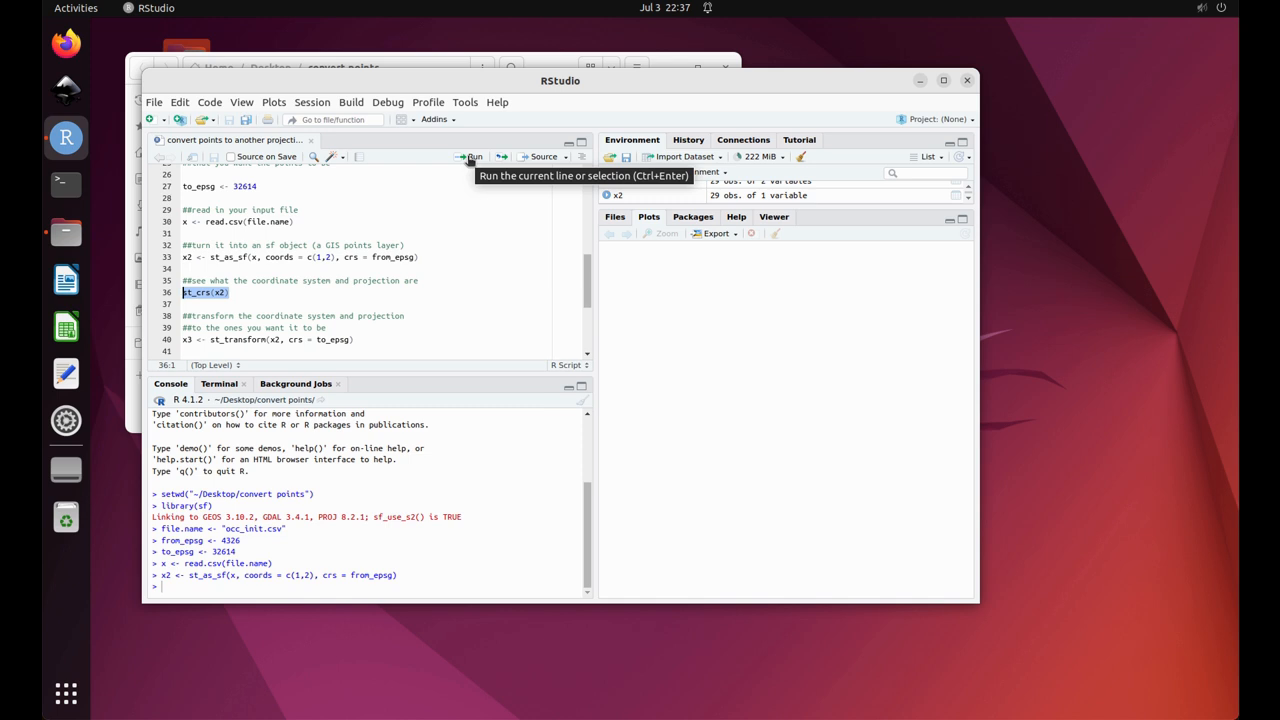
Print st_crs(x2), reporting WGS 84 (EPSG:4326), and move to the reprojection part of the script
click(468, 156)
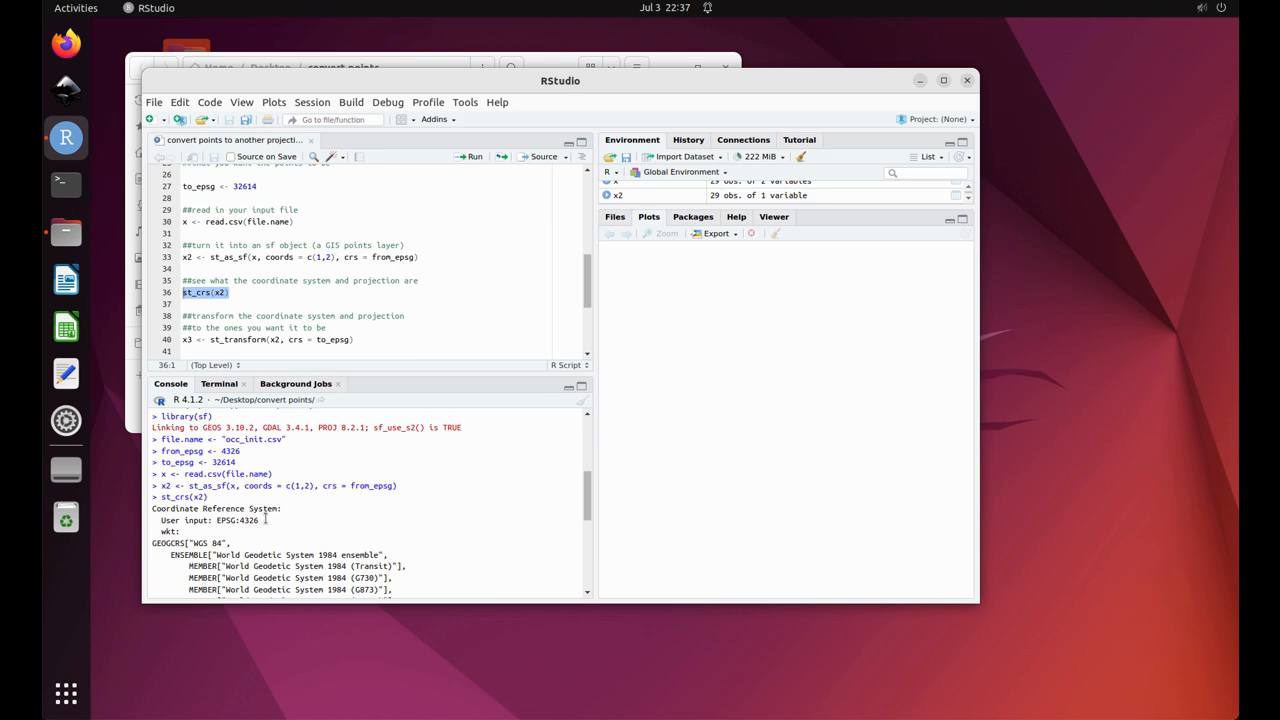
double_click(250, 520)
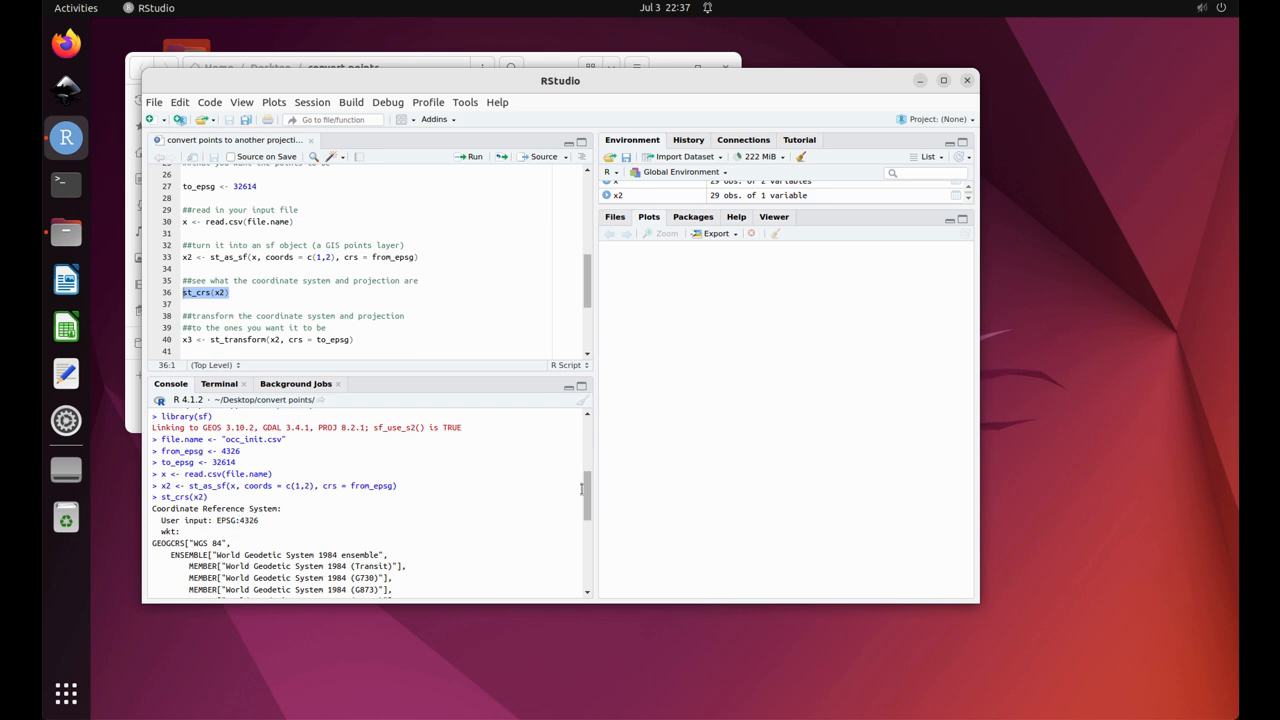
scroll(down, 3)
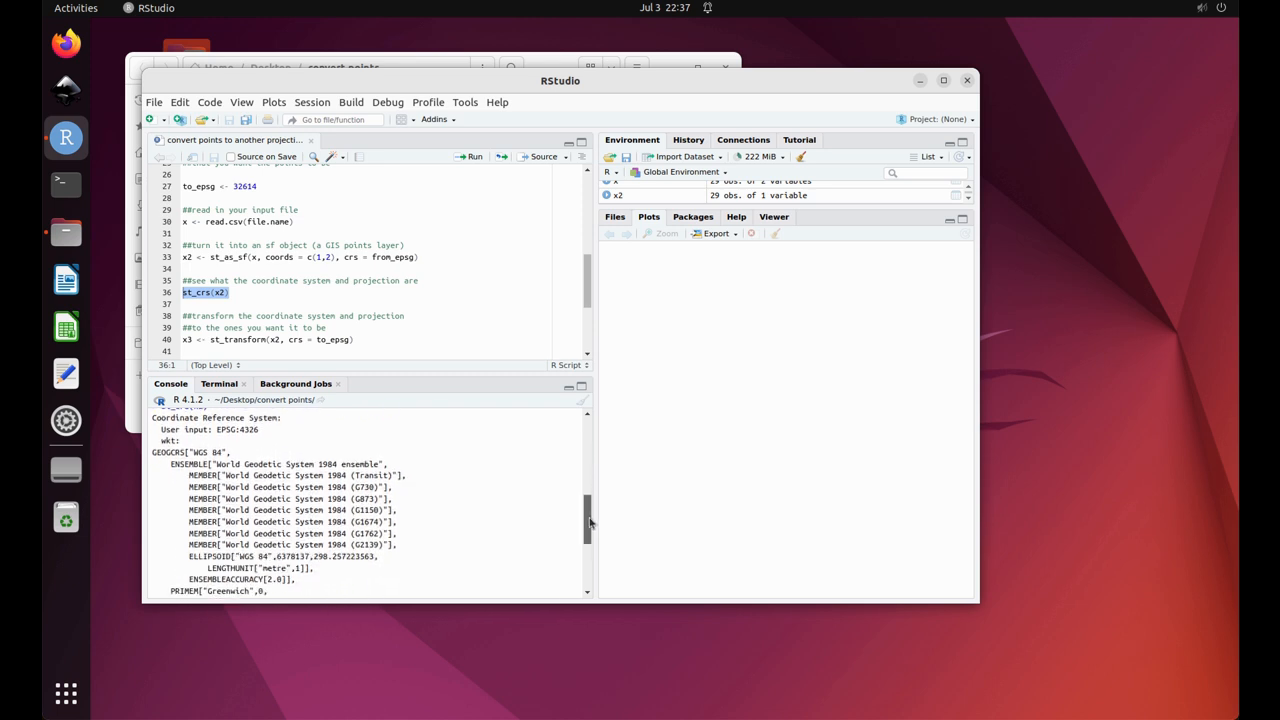
scroll(down, 3)
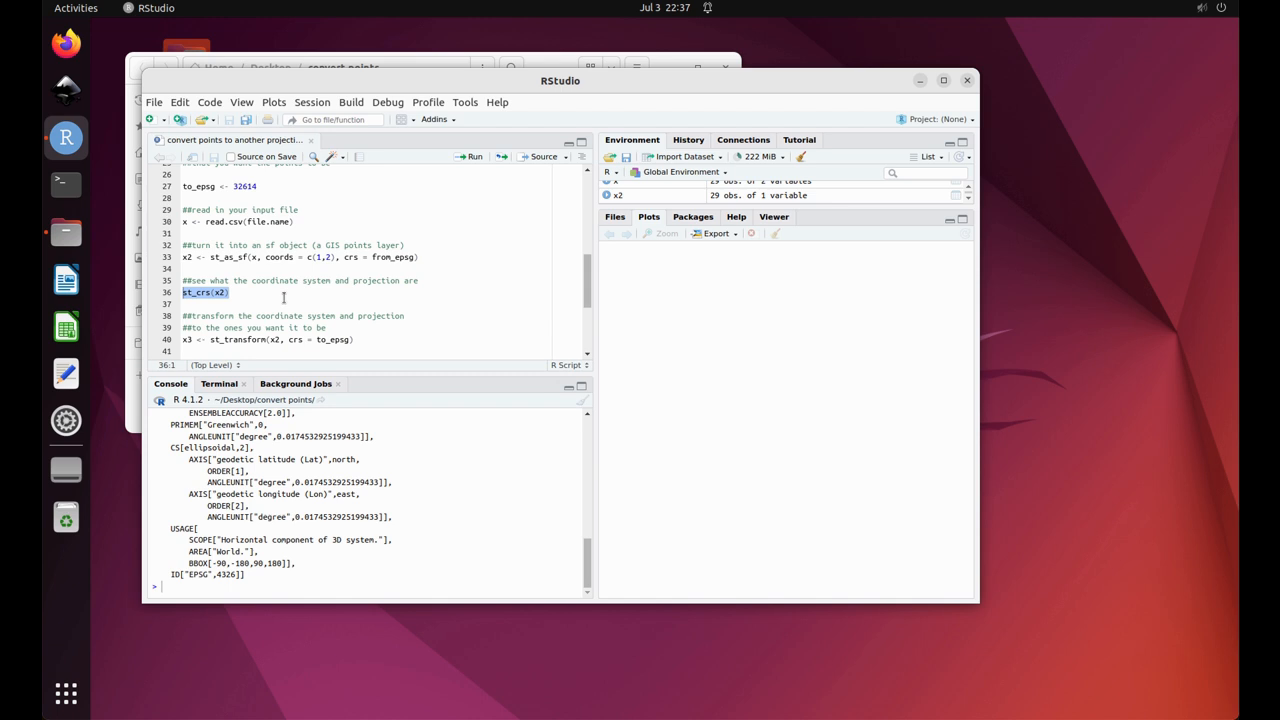
click(290, 316)
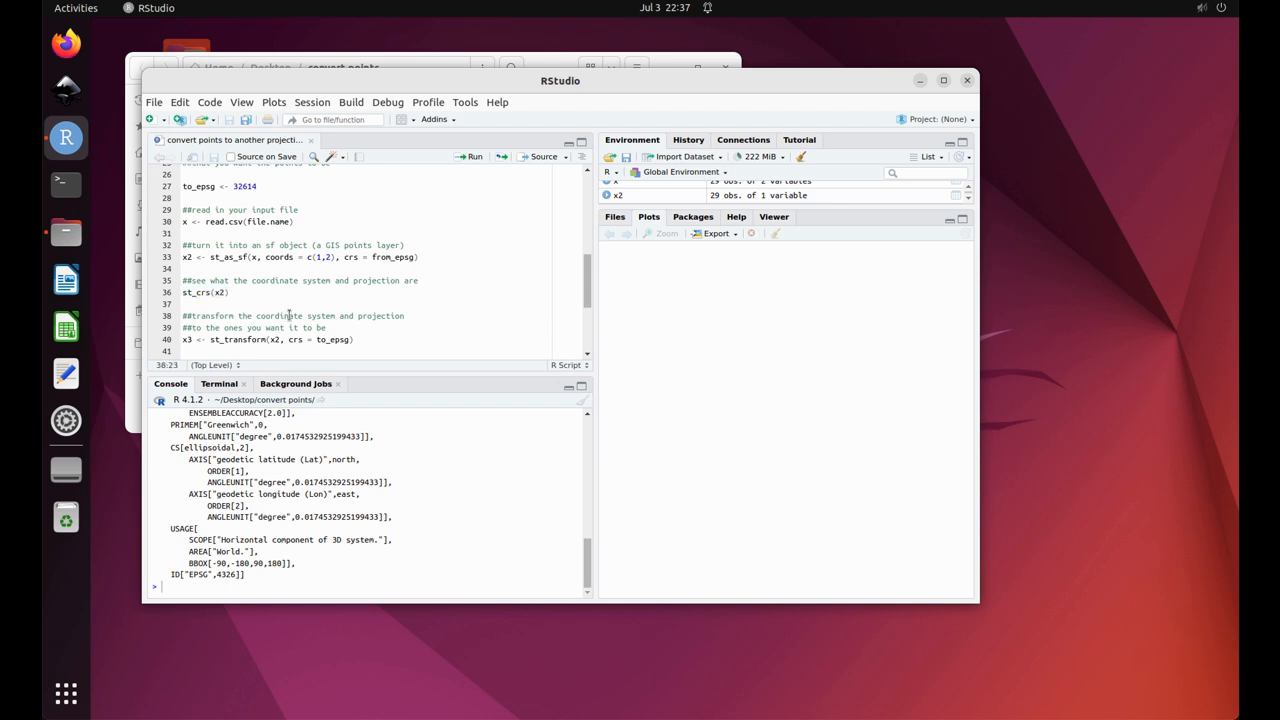
scroll(down, 3)
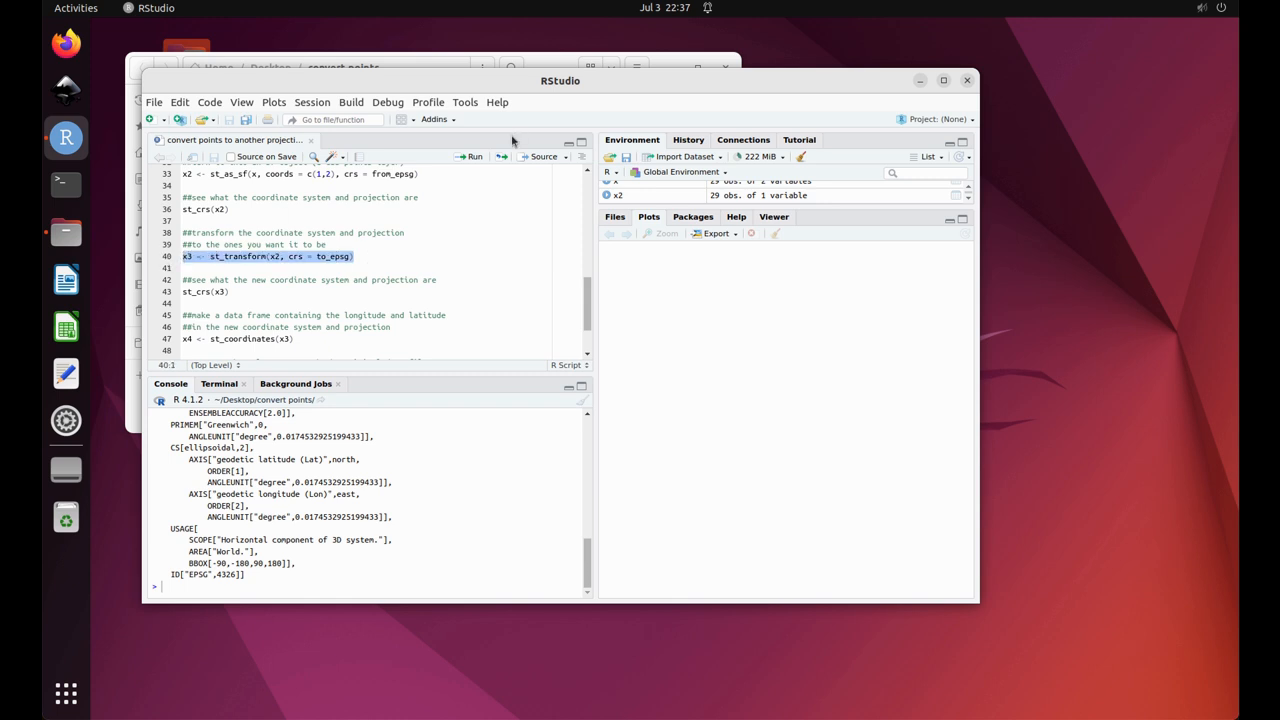
mouse_move(470, 156)
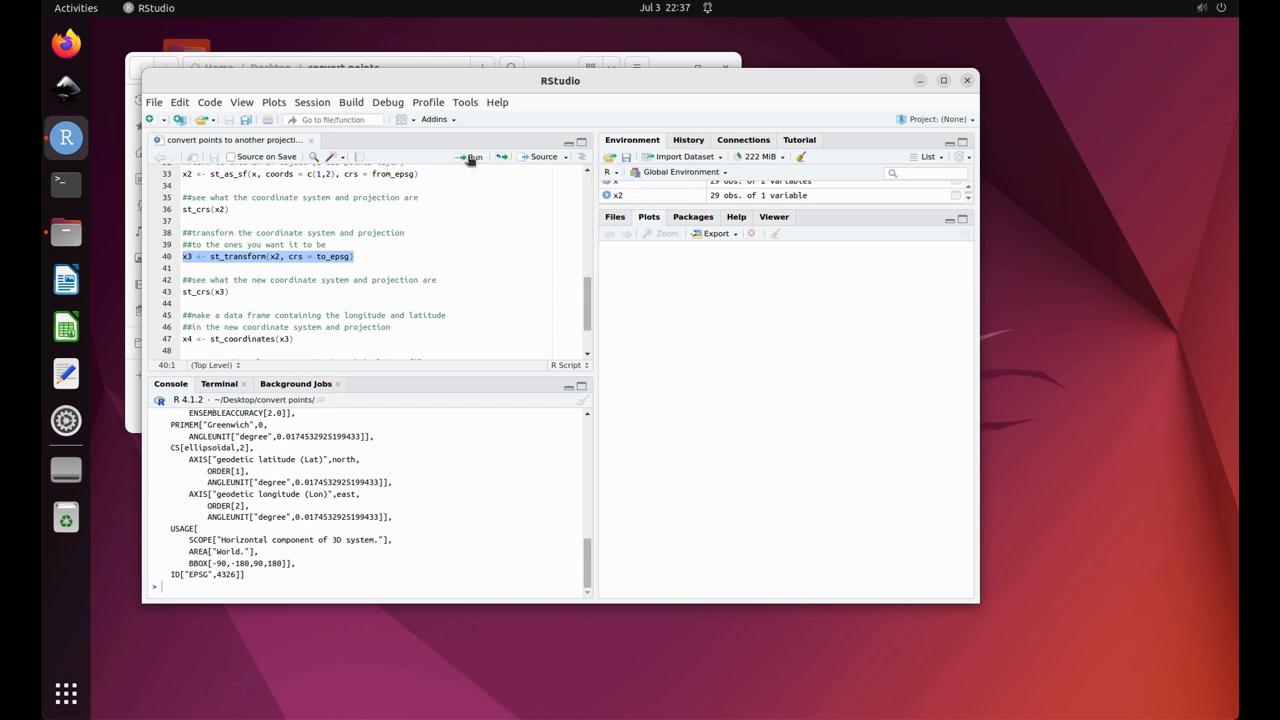
Run st_transform(x2, crs = to_epsg) into x3 and print st_crs(x3): WGS 84 / UTM zone 14N (EPSG:32614)
click(472, 156)
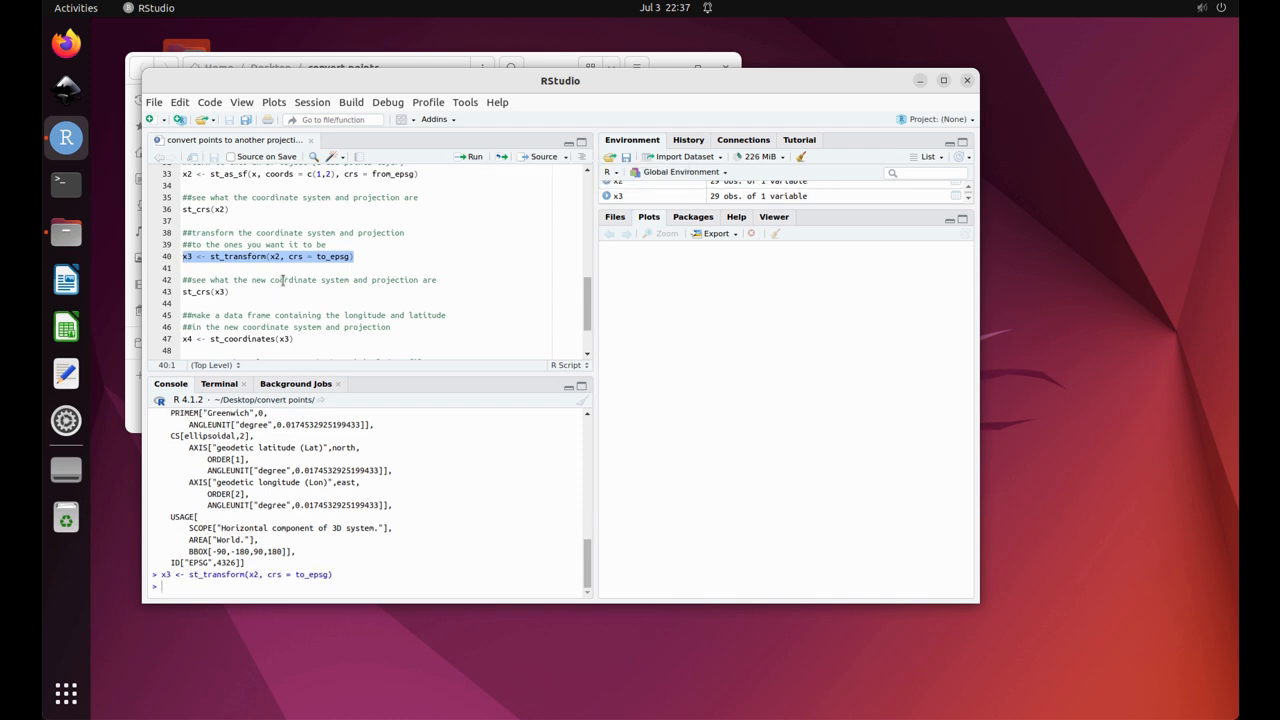
click(230, 292)
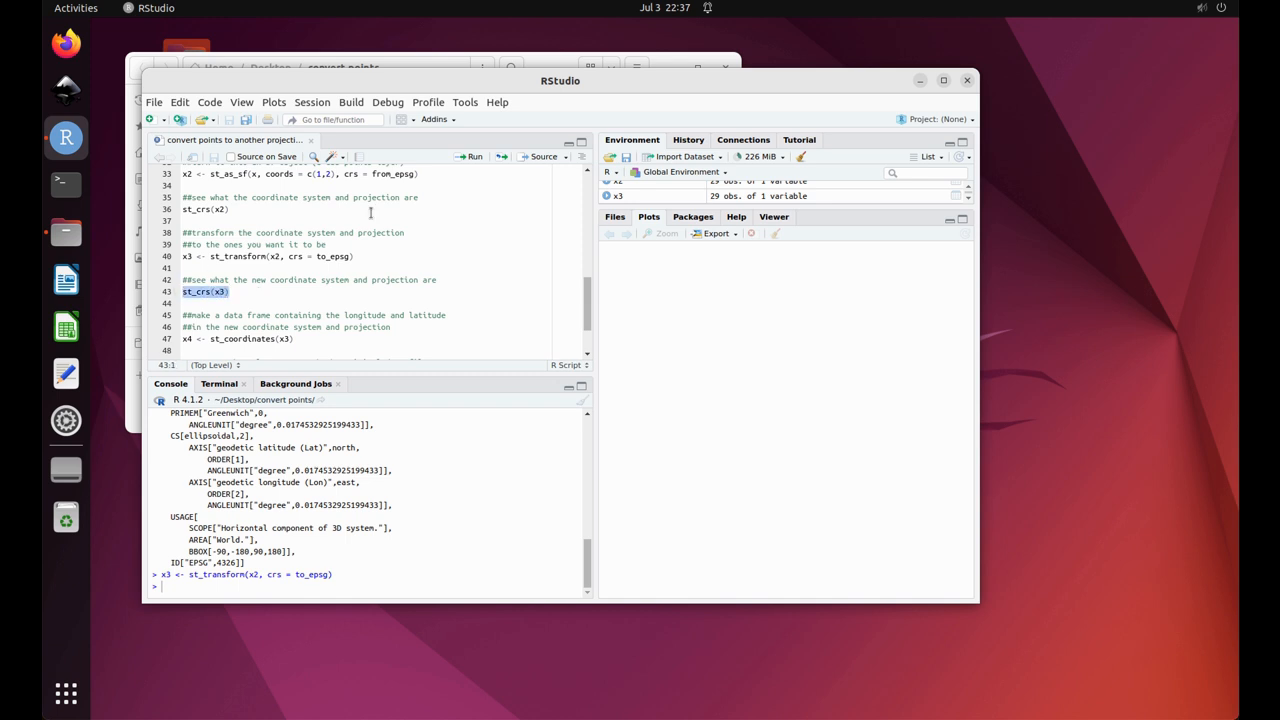
mouse_move(472, 156)
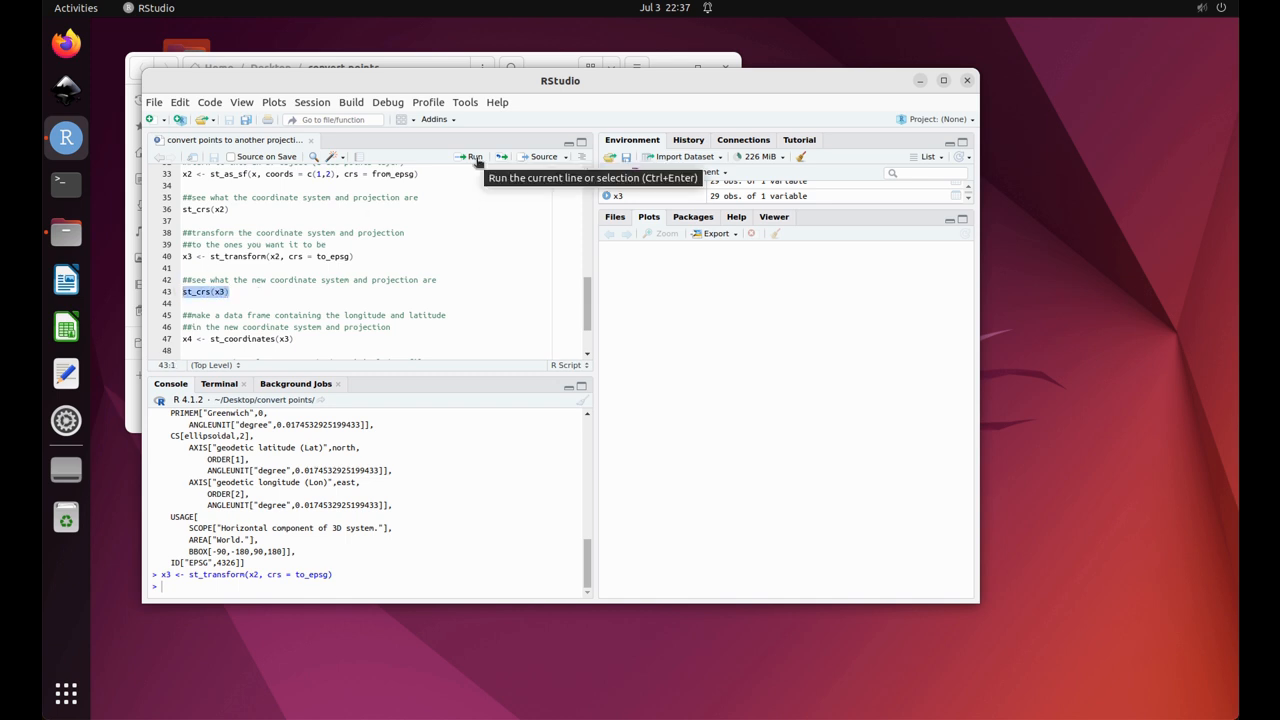
click(472, 156)
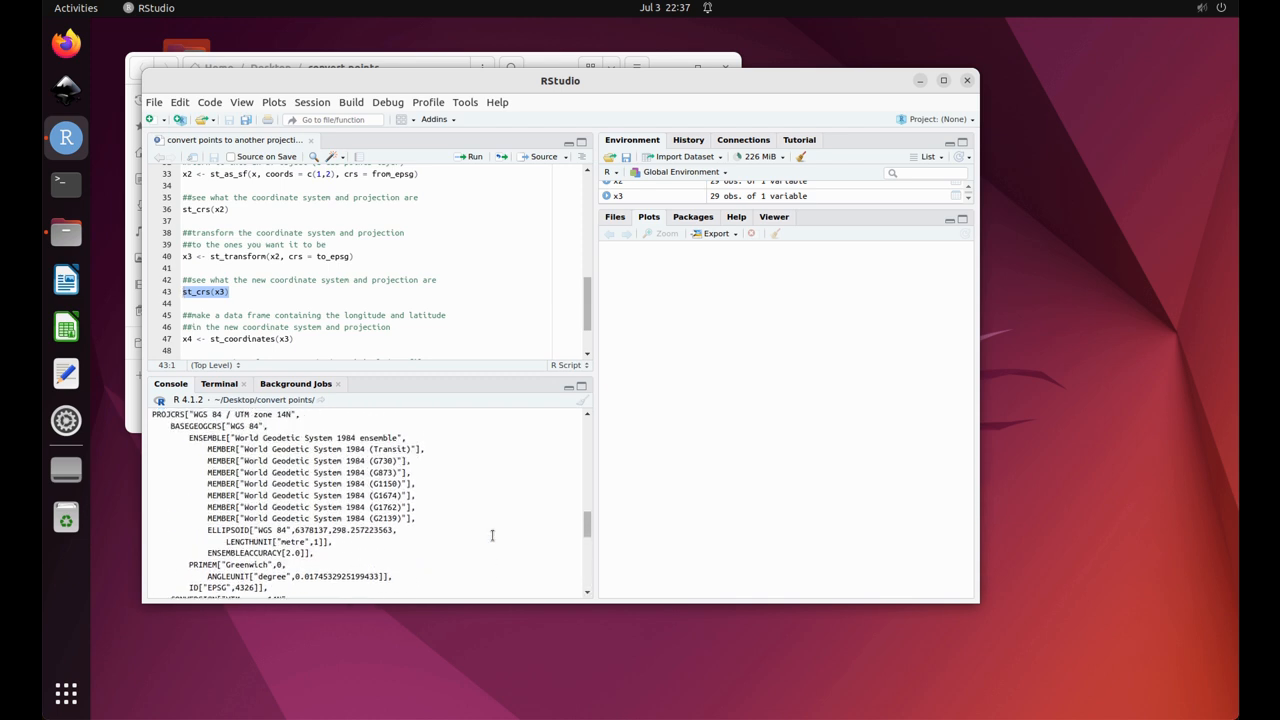
key(Return)
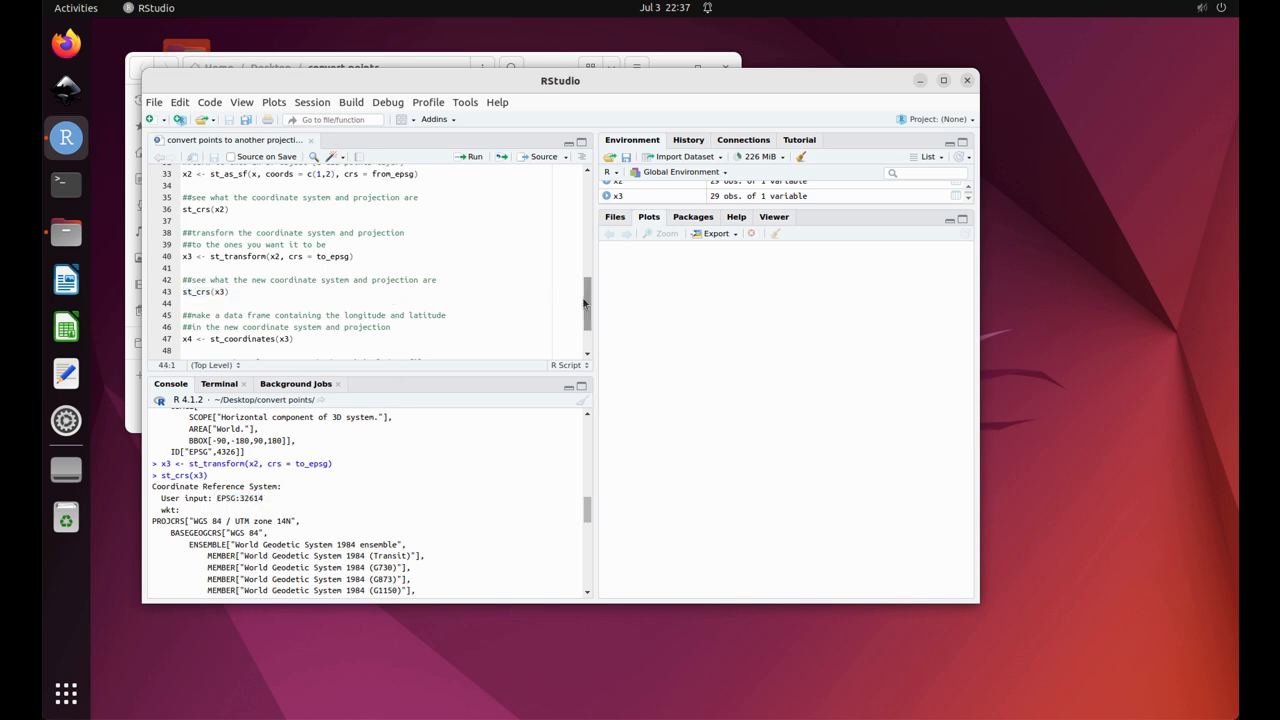
scroll(down, 3)
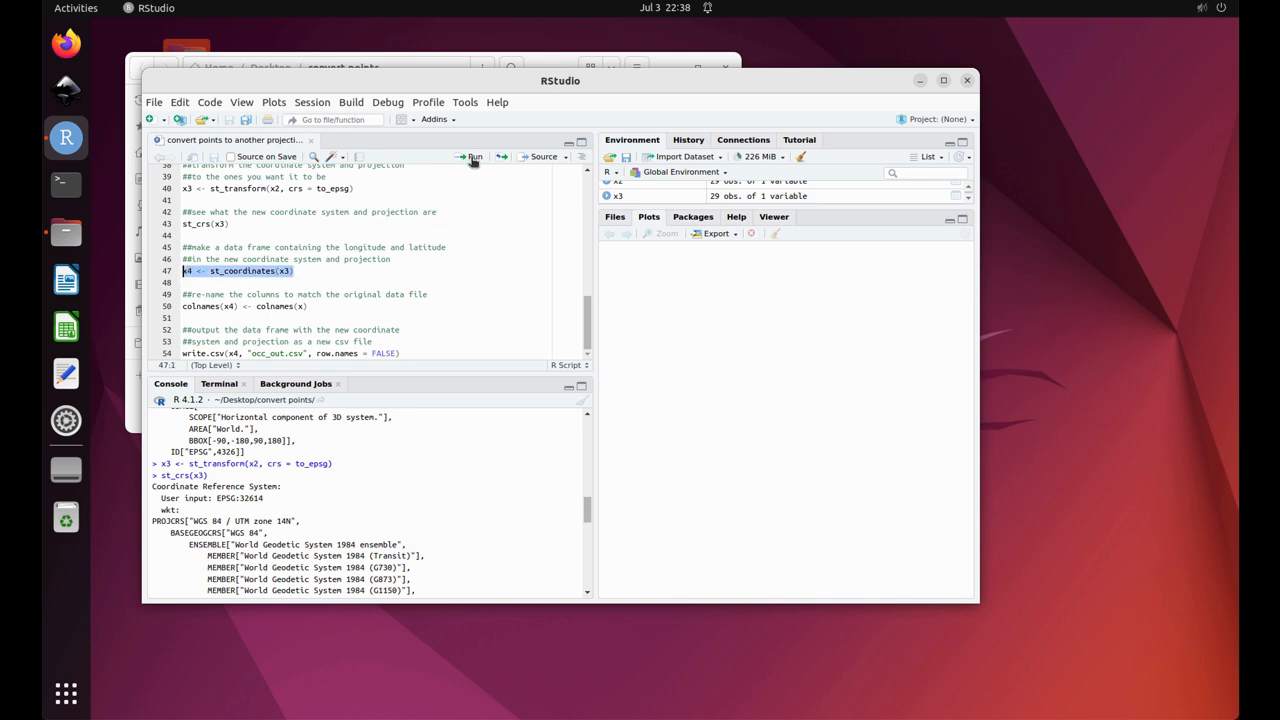
Run st_coordinates(x3) into x4 and write.csv(x4, "occ_out.csv", row.names = FALSE)
click(472, 156)
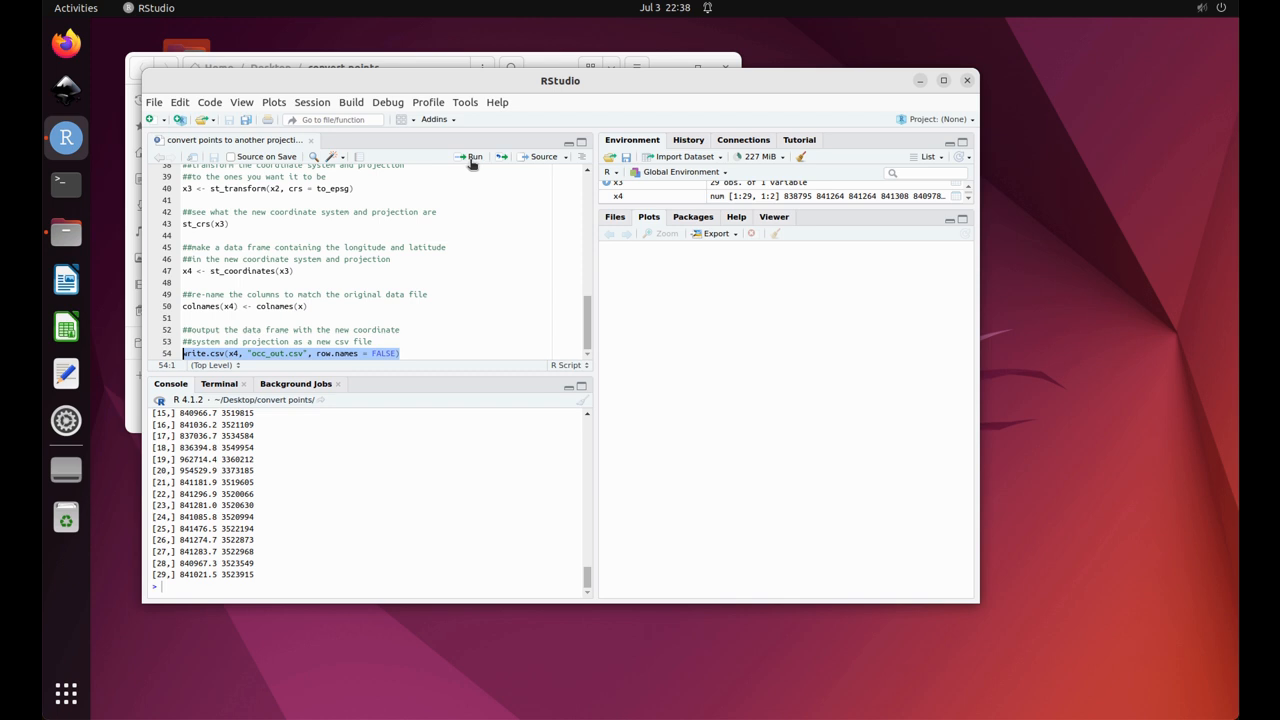
click(472, 156)
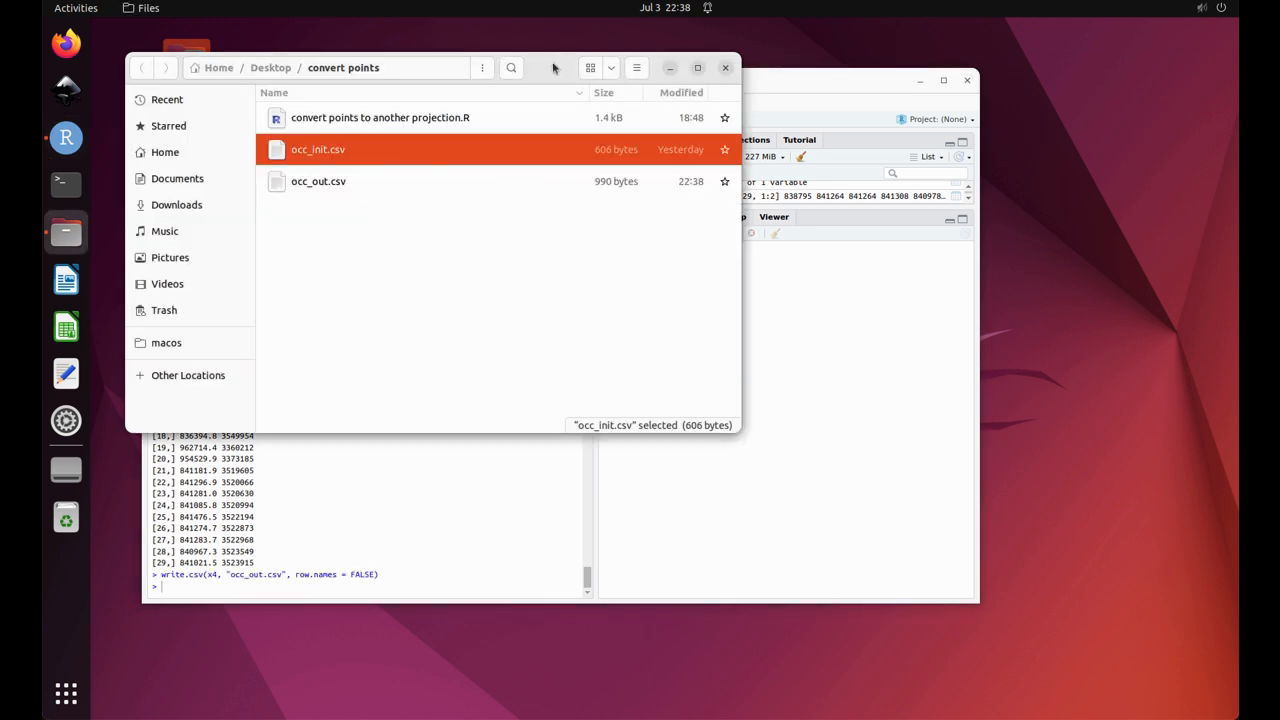
Open occ_out.csv from the convert points folder in LibreOffice Calc, showing the 29 UTM points
click(318, 180)
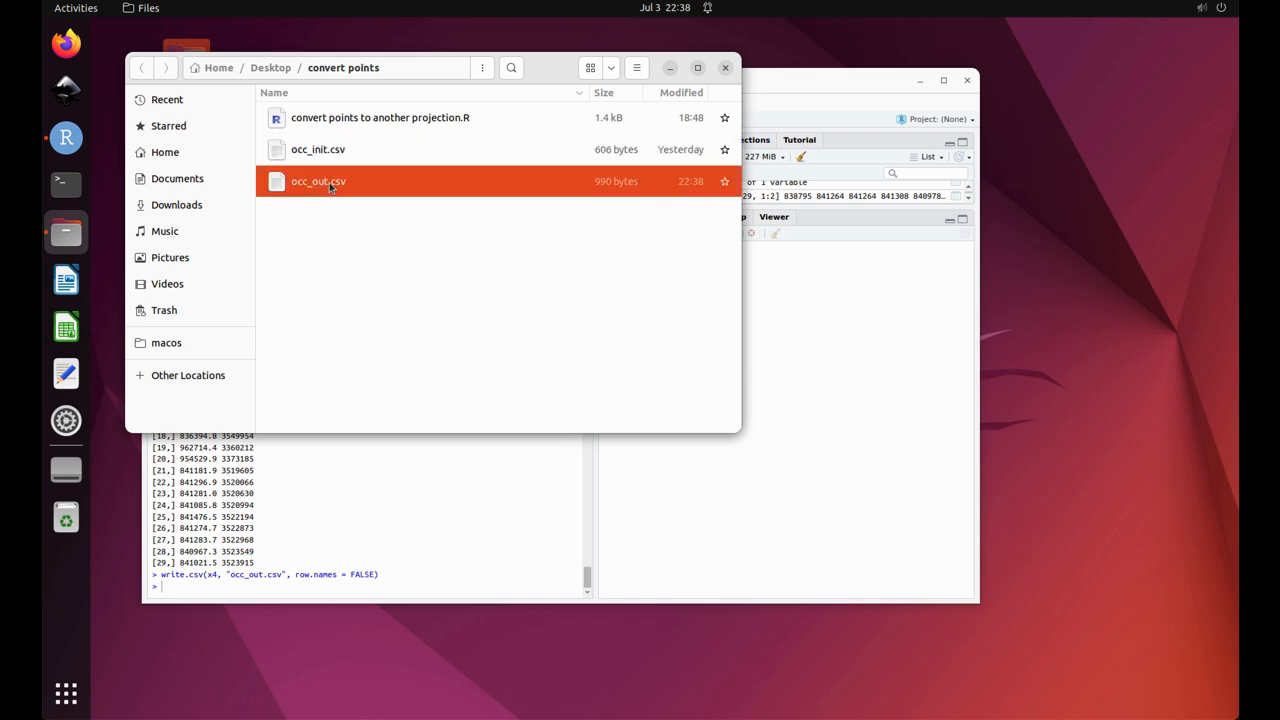
double_click(318, 180)
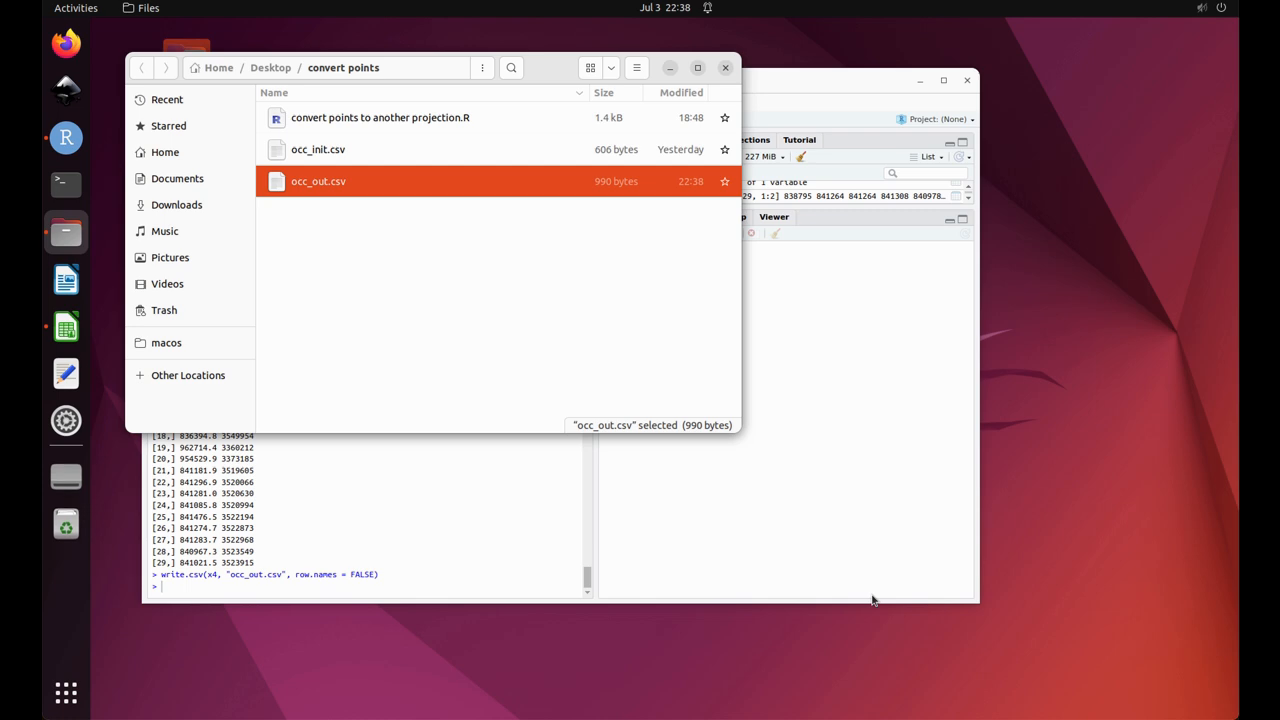
double_click(318, 180)
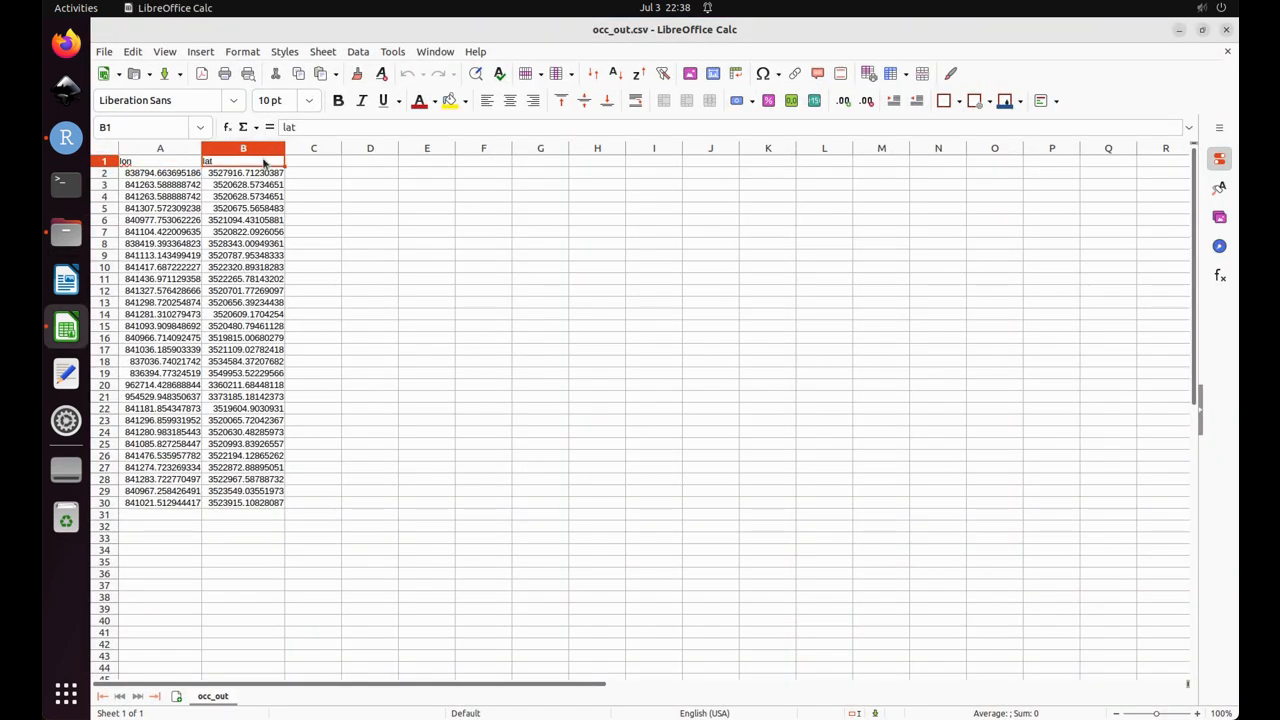
double_click(244, 160)
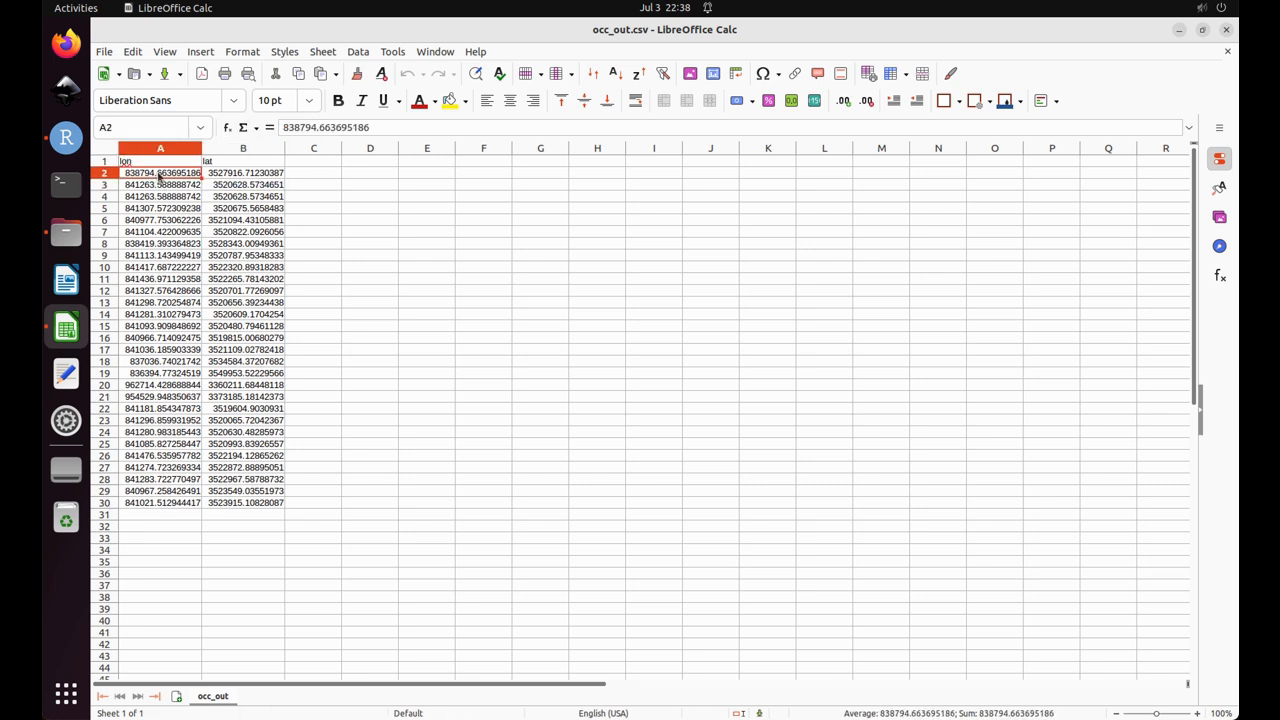
drag(160, 172, 244, 490)
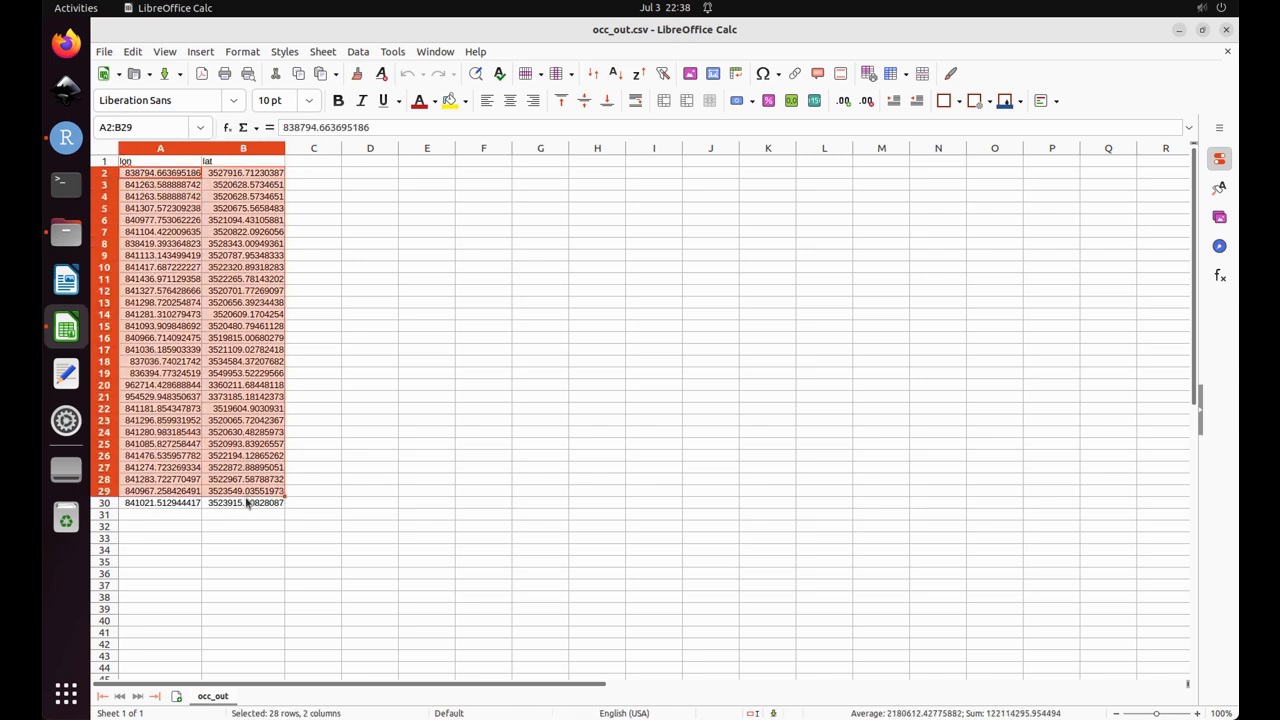